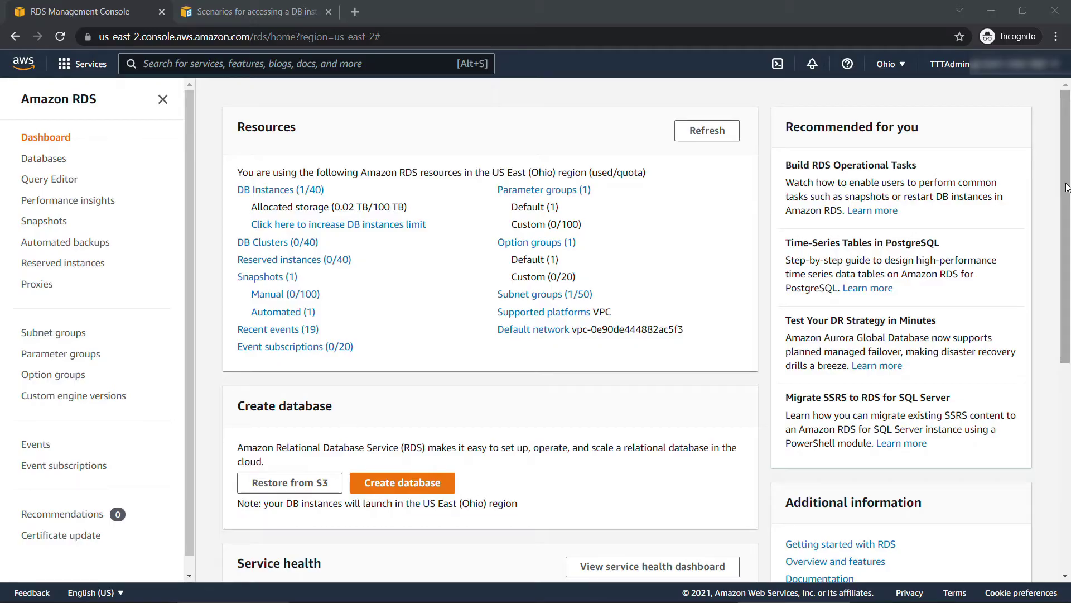
Find RDS via the services search for 'rds' and go to the RDS console.
click(402, 482)
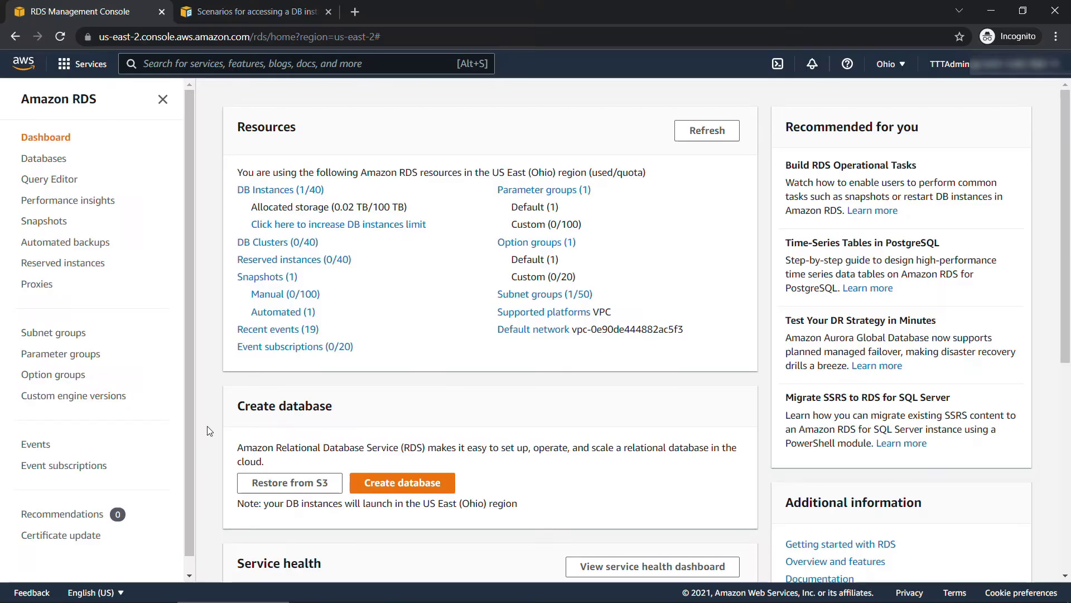
click(300, 63)
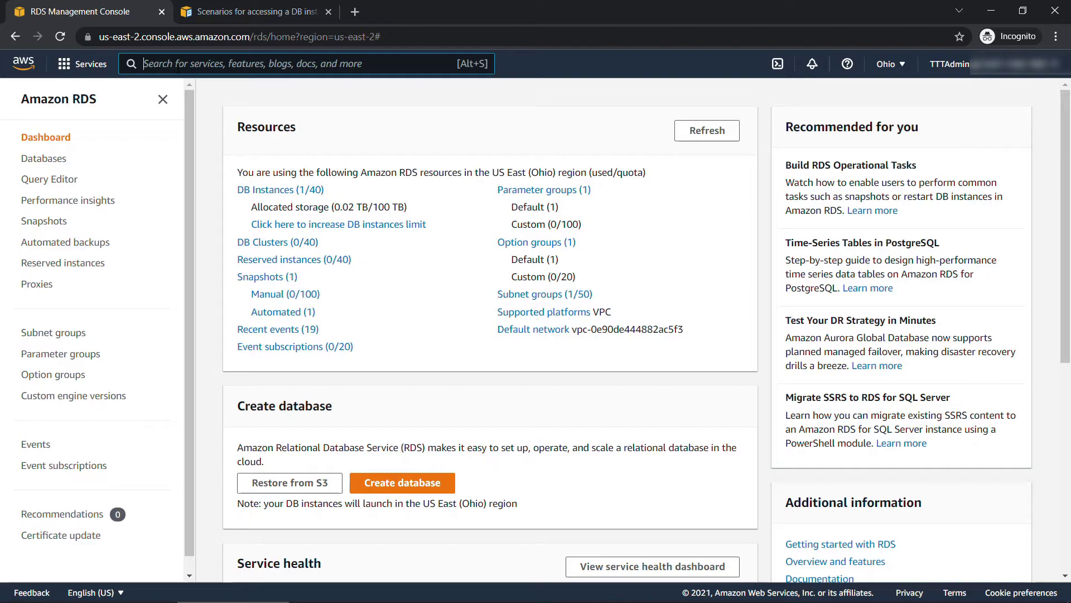
text(rds)
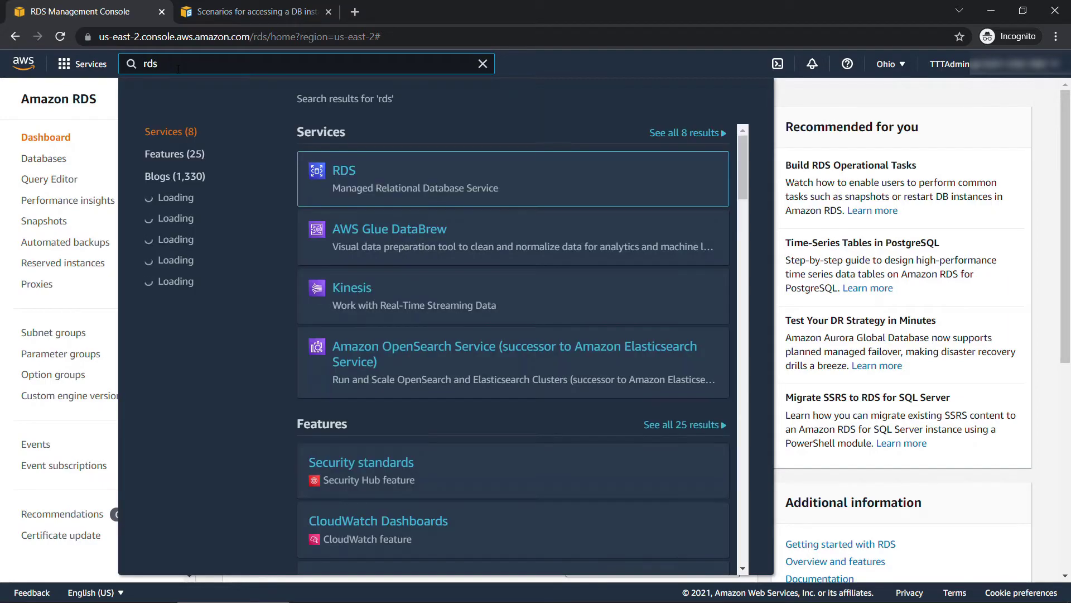
click(343, 171)
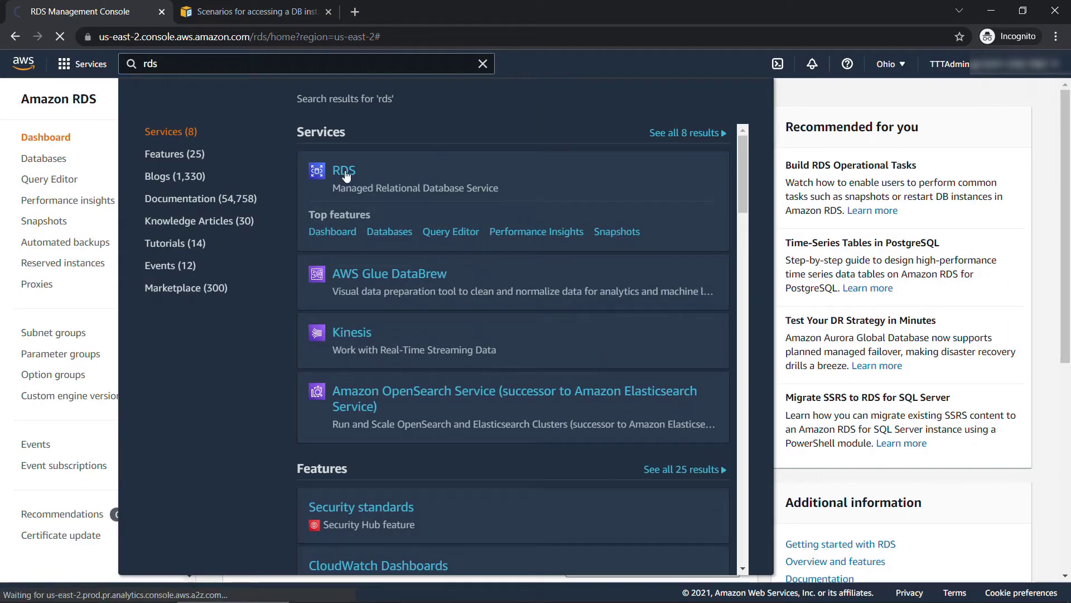
click(343, 170)
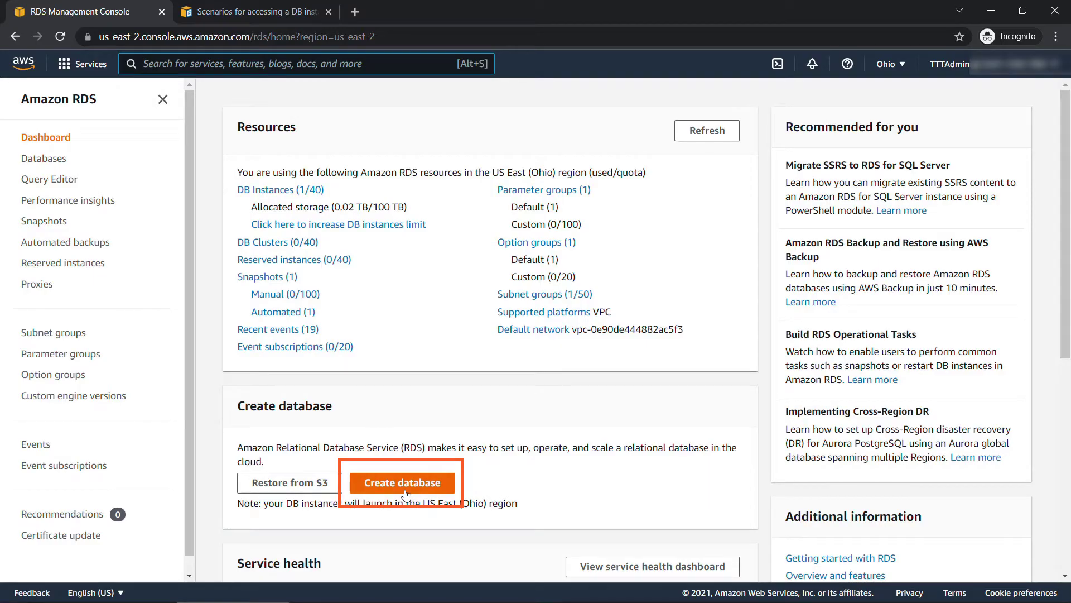
Begin a new database with Easy create and Microsoft SQL Server as the engine.
click(402, 482)
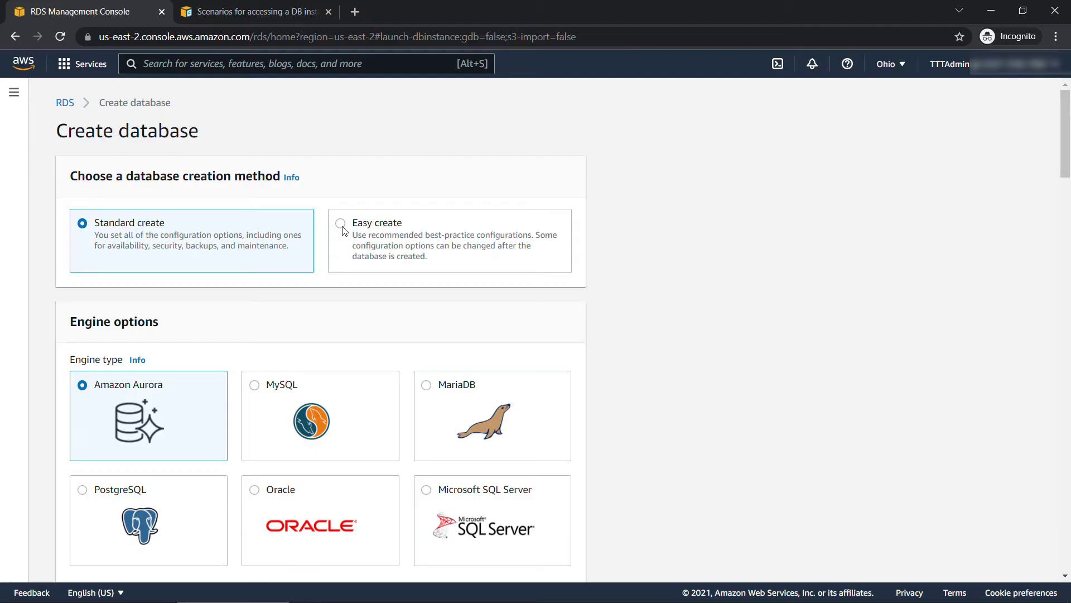
click(340, 223)
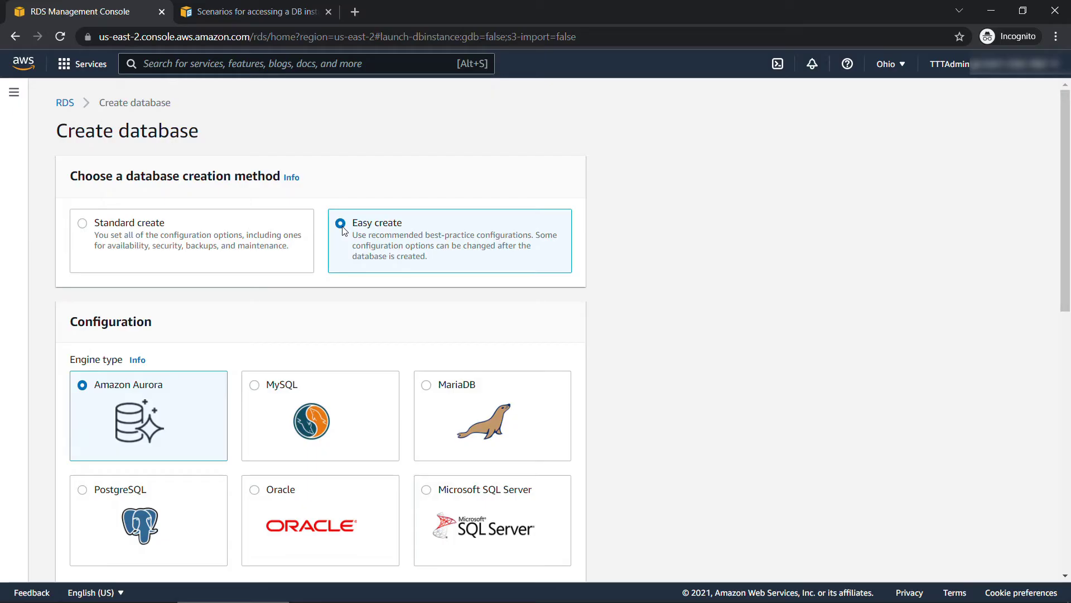
mouse_move(674, 291)
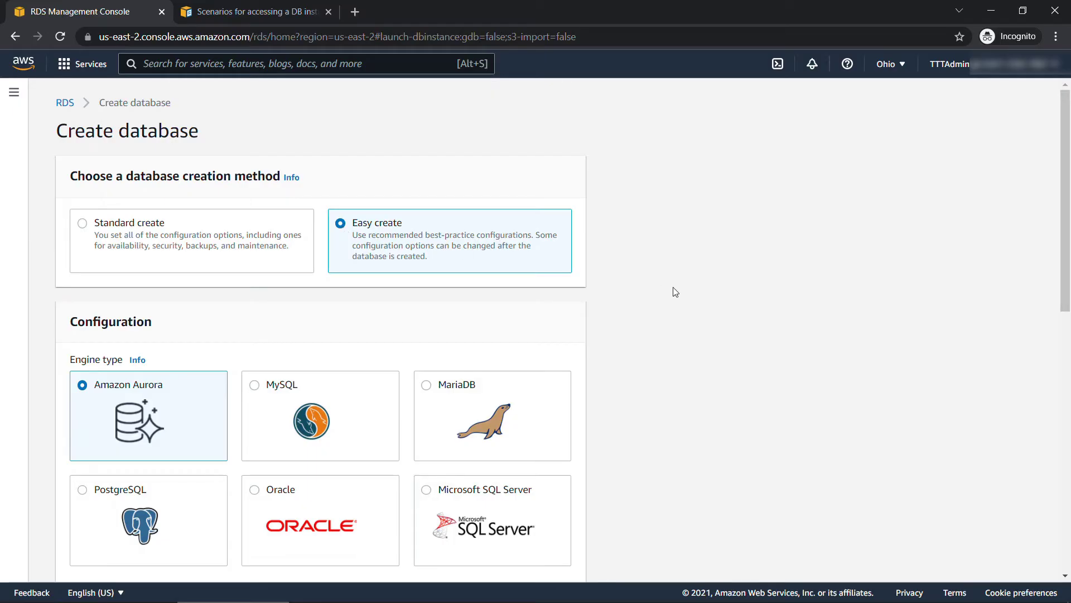
scroll(down, 3)
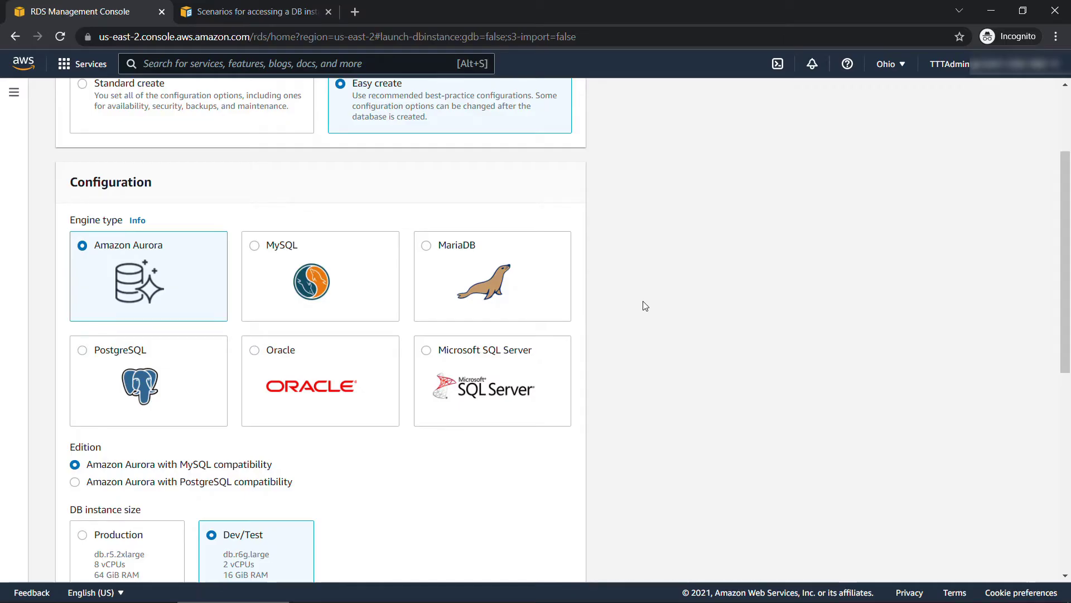
mouse_move(428, 359)
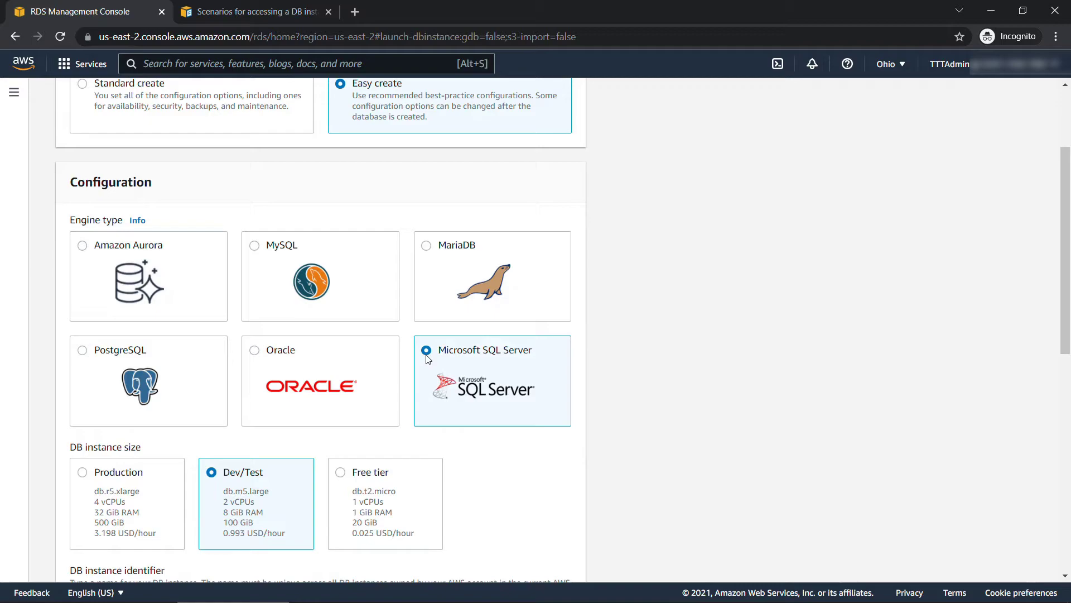
scroll(down, 3)
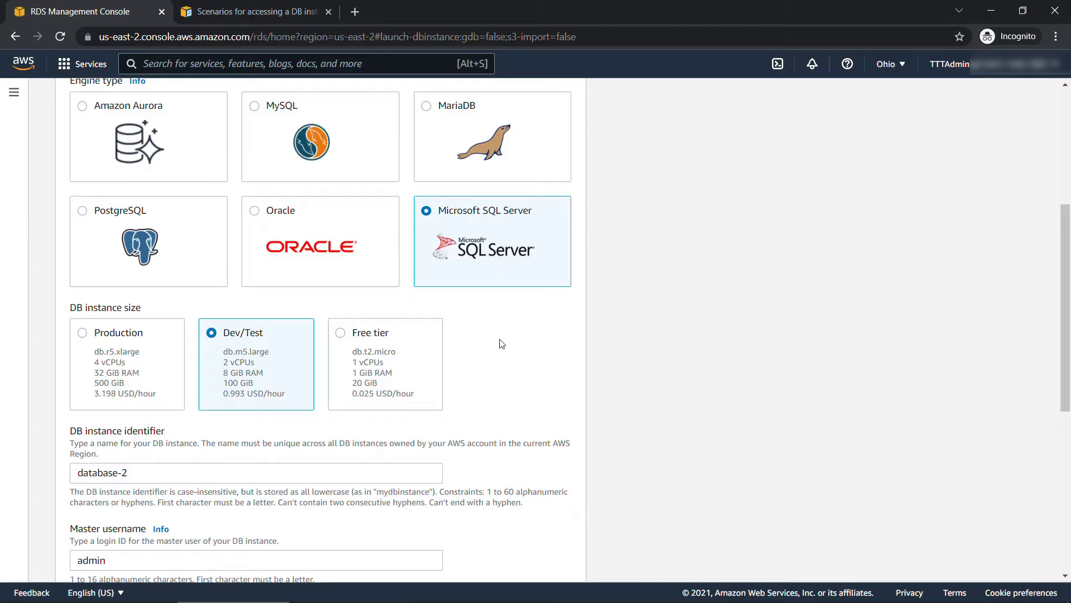
mouse_move(369, 345)
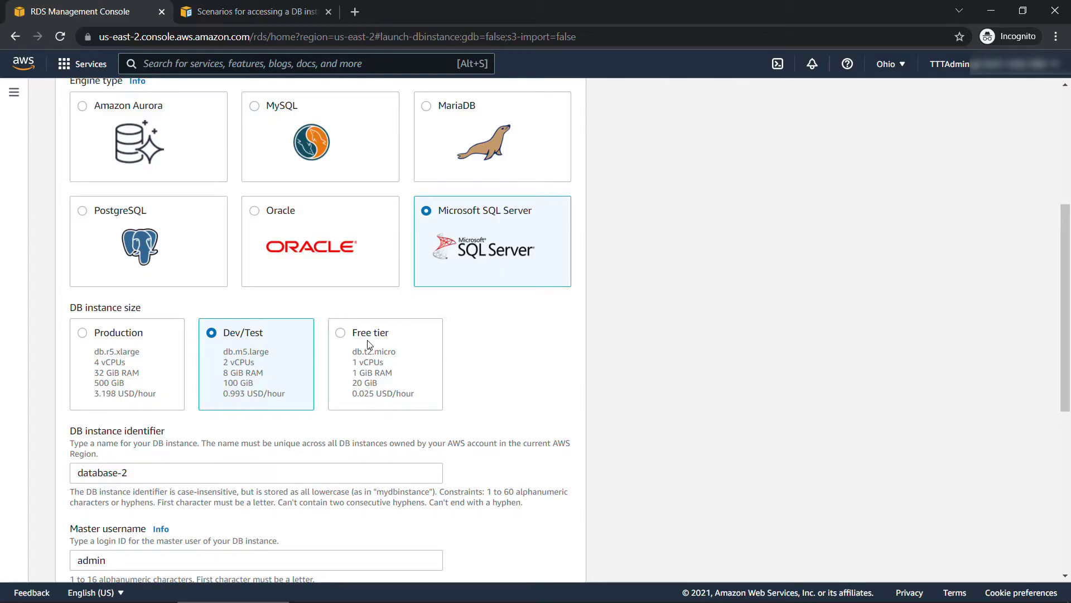
Choose the Free tier instance size and enter the master password for database-2.
click(340, 332)
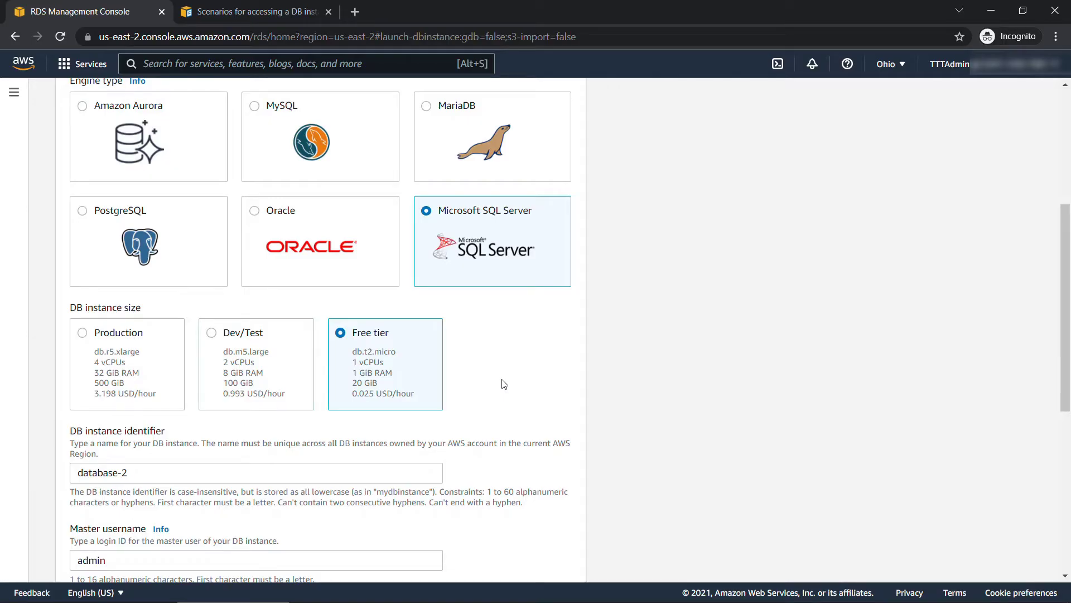
scroll(down, 3)
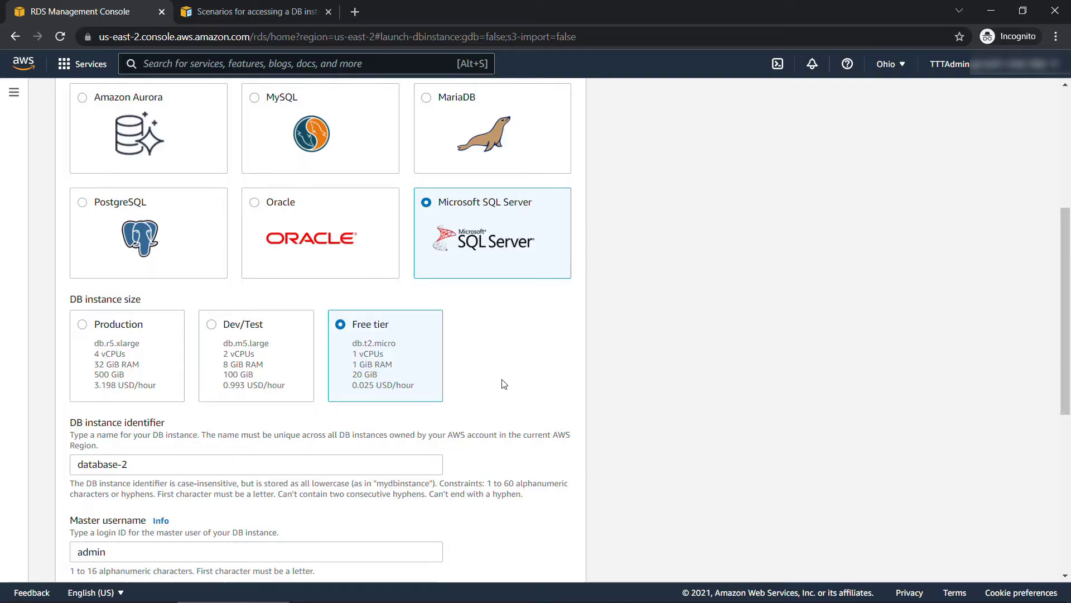
scroll(down, 3)
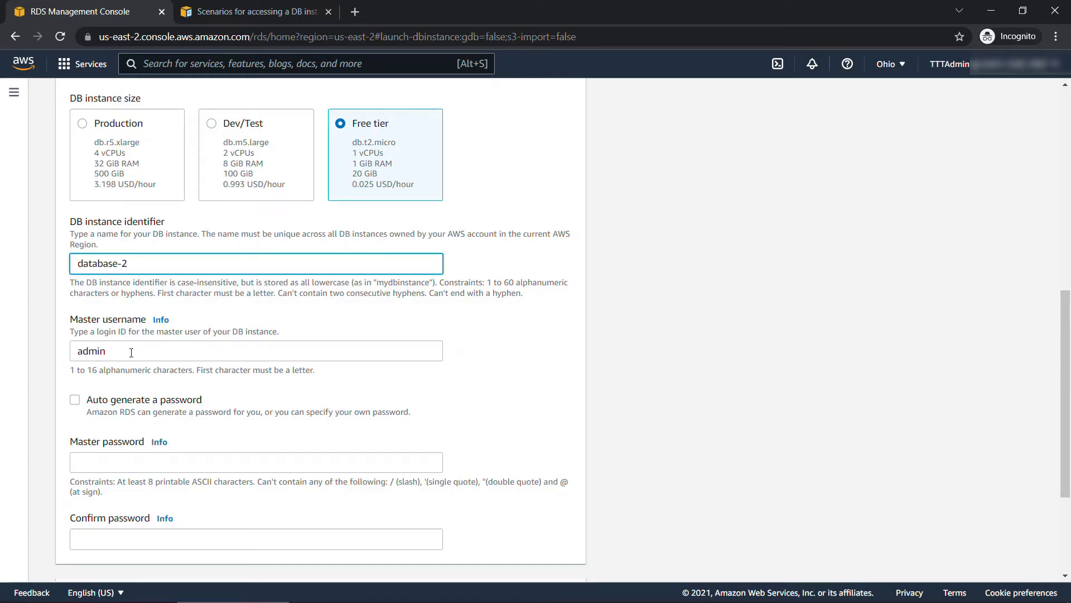
scroll(down, 3)
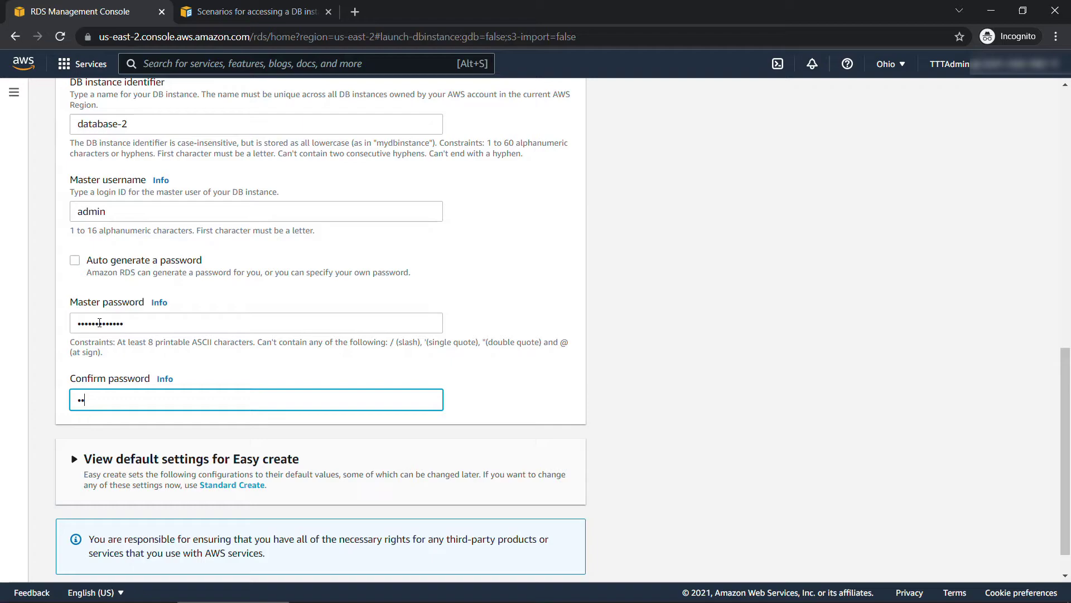
text(password)
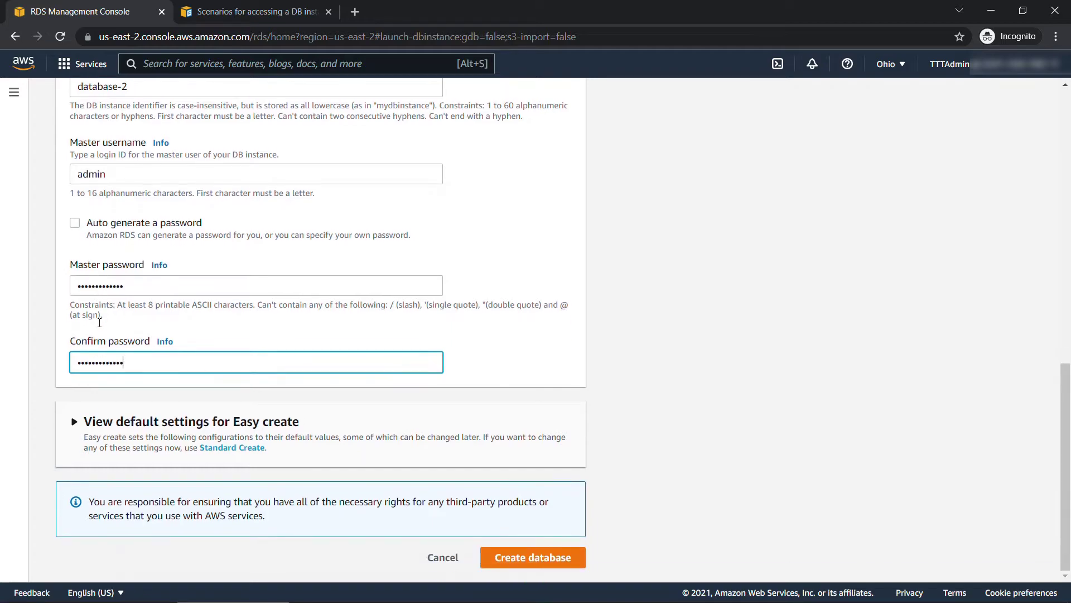
Review the easy-create default settings and launch creation of database-2.
click(81, 420)
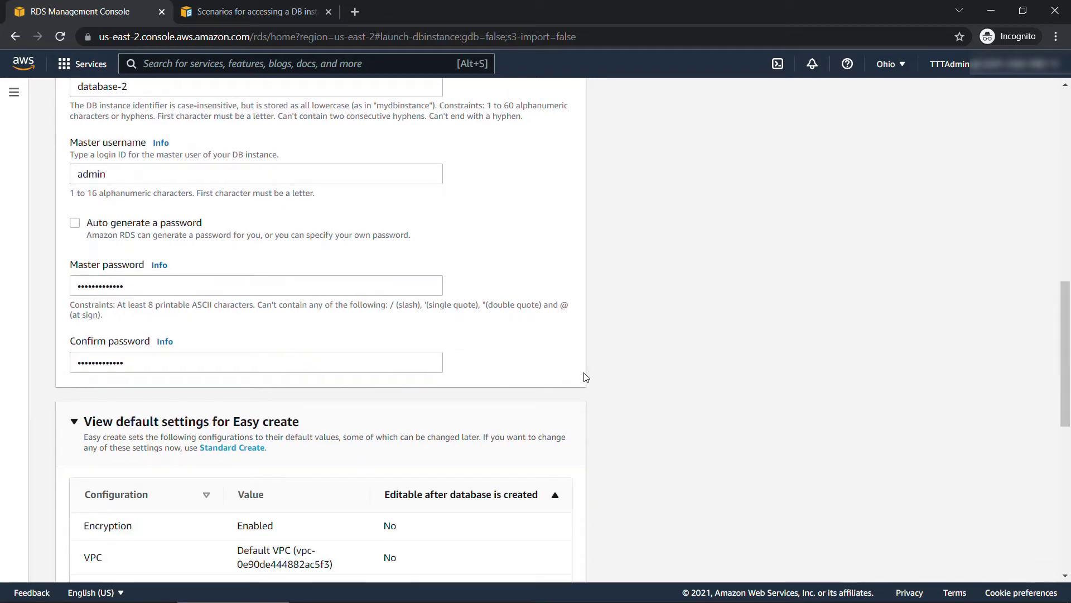
scroll(down, 3)
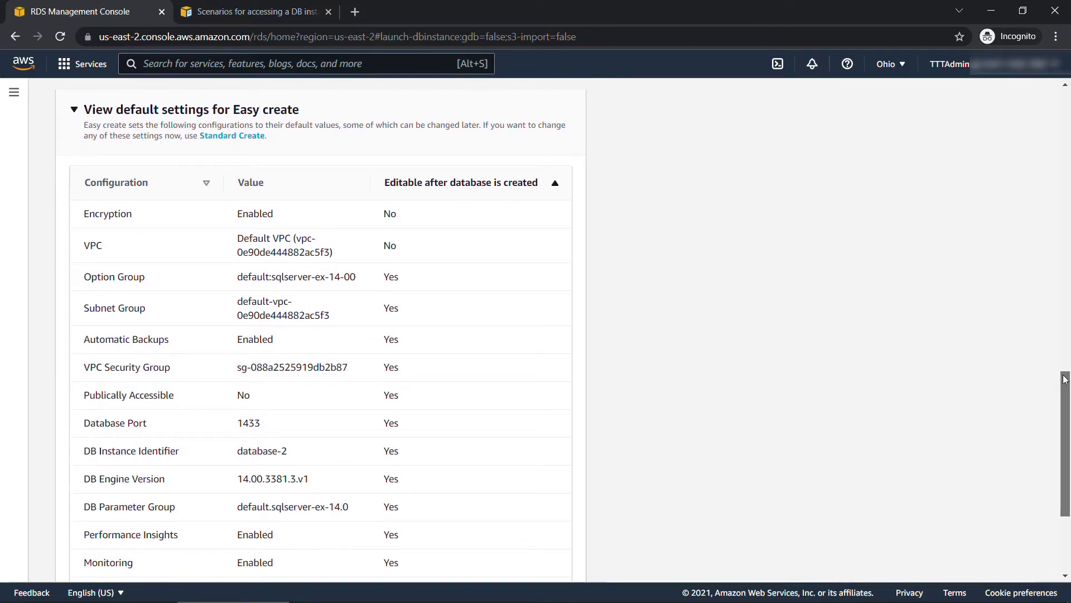
scroll(down, 3)
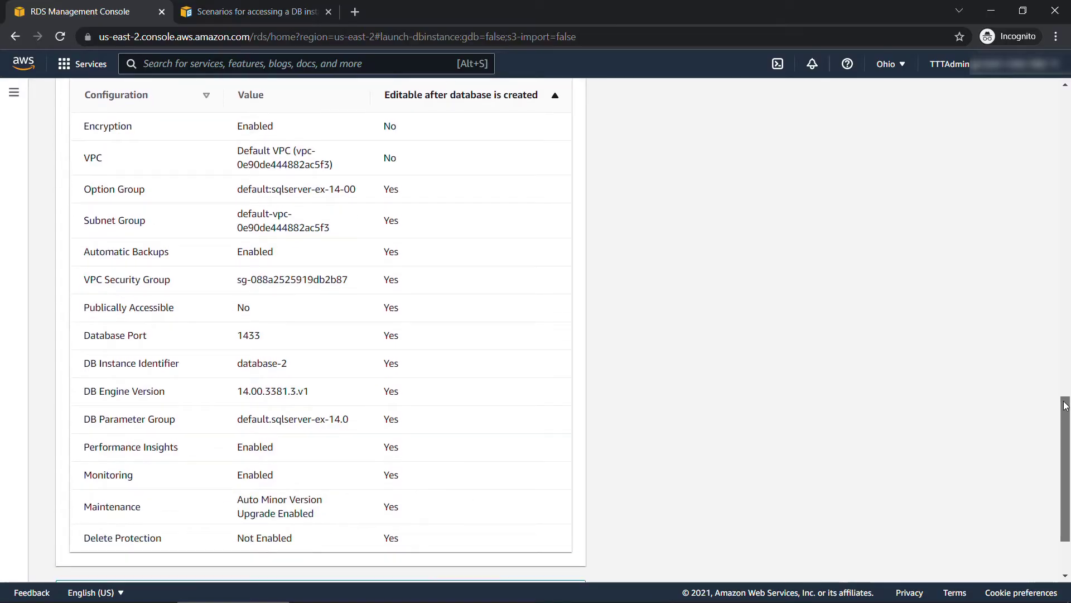
scroll(up, 3)
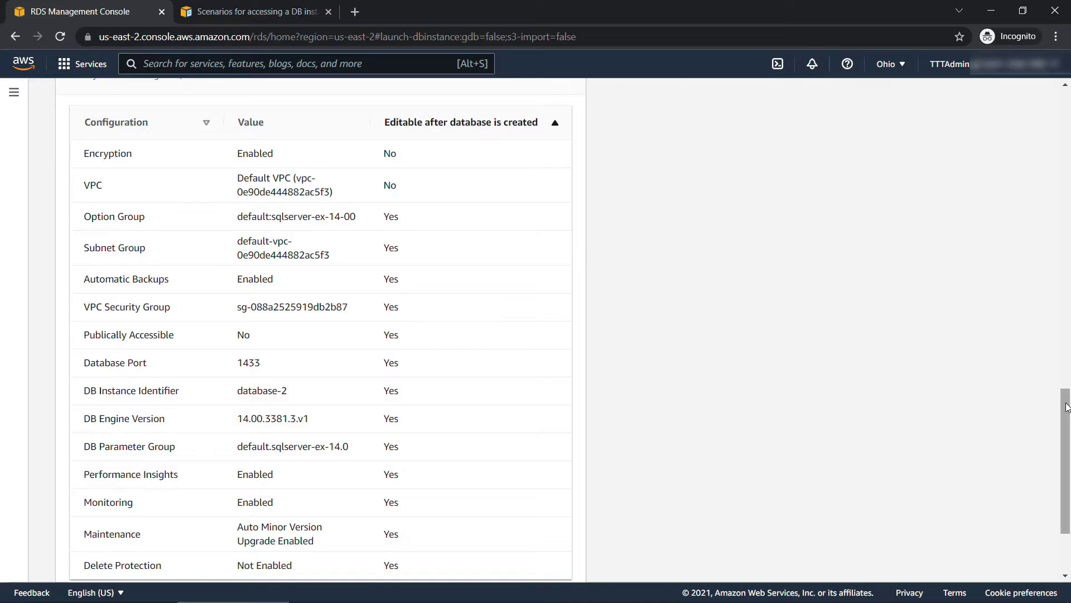
scroll(down, 3)
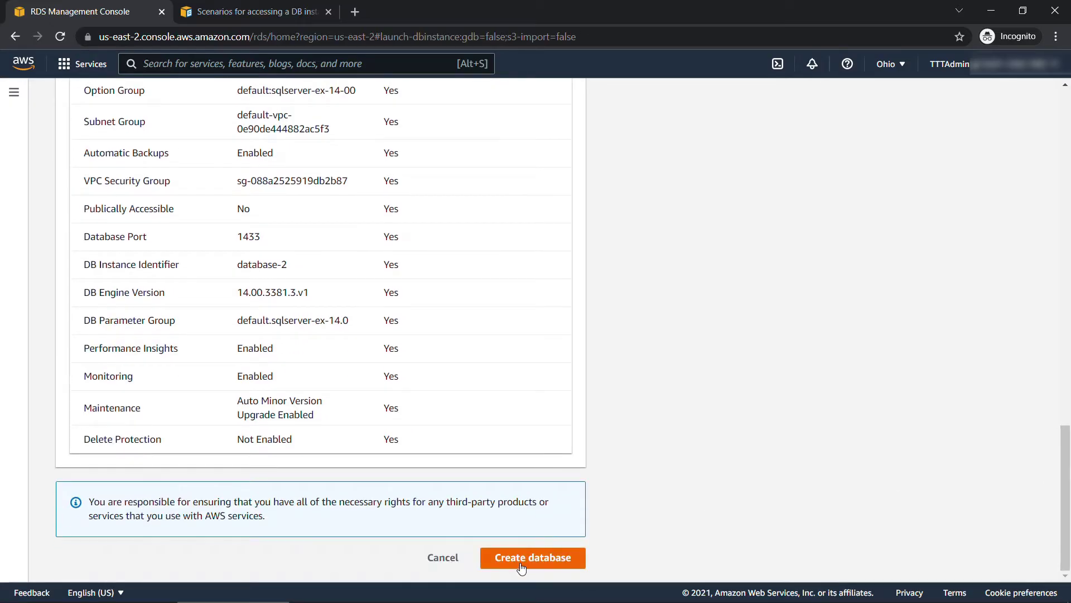
click(533, 558)
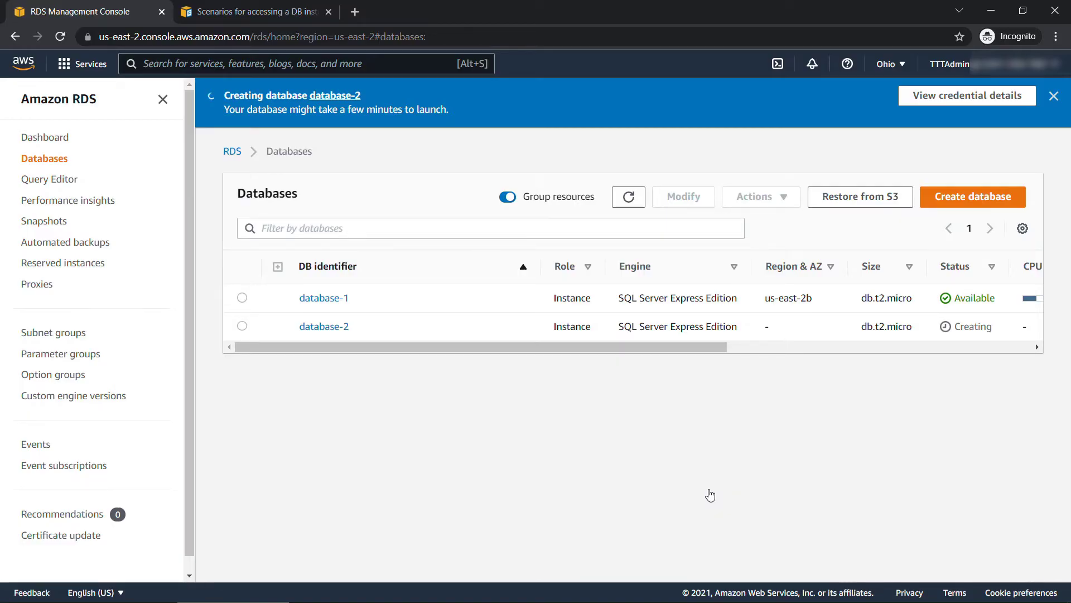
Refresh the Databases list to check whether database-2 is still creating.
click(628, 197)
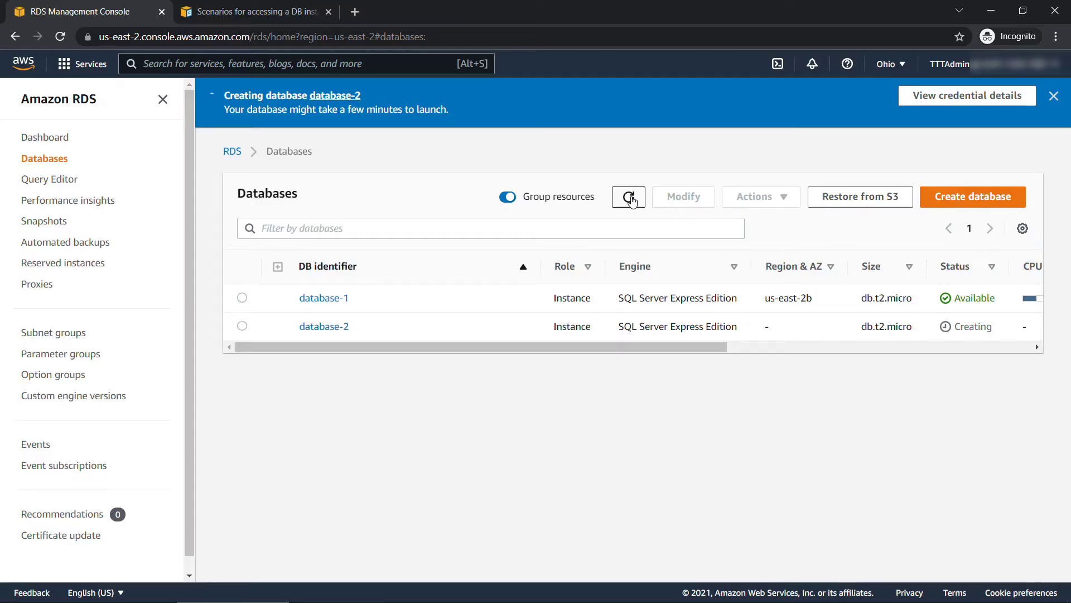
click(627, 196)
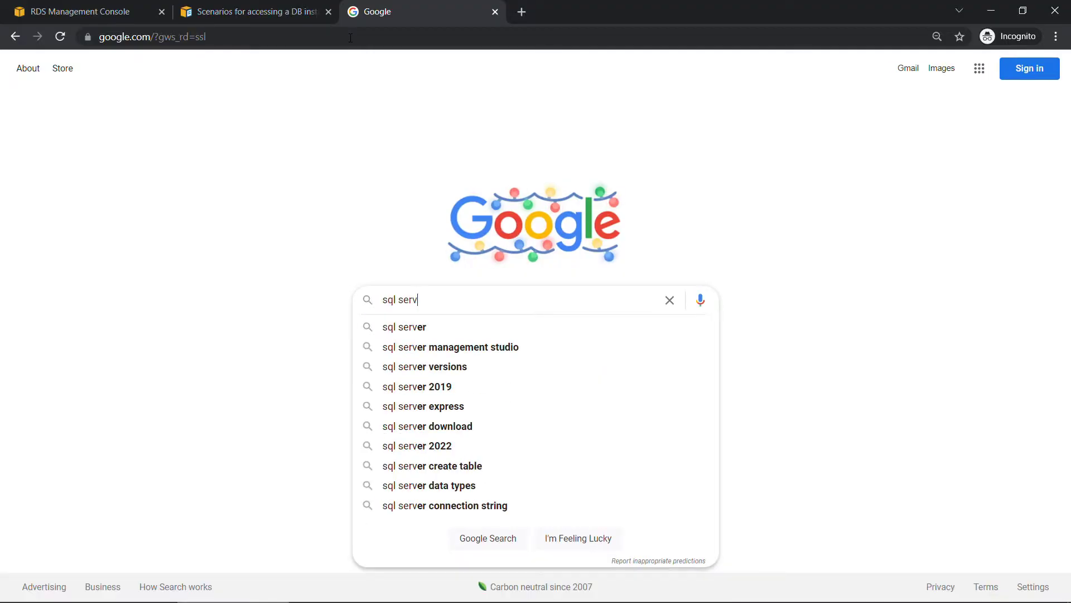
Search Google for SQL Server Management Studio download and reach the Microsoft Docs SSMS page.
text(er management studio downloa)
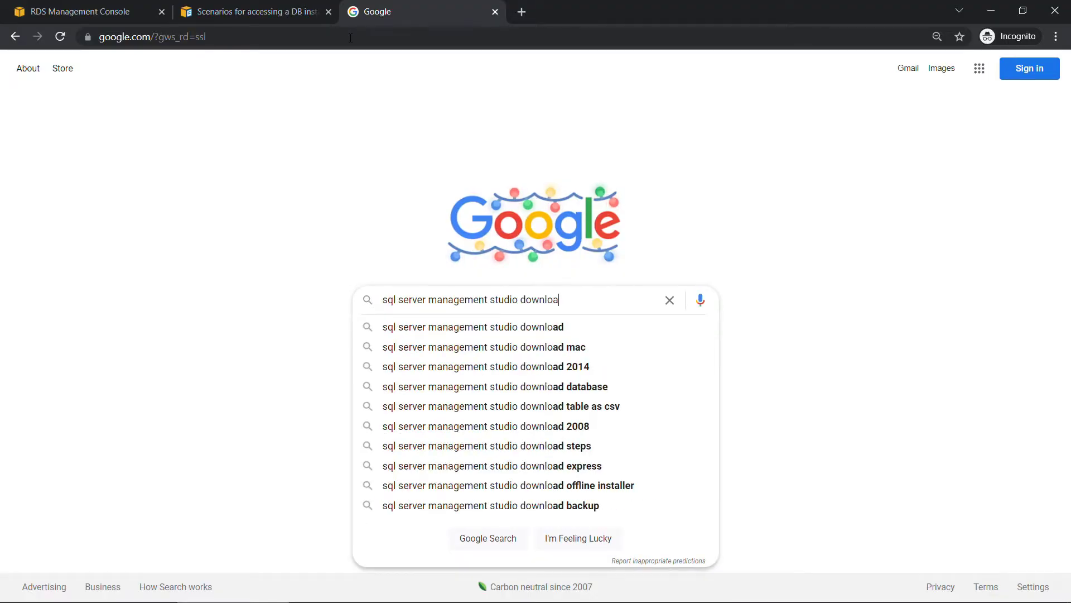
key(Return)
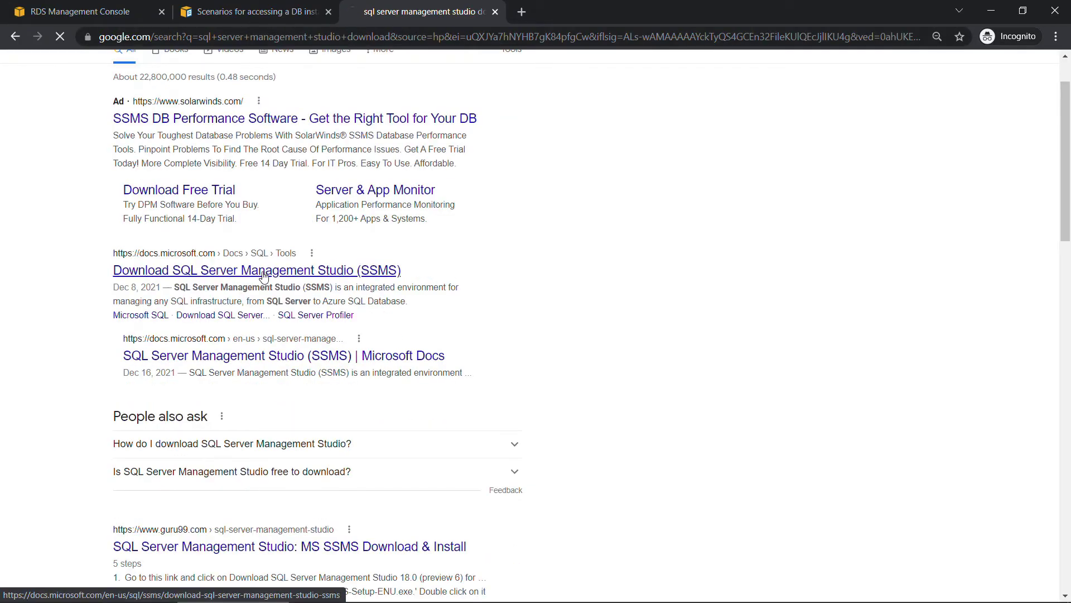
click(257, 270)
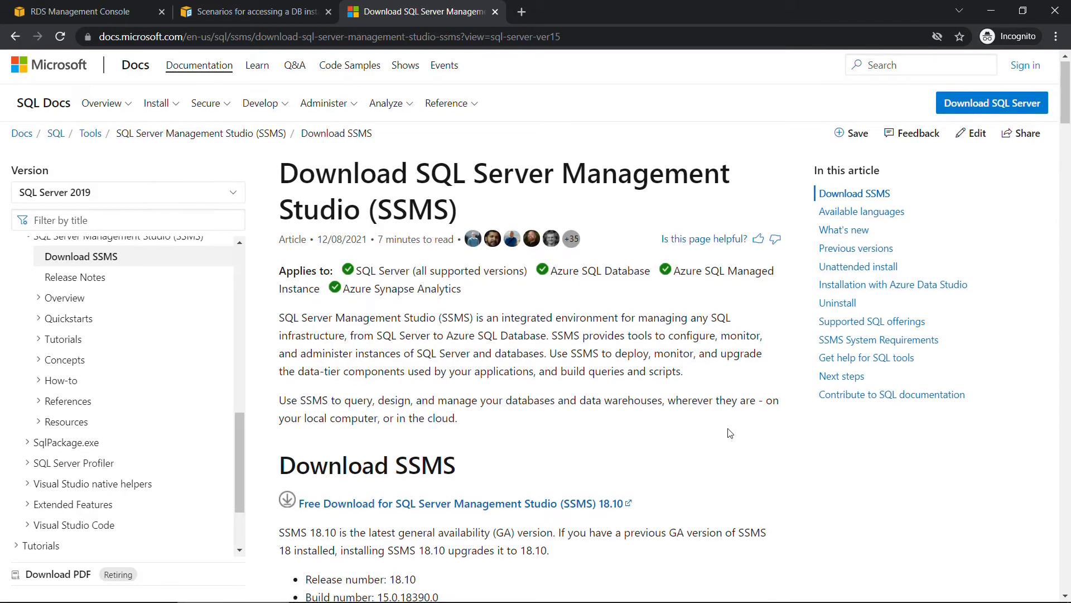
scroll(down, 3)
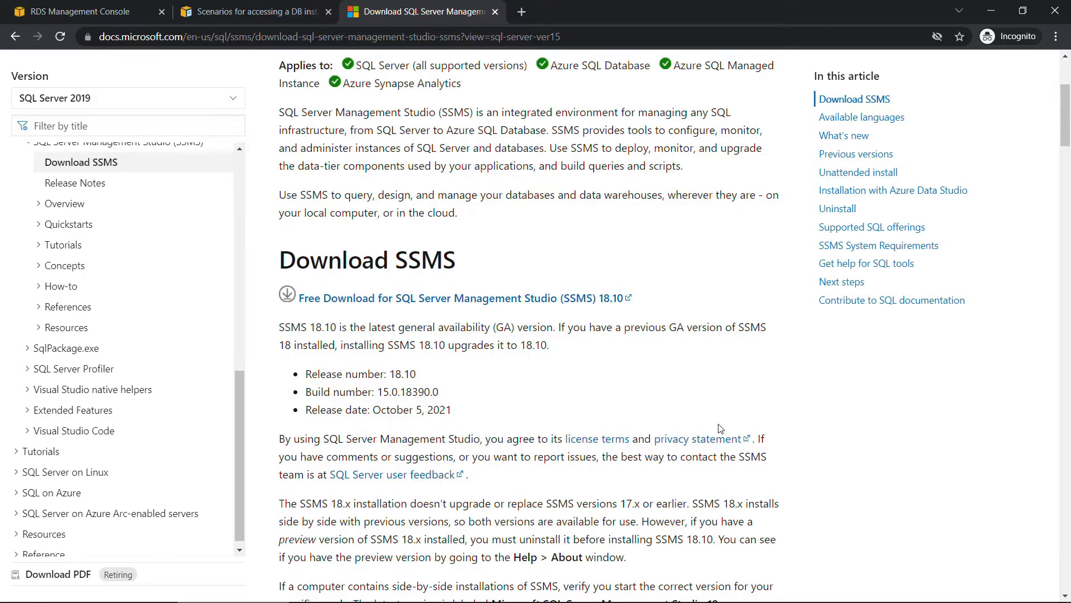
click(687, 11)
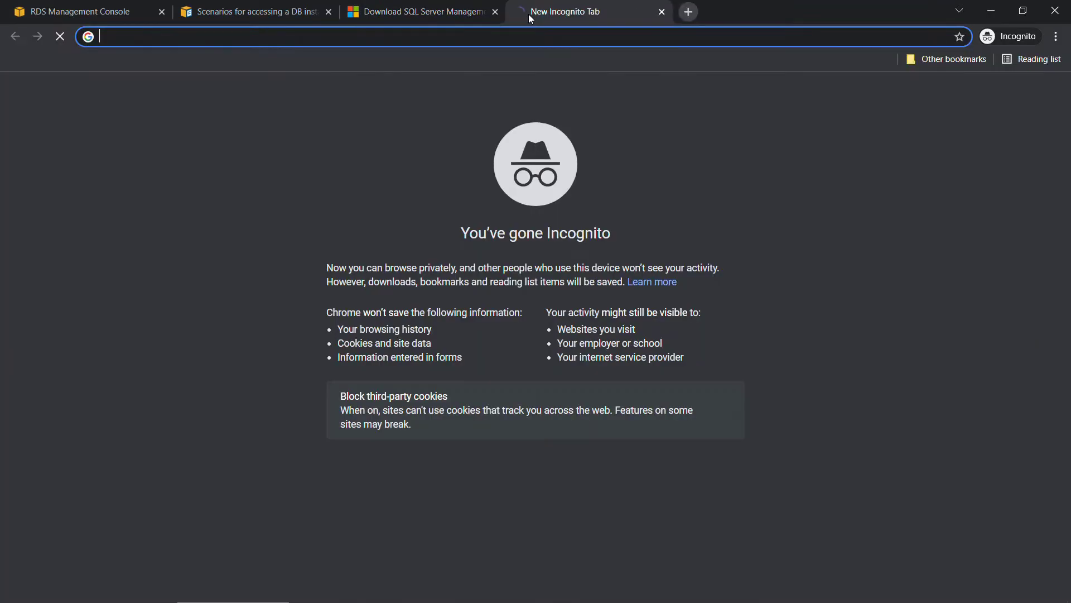
Visit sql-workbench.eu for SQL Workbench/J, then return to the RDS console tab.
text(sql-workbench)
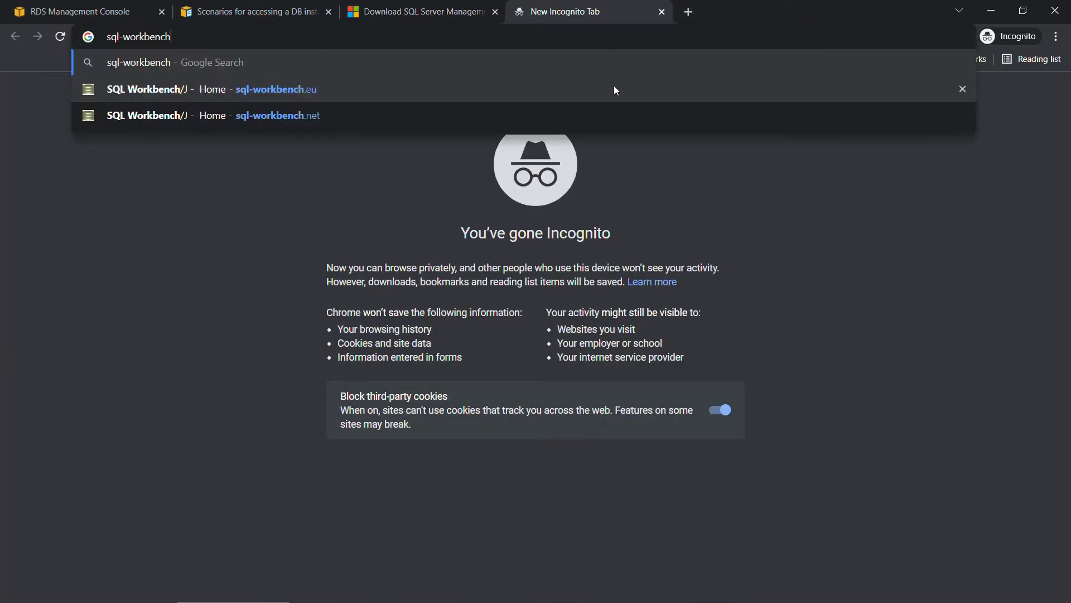
text(.eu)
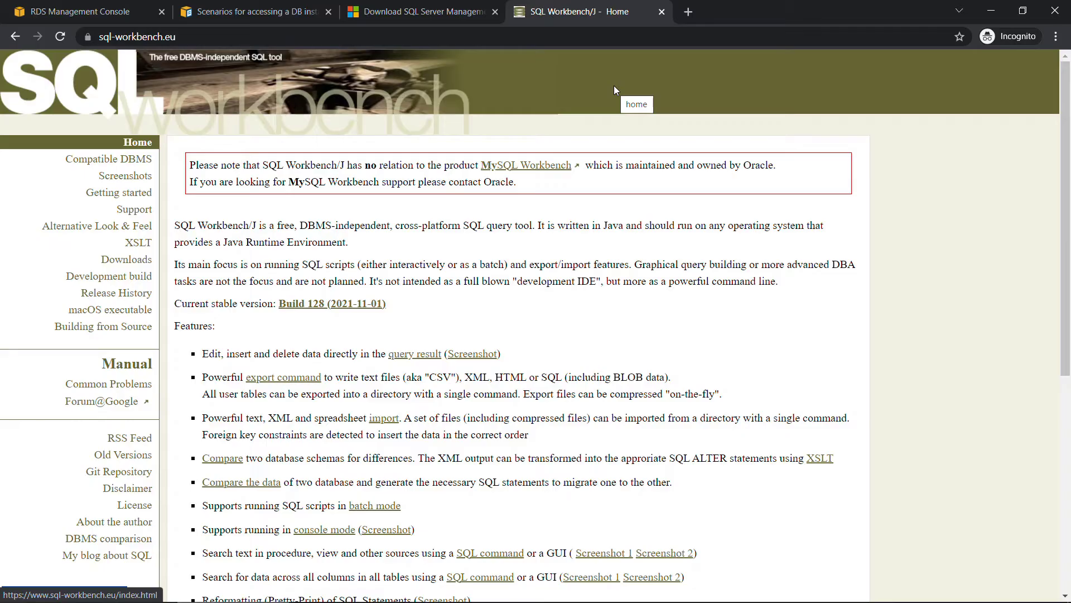
mouse_move(594, 276)
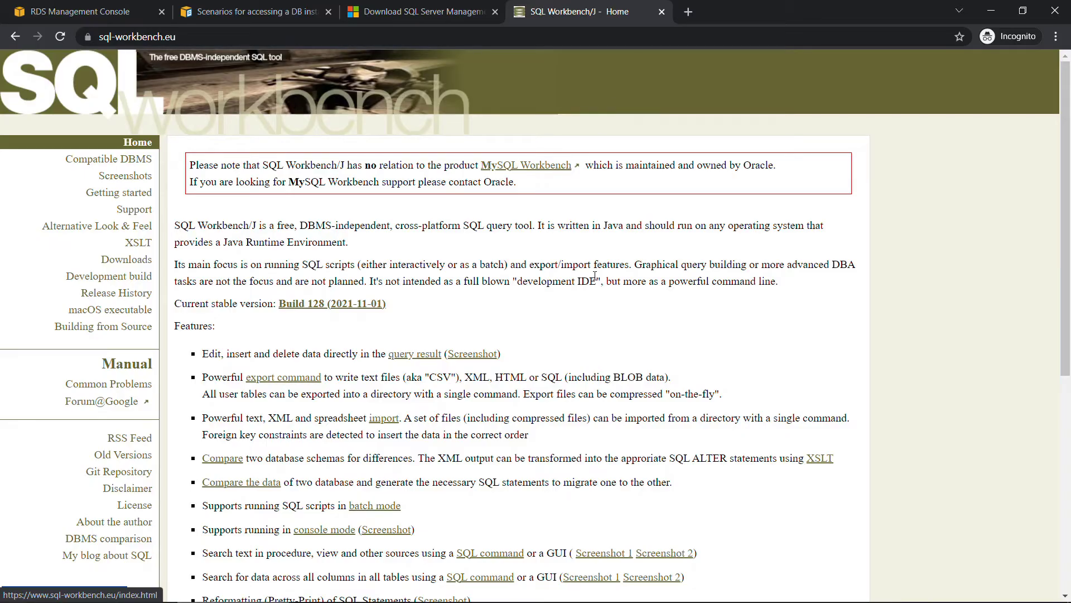
mouse_move(434, 239)
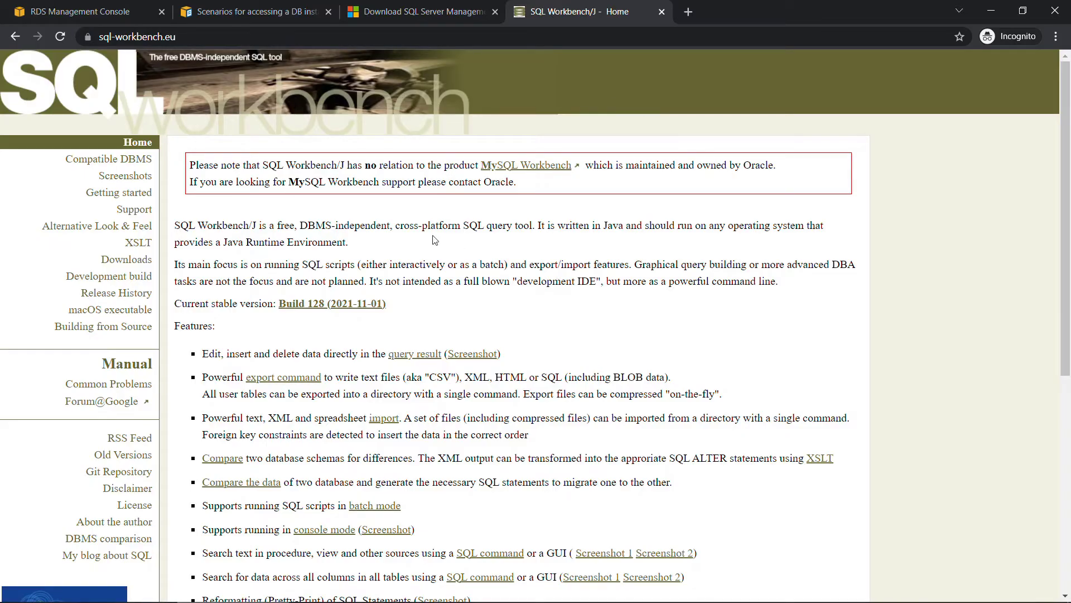
click(79, 11)
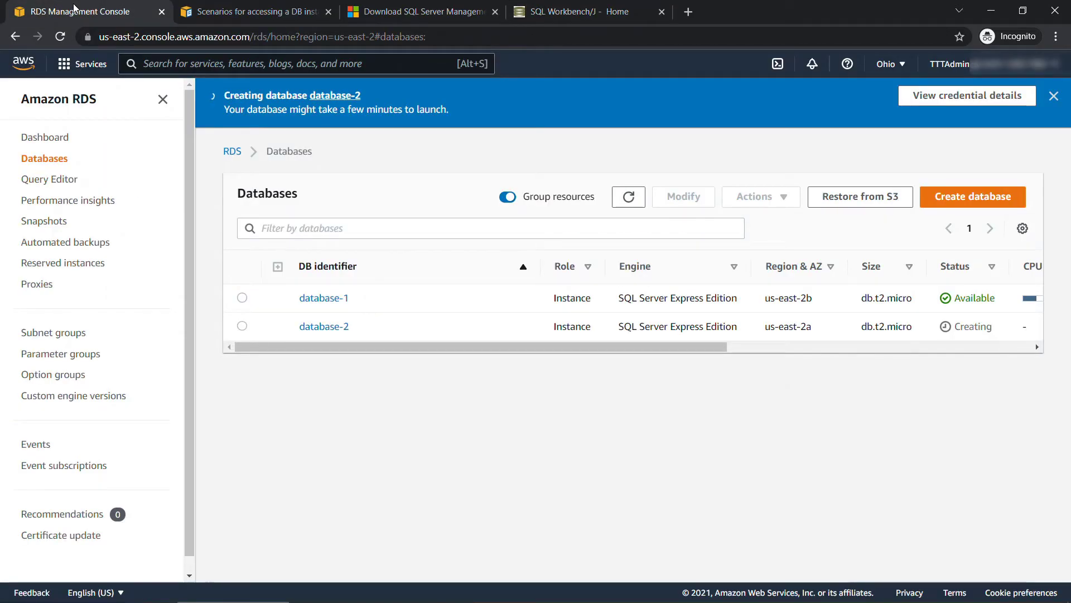
mouse_move(573, 144)
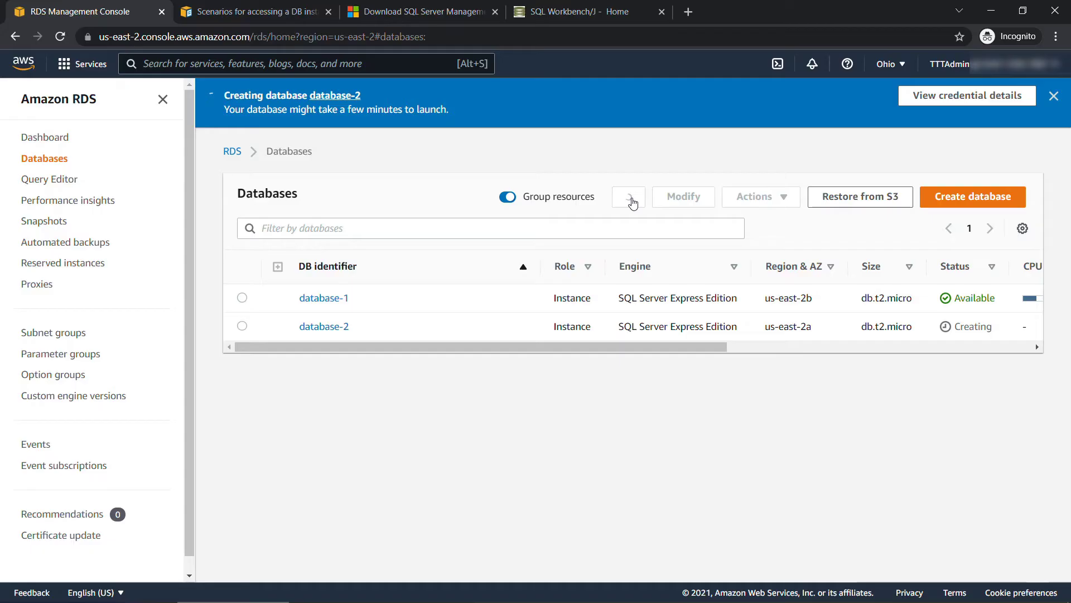
Refresh until database-2 shows Available and go to its details page.
click(628, 196)
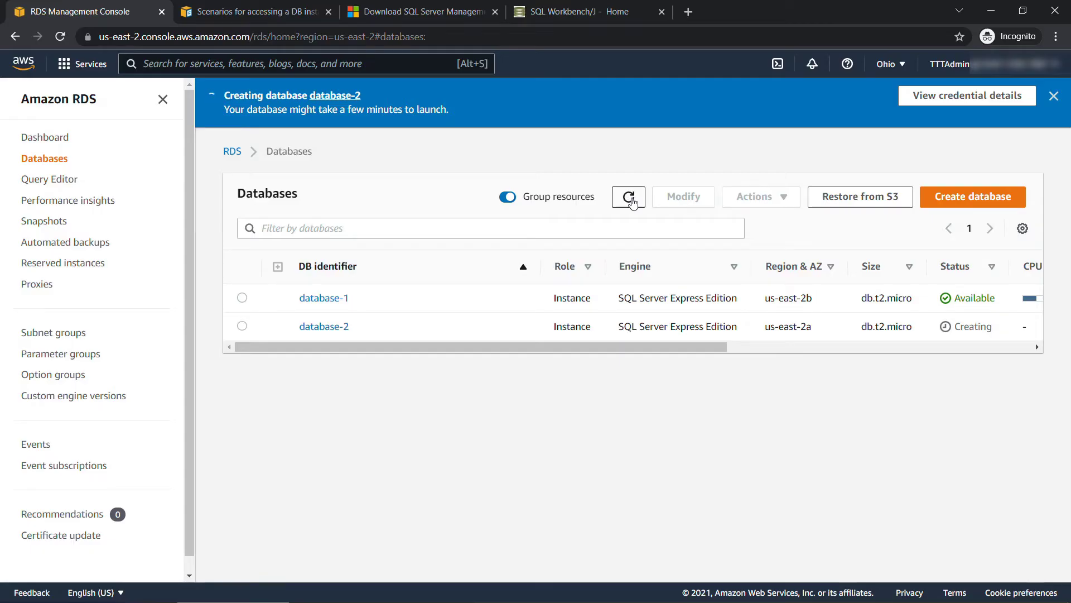
click(628, 196)
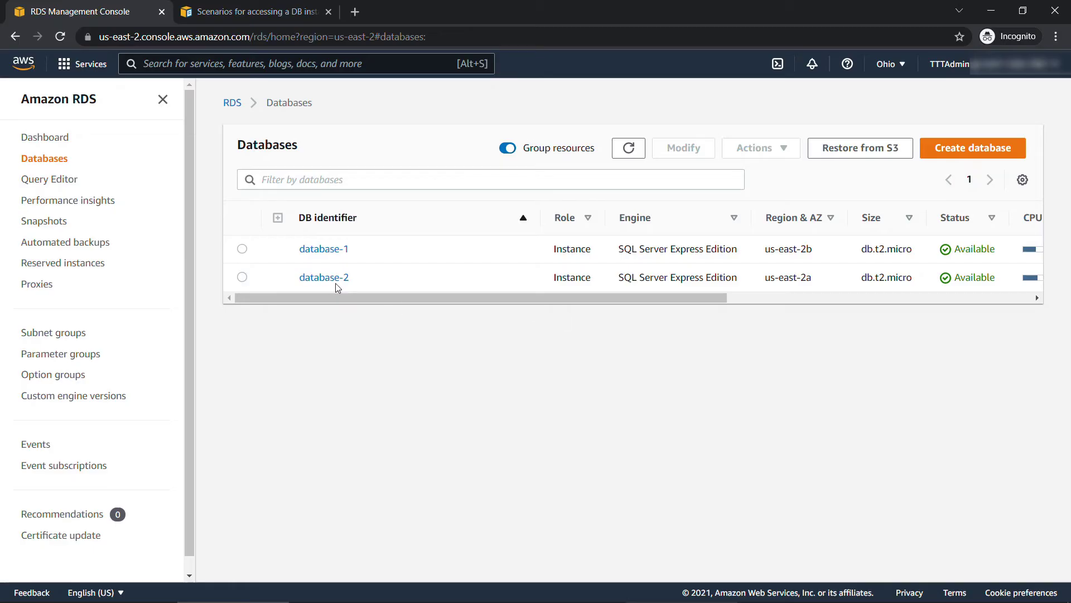
click(324, 277)
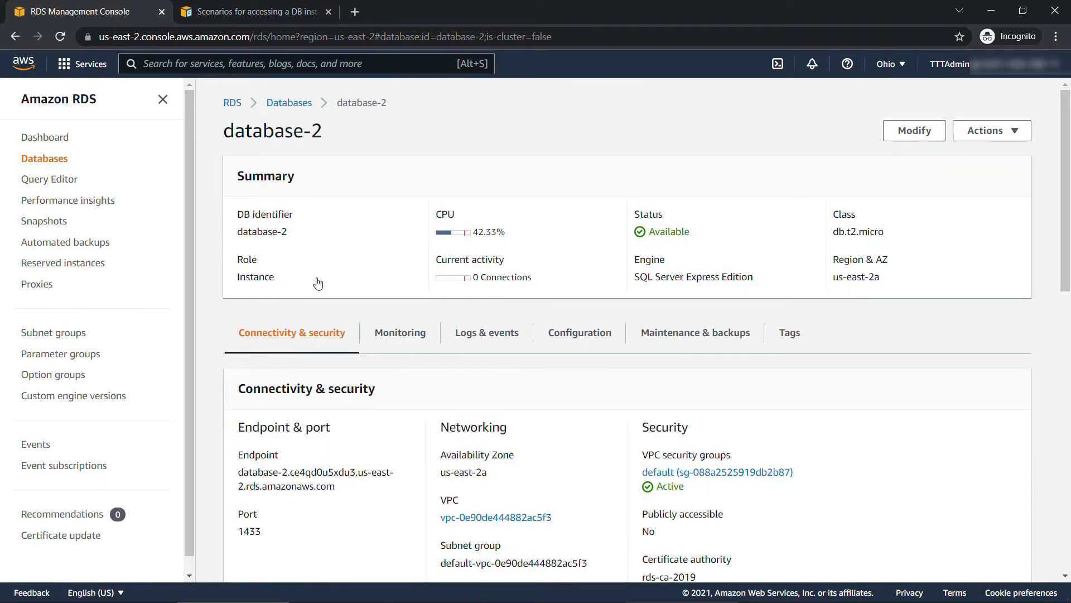
Review database-2's Configuration details.
scroll(down, 3)
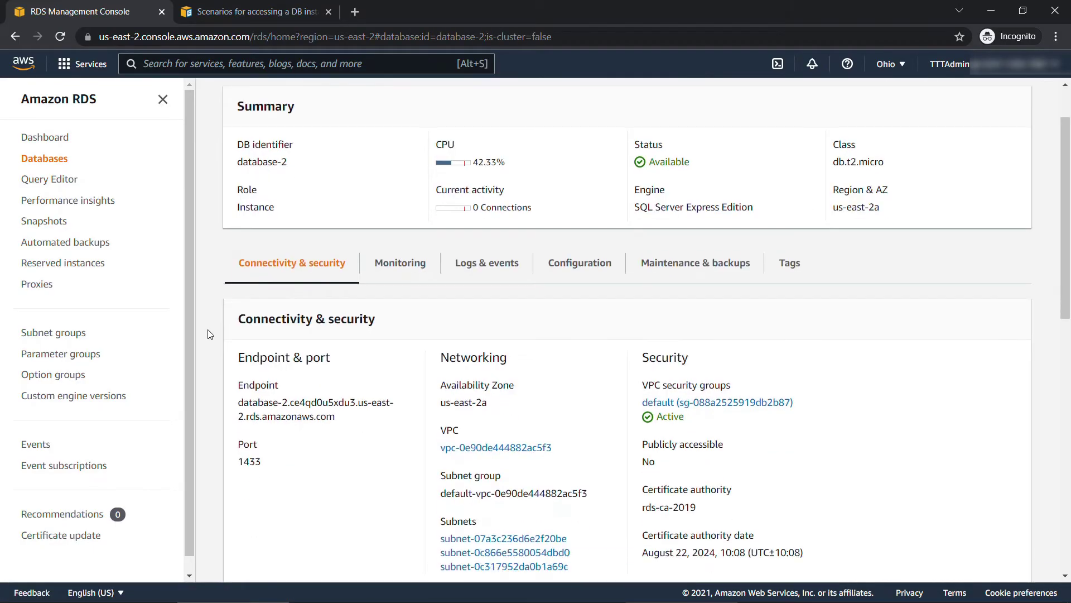
scroll(down, 3)
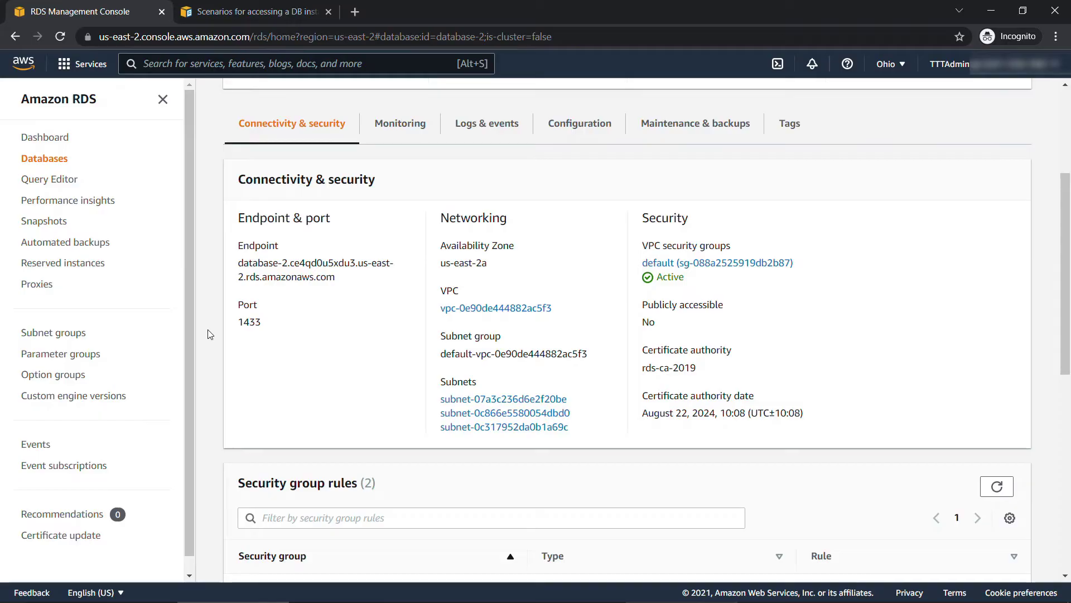
click(579, 124)
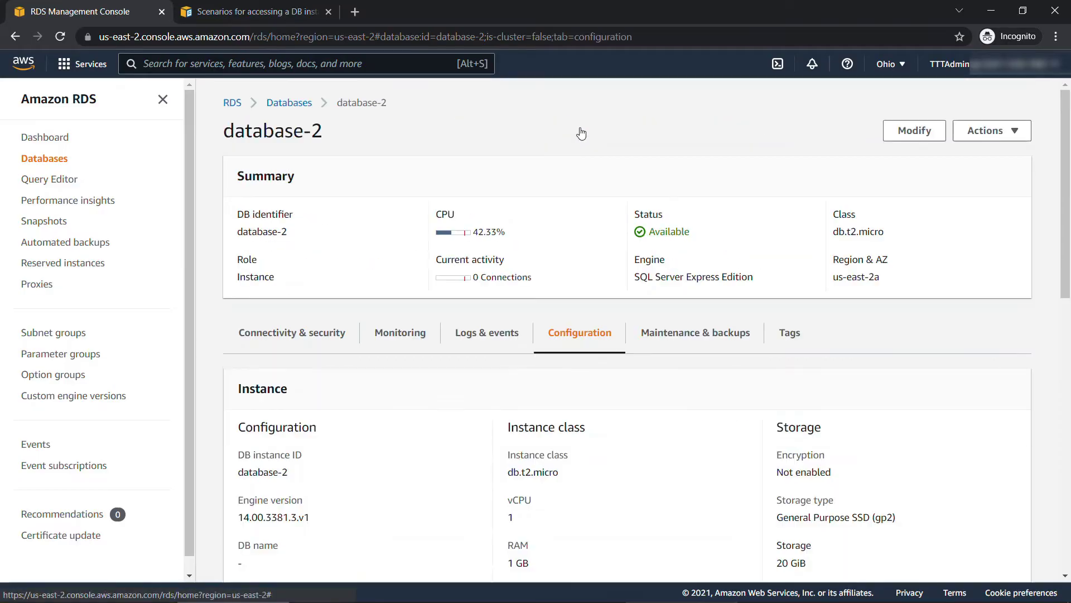
scroll(down, 3)
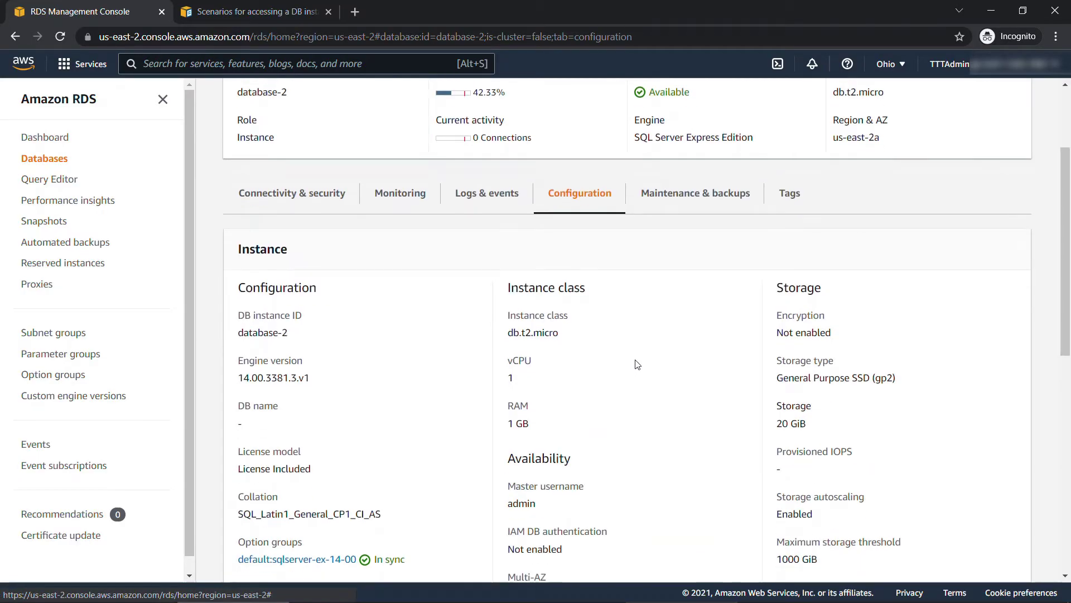
scroll(down, 3)
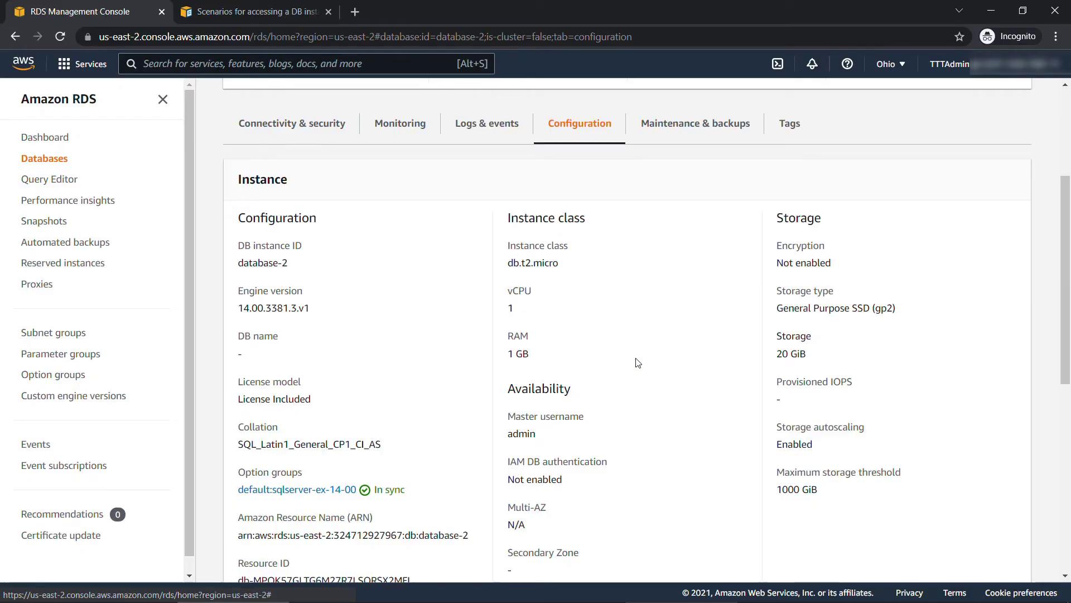
Return to Connectivity & security for the endpoint, then switch to SQL Server Management Studio.
click(291, 123)
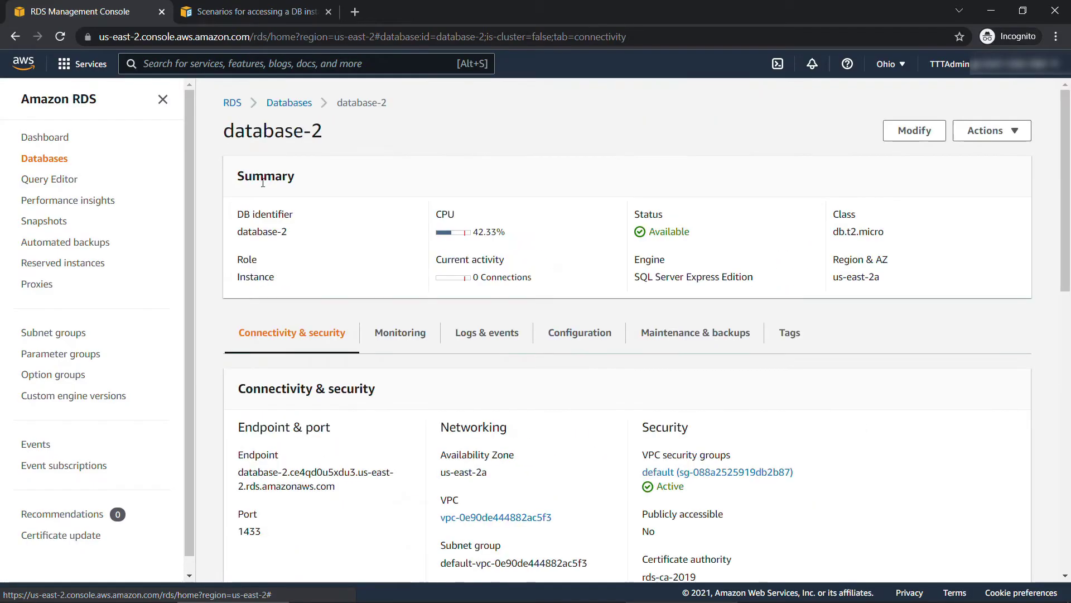
scroll(down, 3)
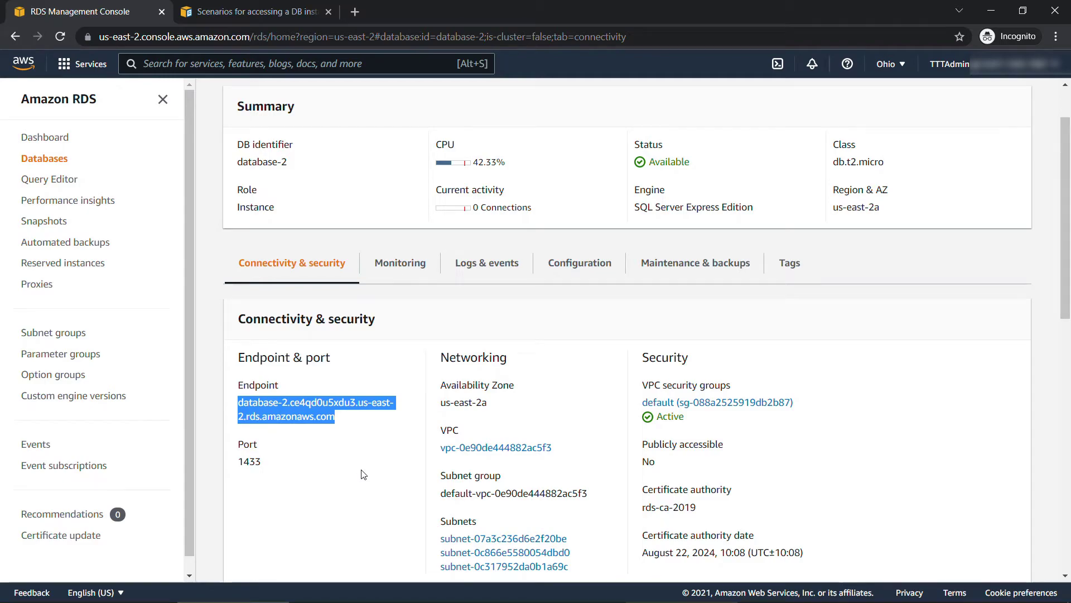
click(26, 100)
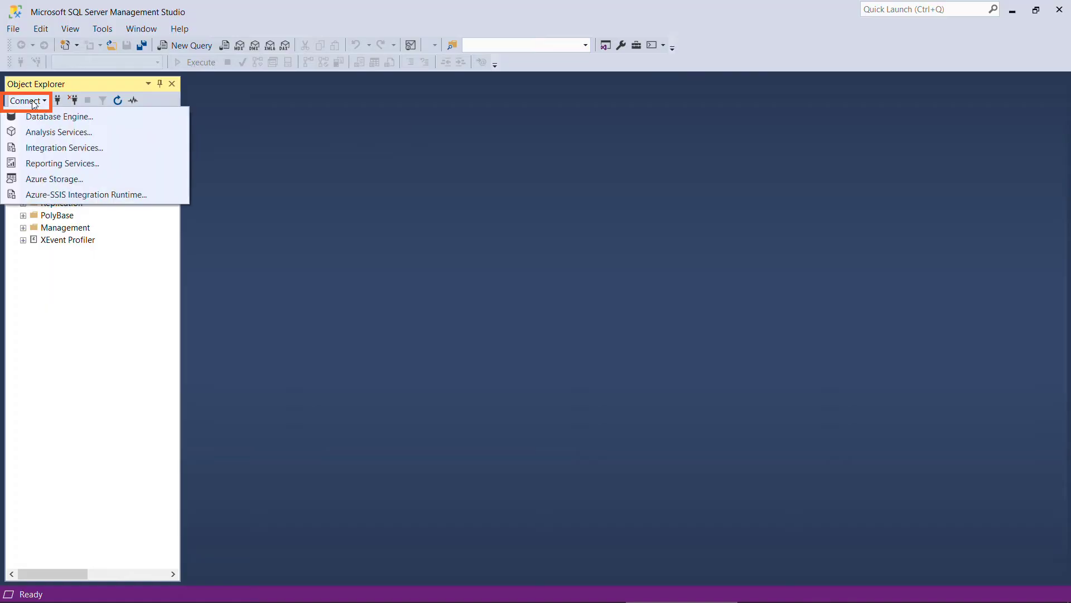
Start a connection to database-2.ce4qd0u5xdu3.us-east-2.rds.amazonaws.com,1433 with SQL Server Authentication.
click(59, 116)
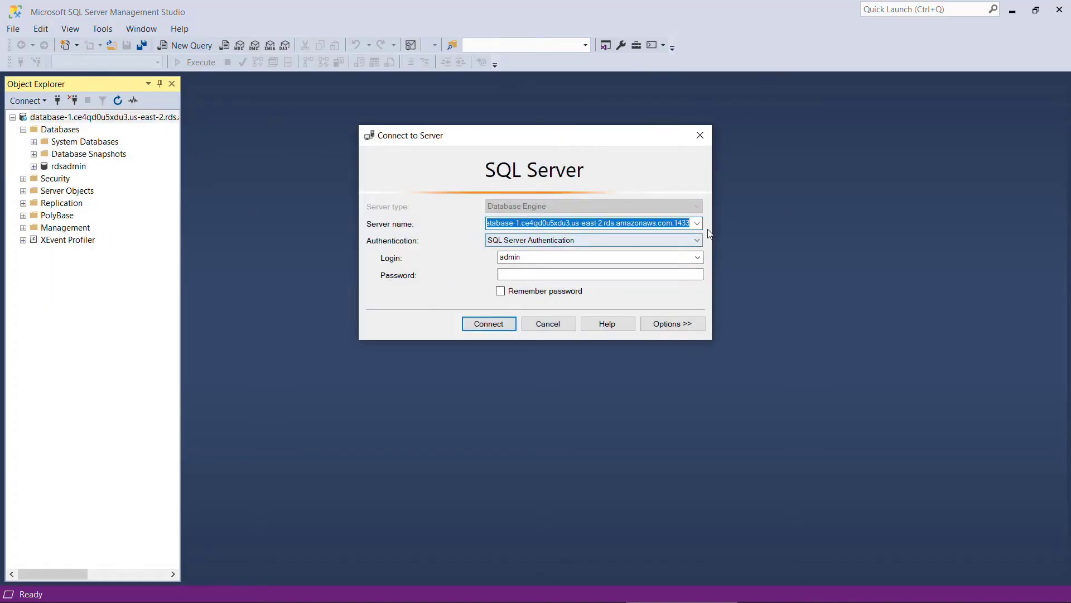
mouse_move(735, 235)
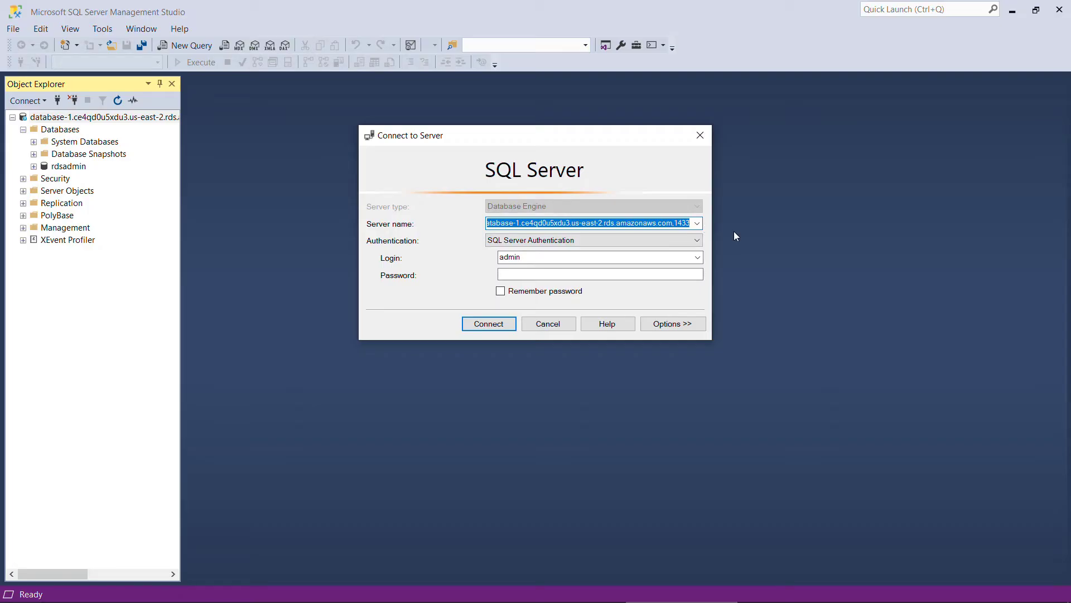
text(database-2.ce4qd0u5xdu3.us-east-2.rds.amazonaws.com)
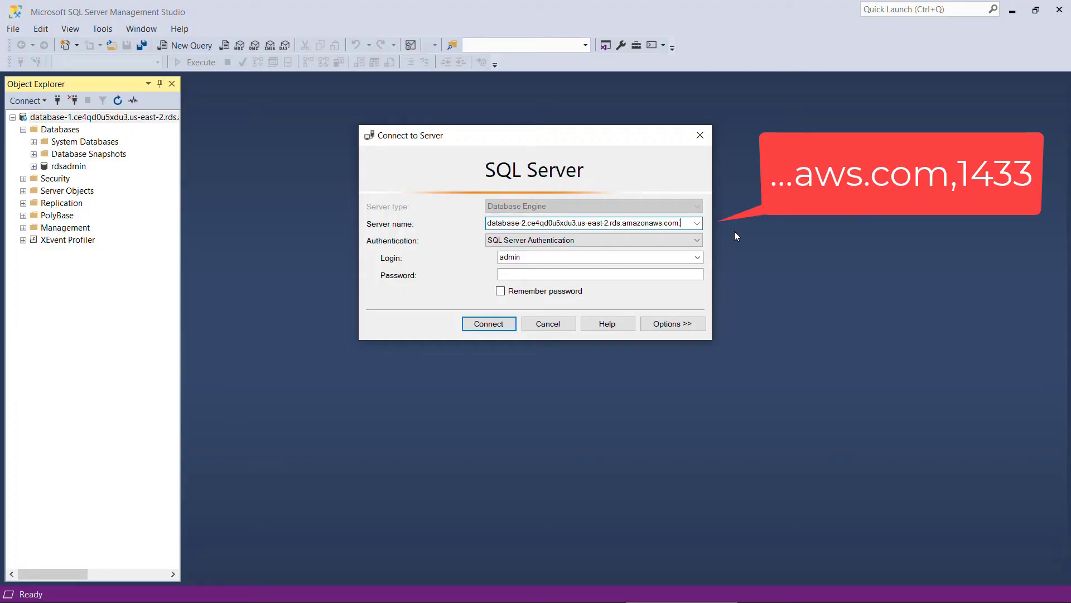
text(,1433)
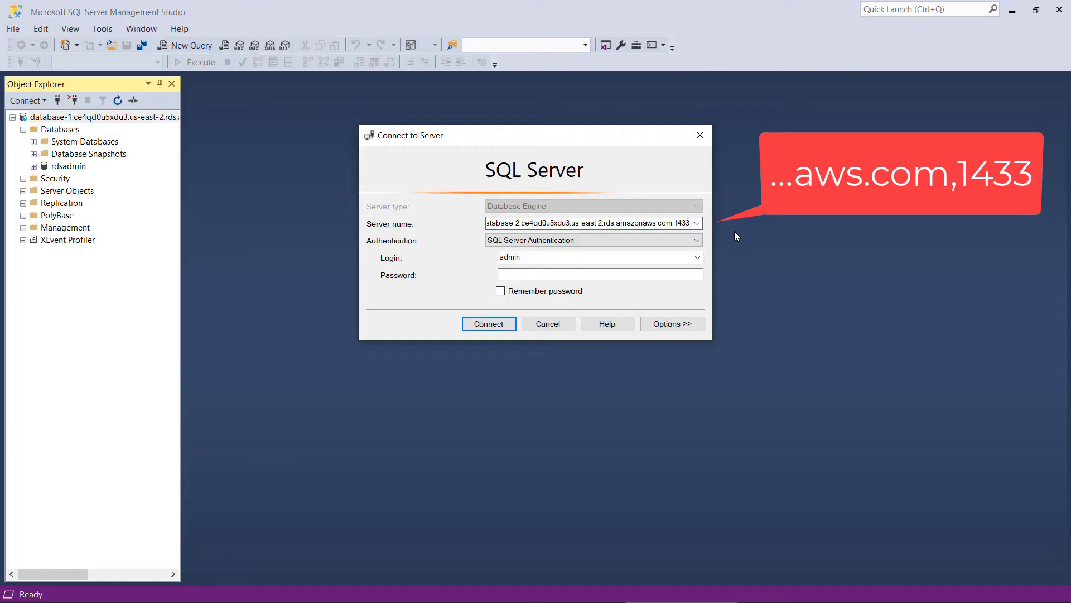
click(594, 223)
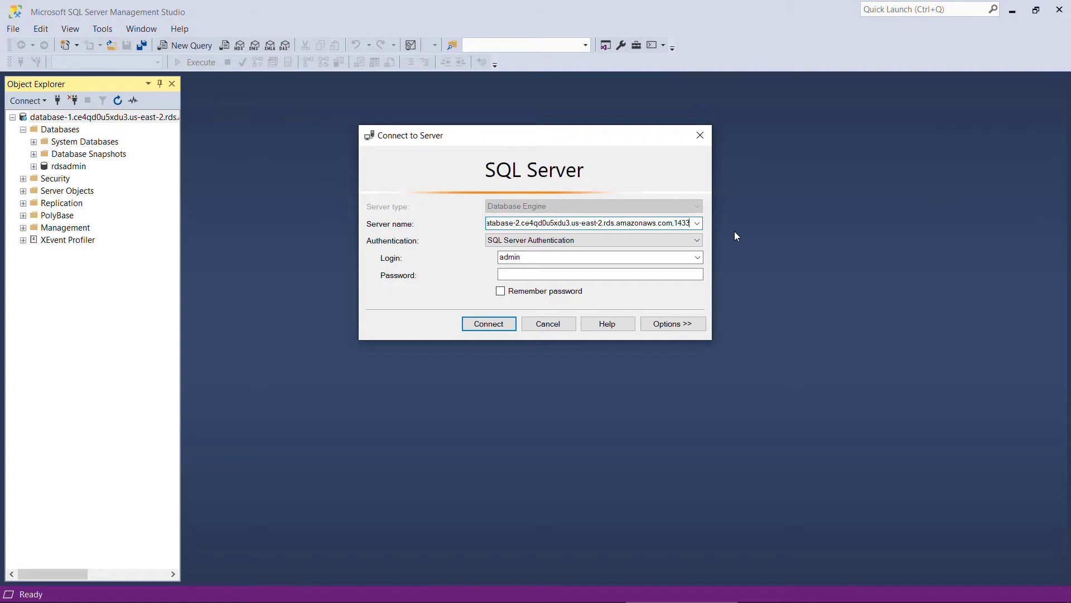
mouse_move(703, 244)
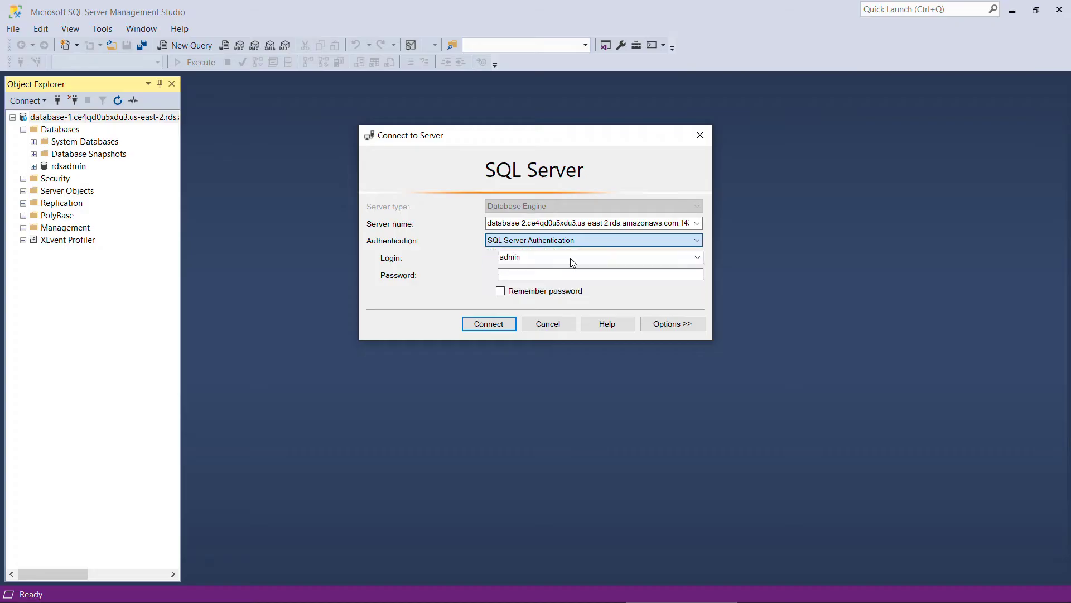
Enter the admin login and password and connect to database-2.
click(599, 274)
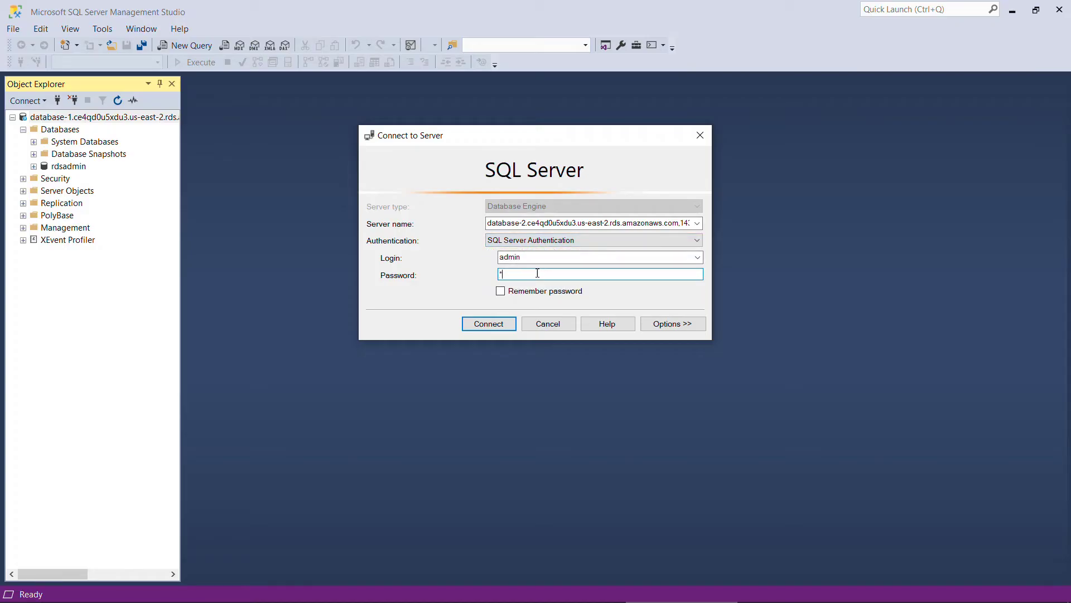
text(password)
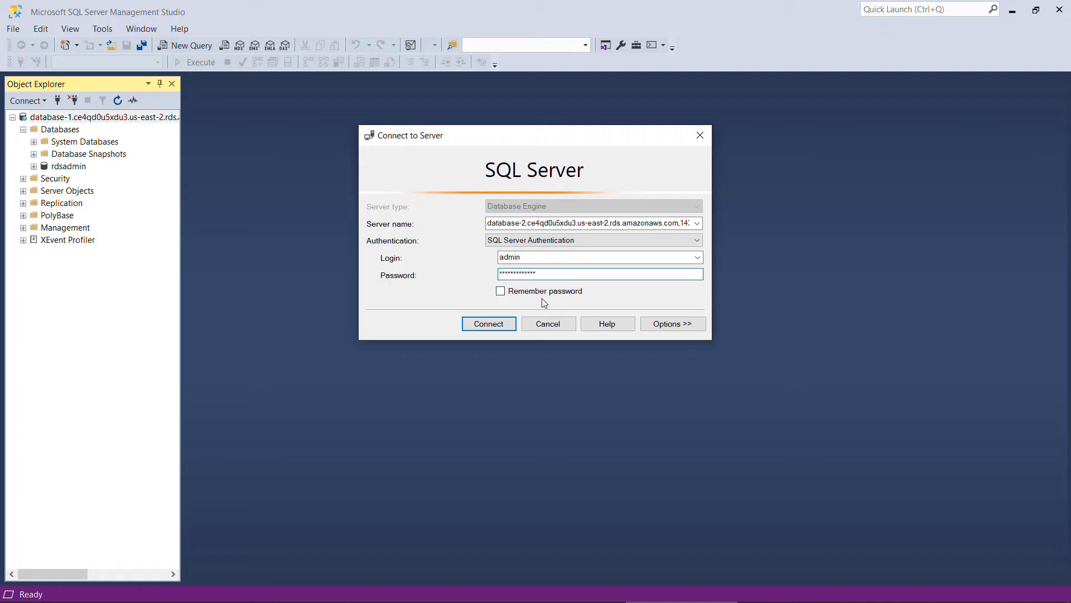
click(487, 324)
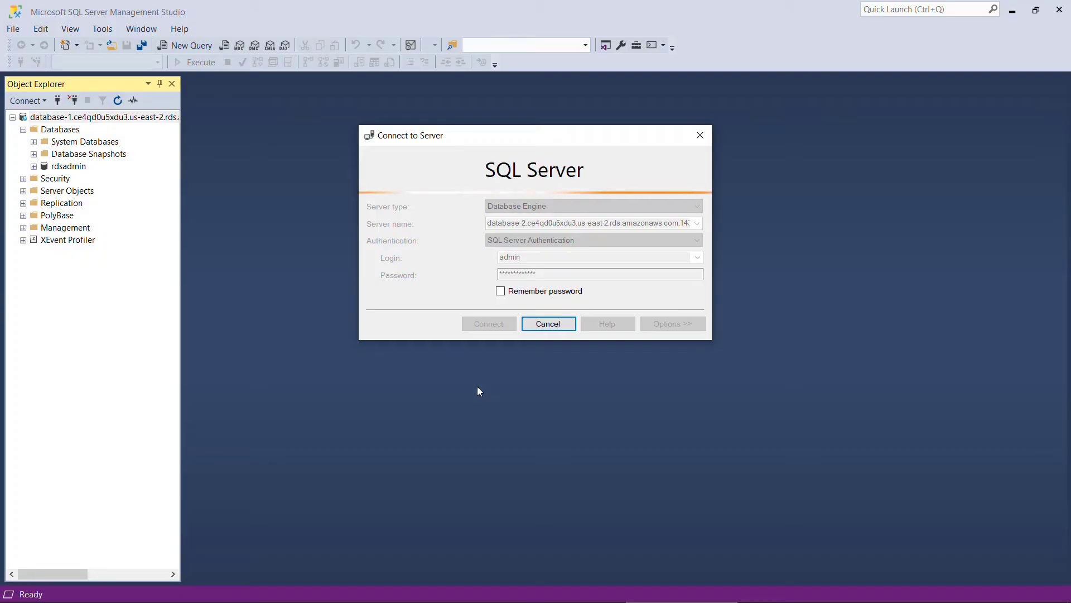
Dismiss the connection timeout error for database-2.
click(487, 323)
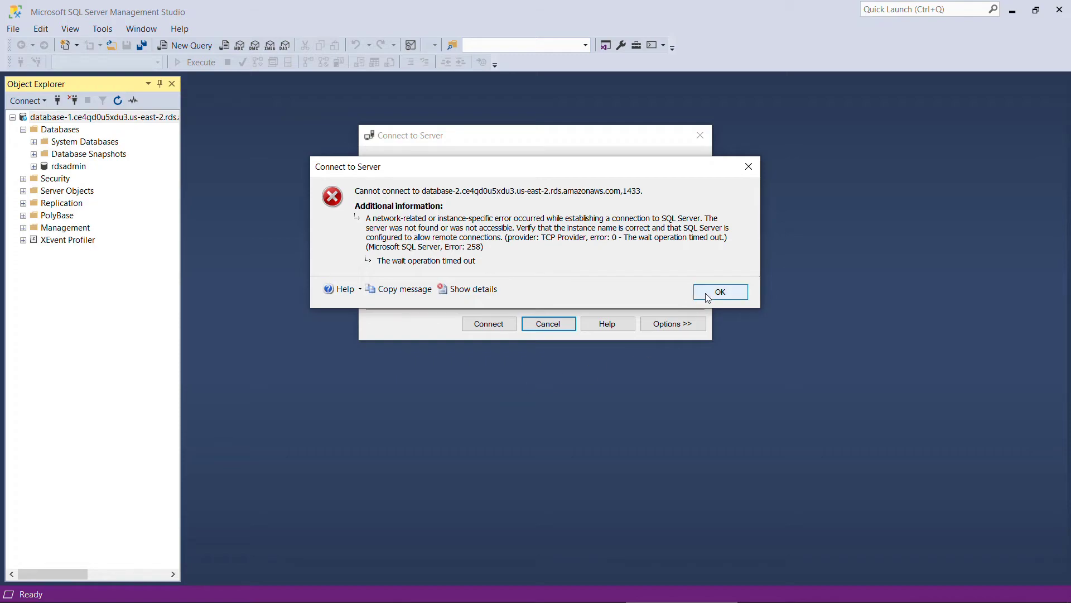
click(720, 291)
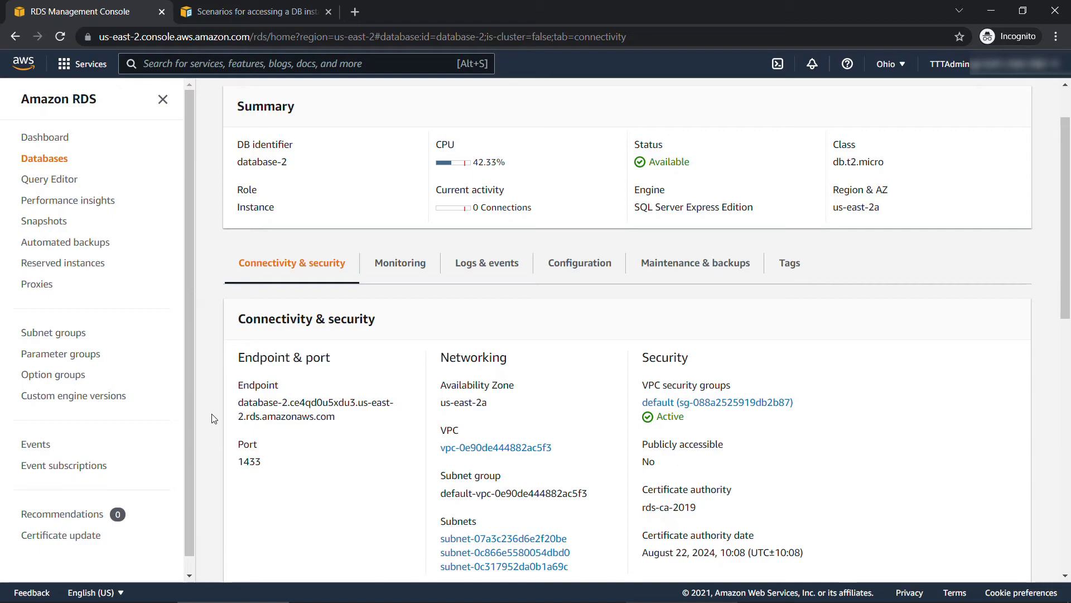
Modify database-2 to be Publicly accessible under Connectivity's additional configuration.
scroll(up, 3)
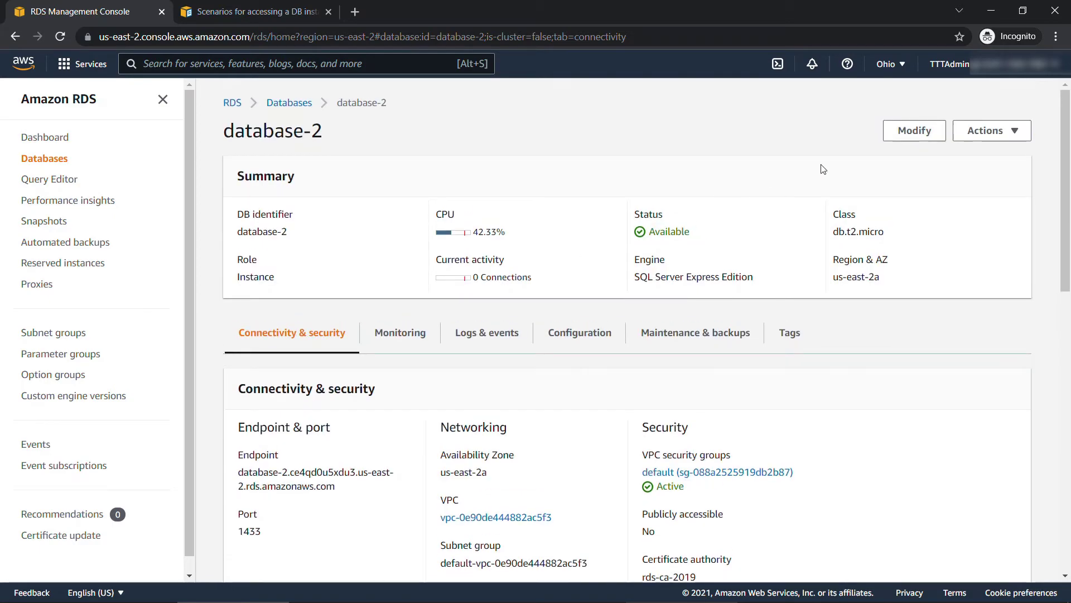
click(913, 131)
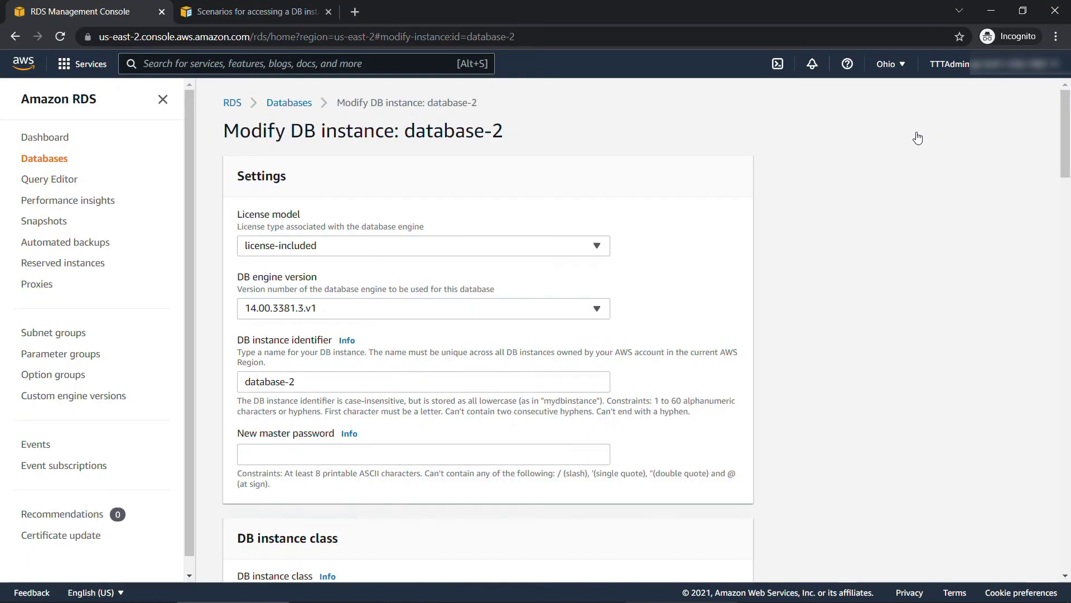
scroll(down, 3)
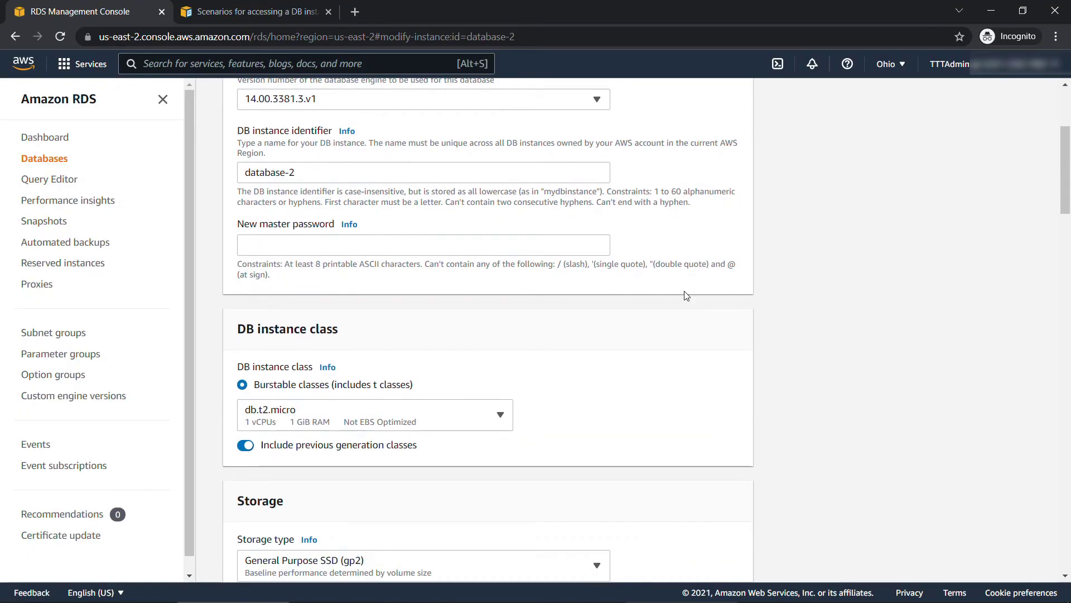
scroll(down, 3)
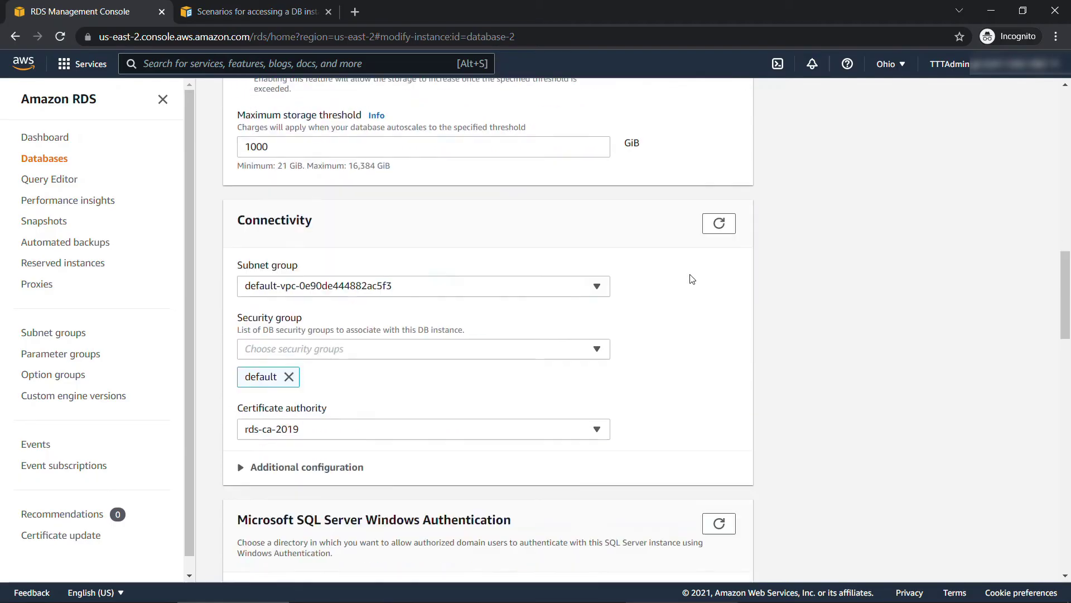
scroll(down, 3)
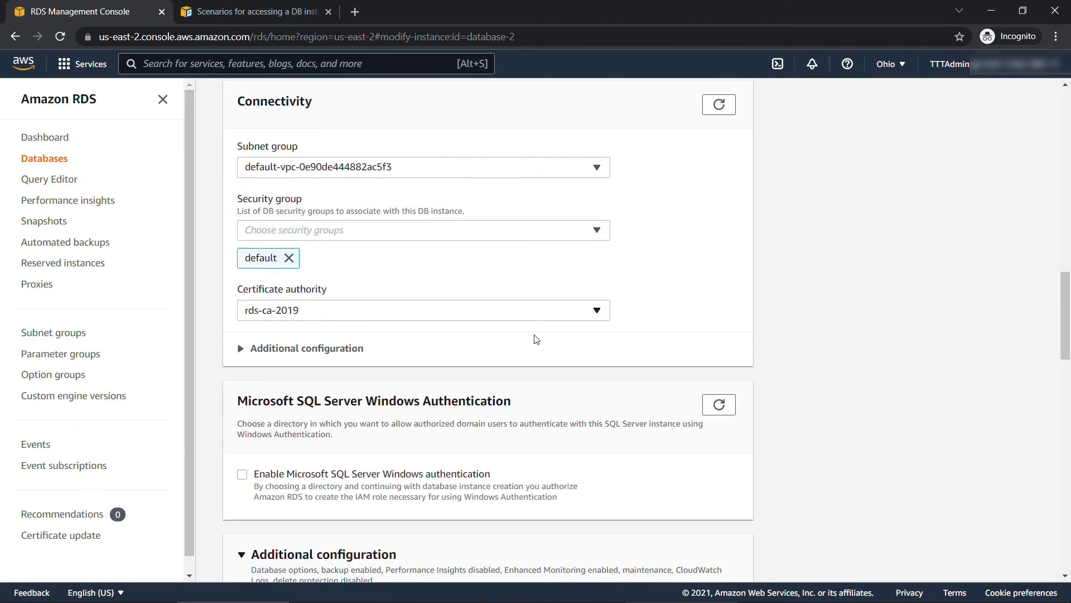
click(306, 348)
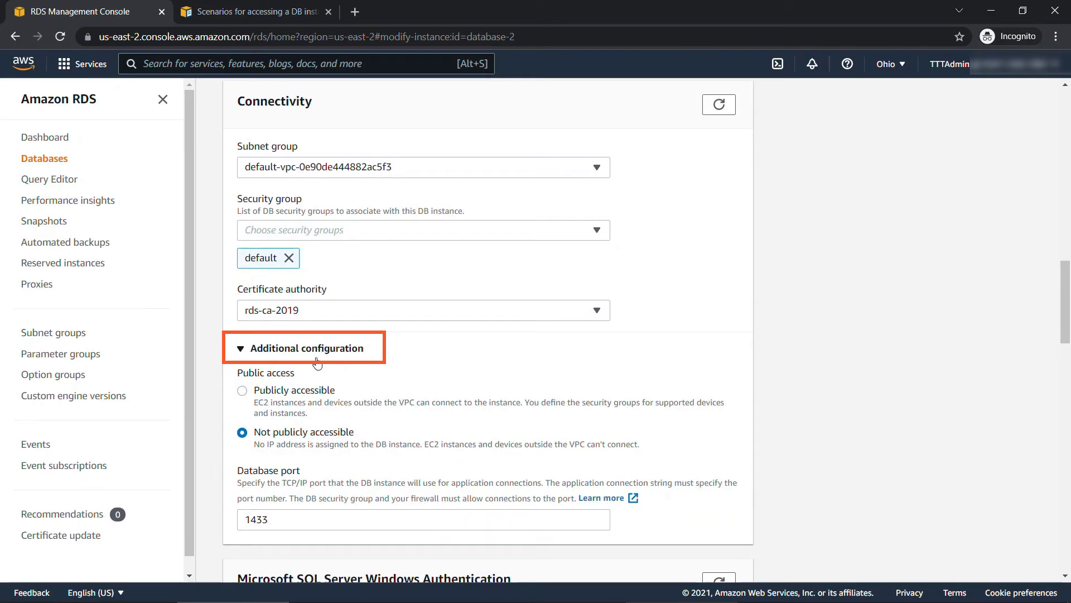
mouse_move(244, 396)
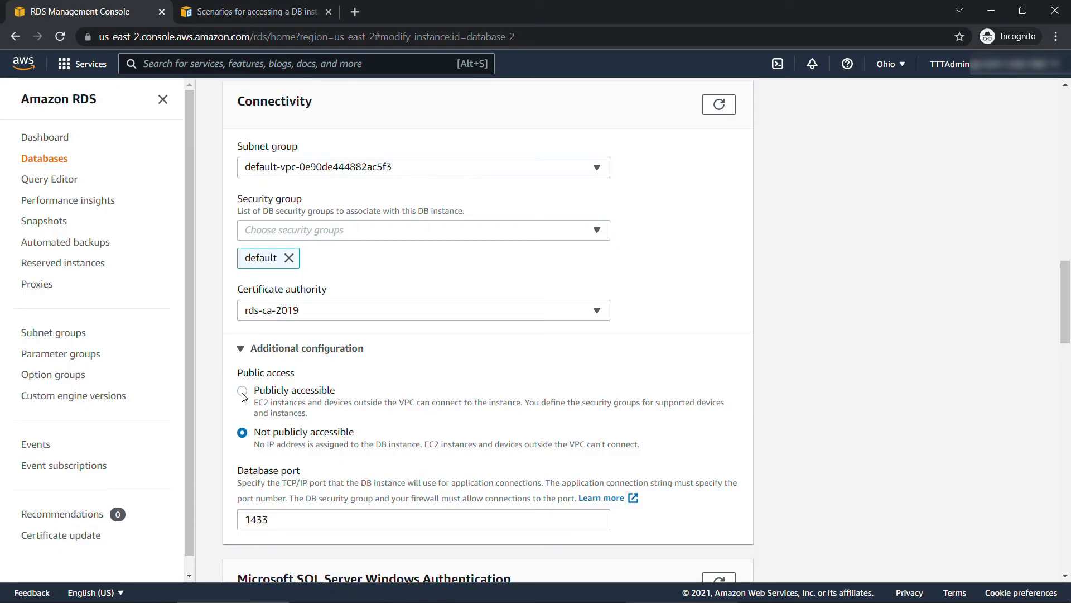
click(242, 390)
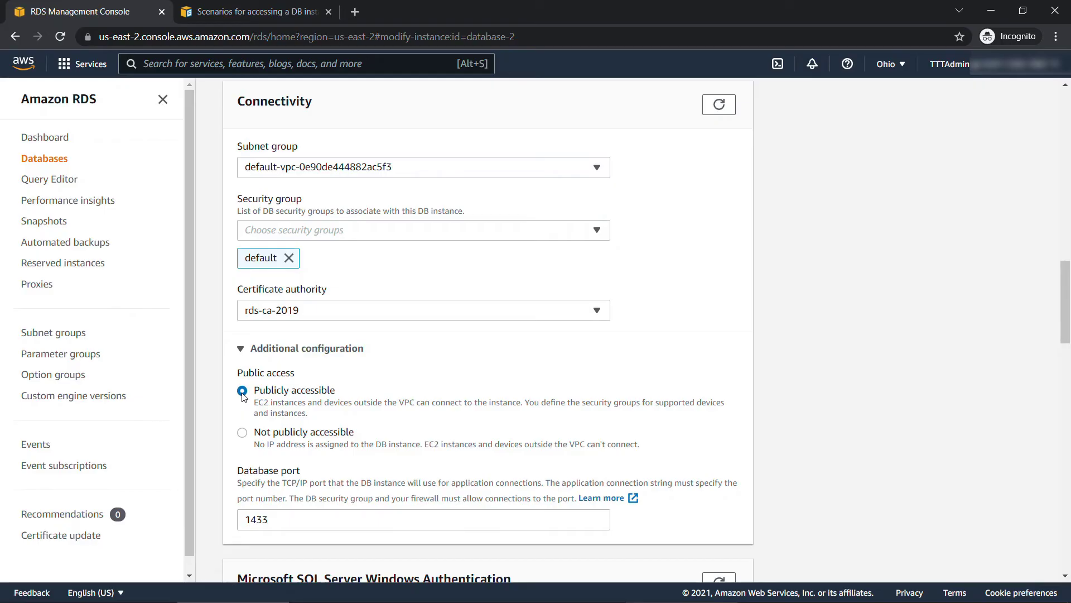
mouse_move(531, 395)
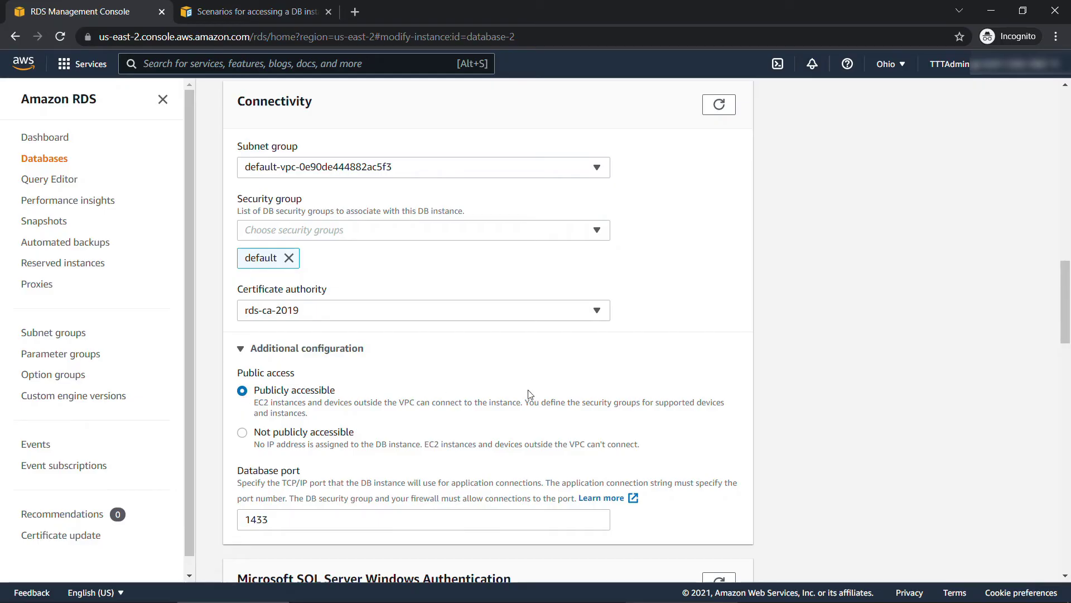
Apply the change immediately and submit the modification of database-2.
scroll(down, 3)
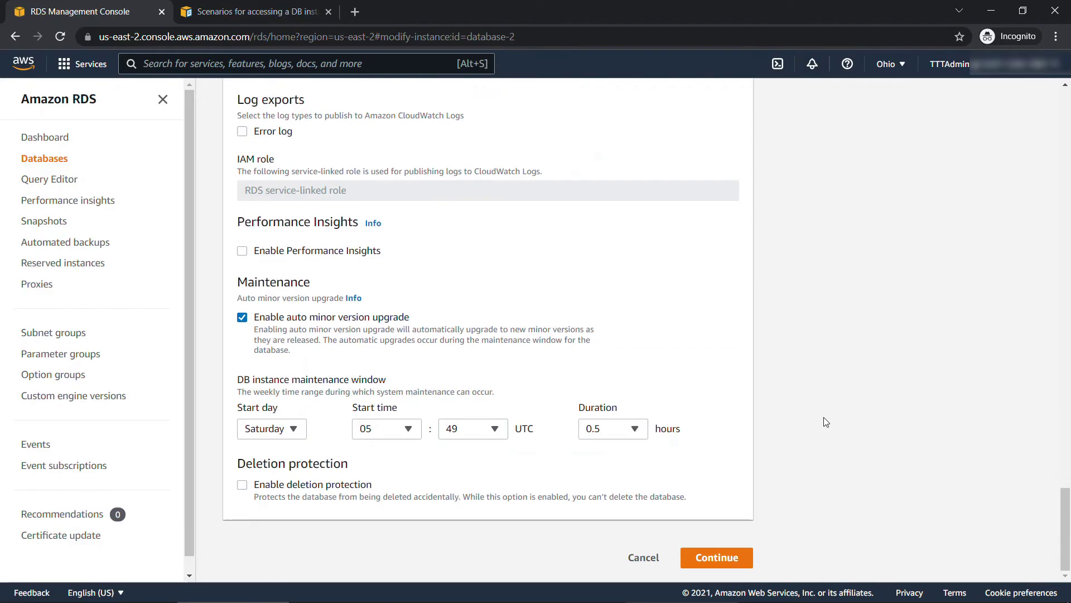
click(716, 557)
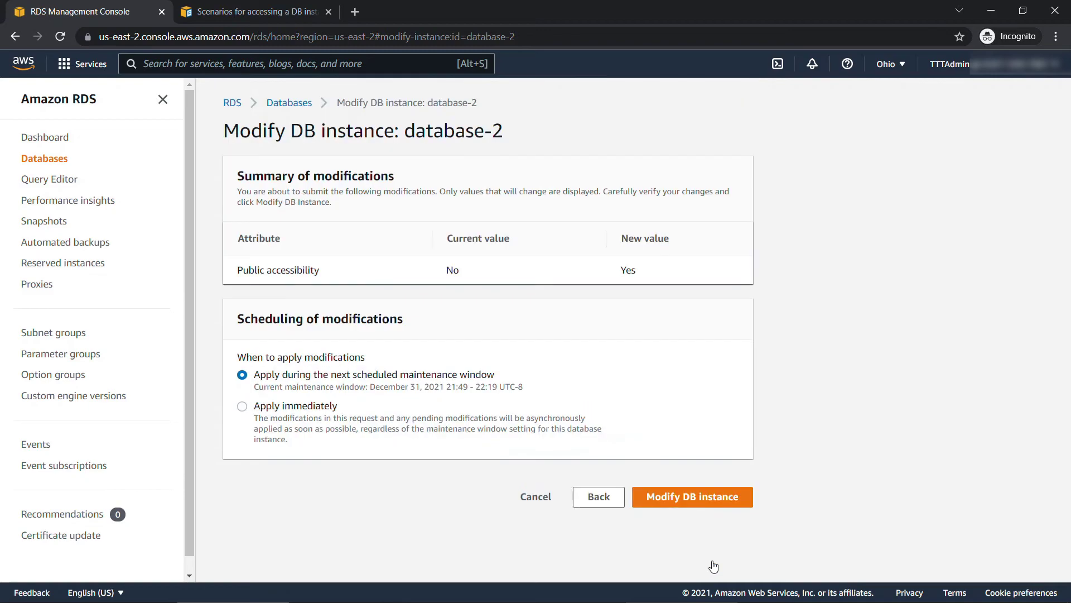
mouse_move(367, 487)
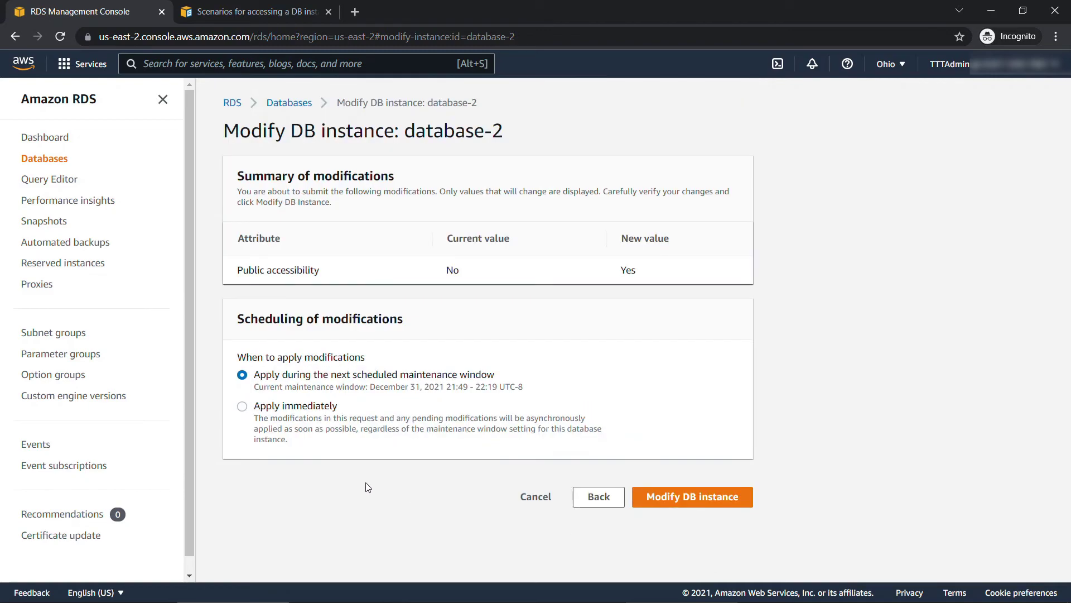
click(242, 405)
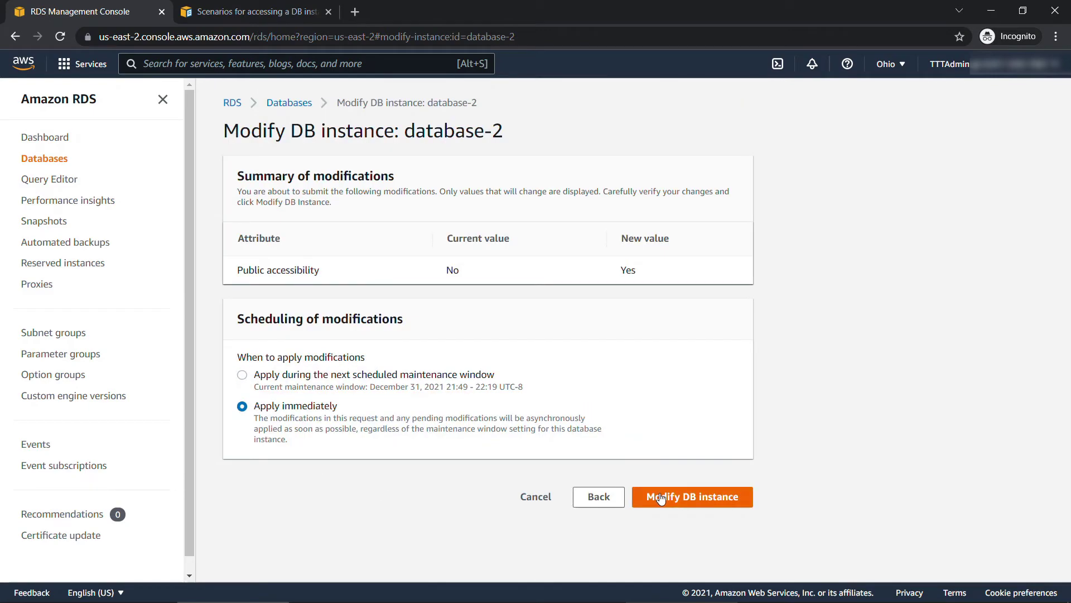
click(692, 496)
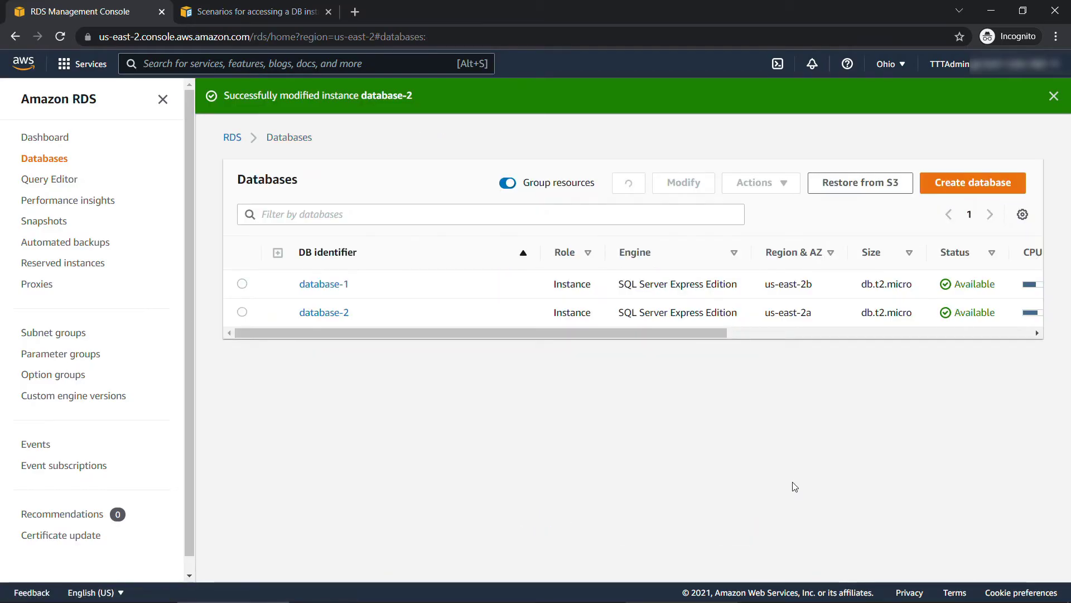
Refresh the Databases list repeatedly to watch database-2's Modifying status.
click(628, 182)
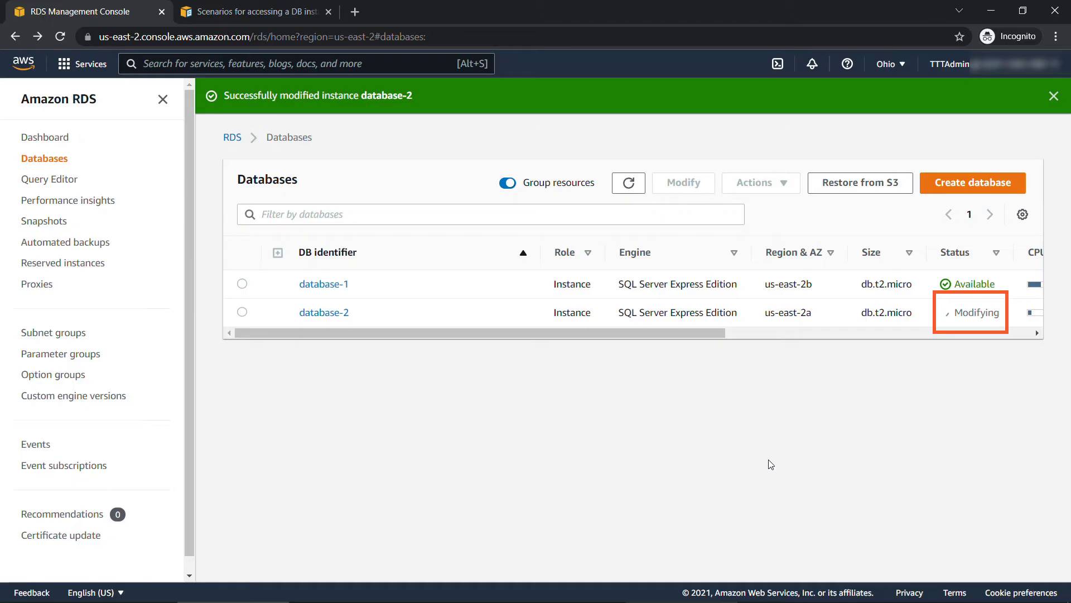
mouse_move(621, 225)
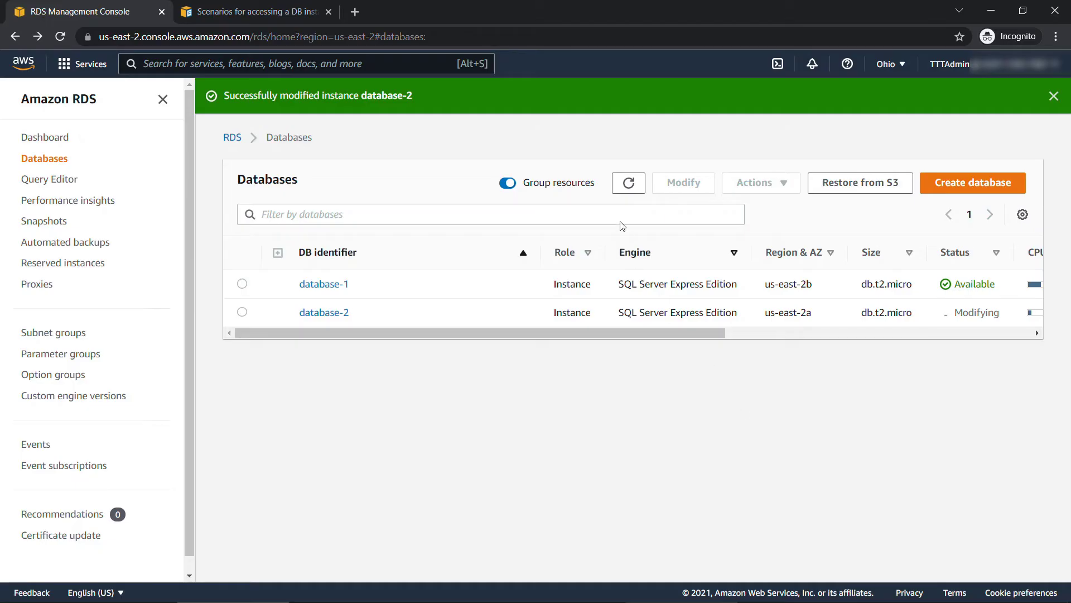
click(627, 182)
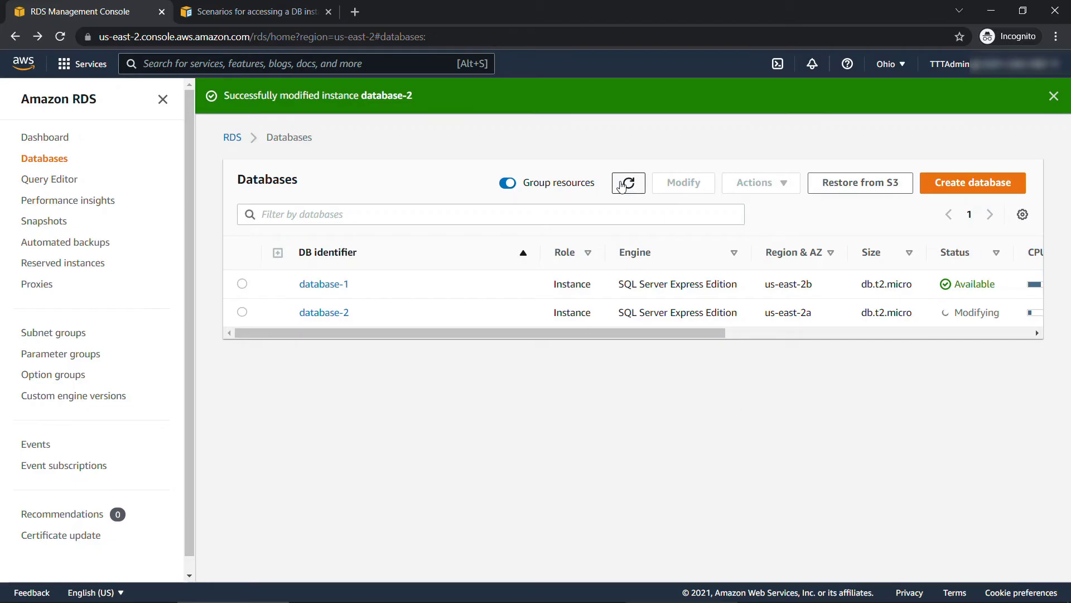
click(628, 182)
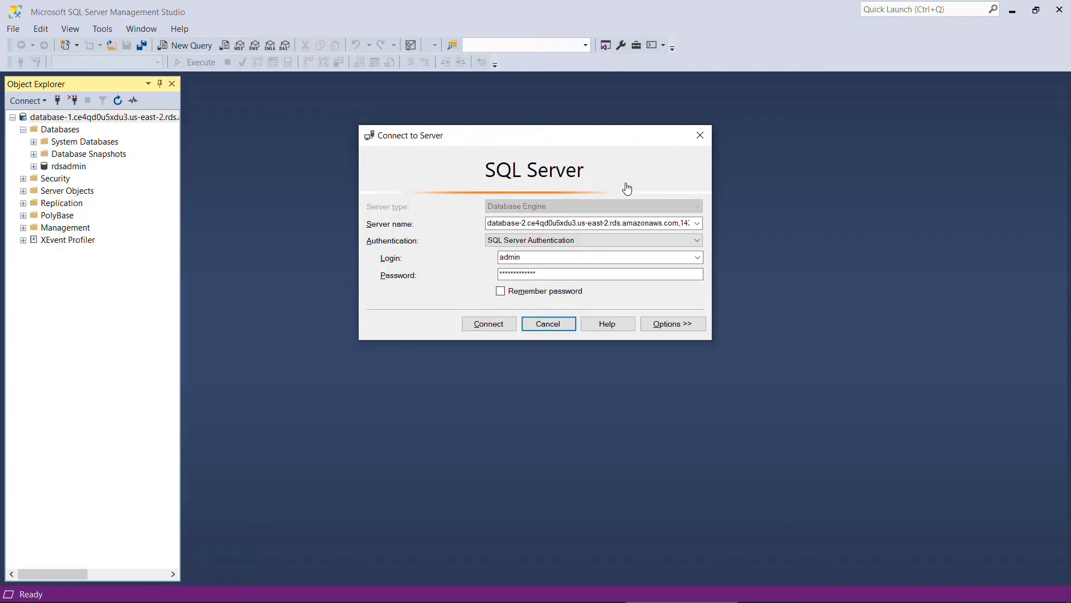
Leave the SSMS Connect to Server dialog and return to the RDS Databases list.
click(489, 323)
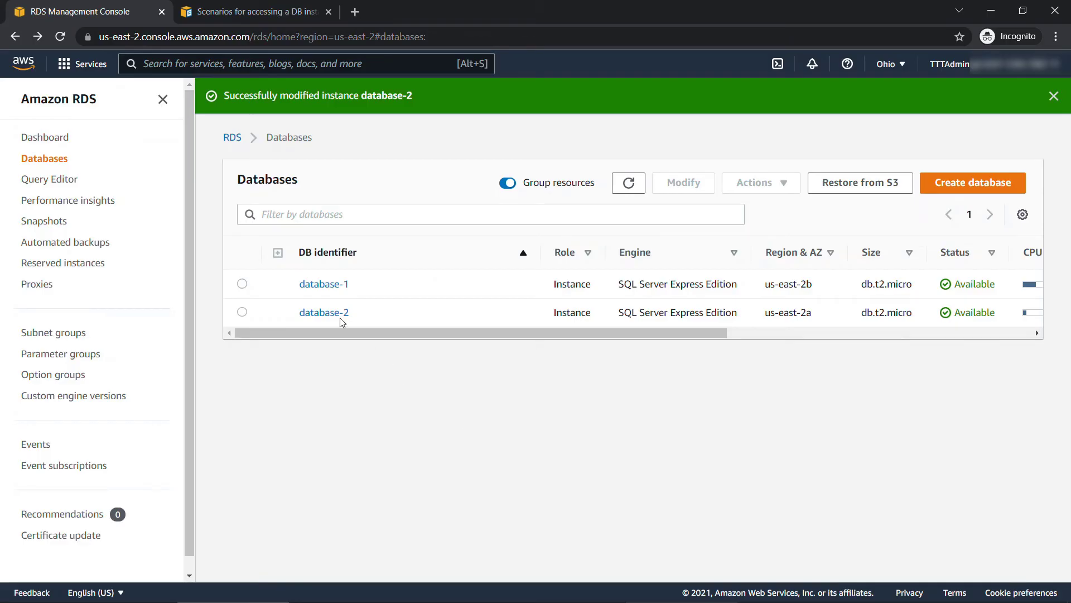
Open database-2's details and follow its VPC security group sg-088a2525919db2b87 link.
click(324, 312)
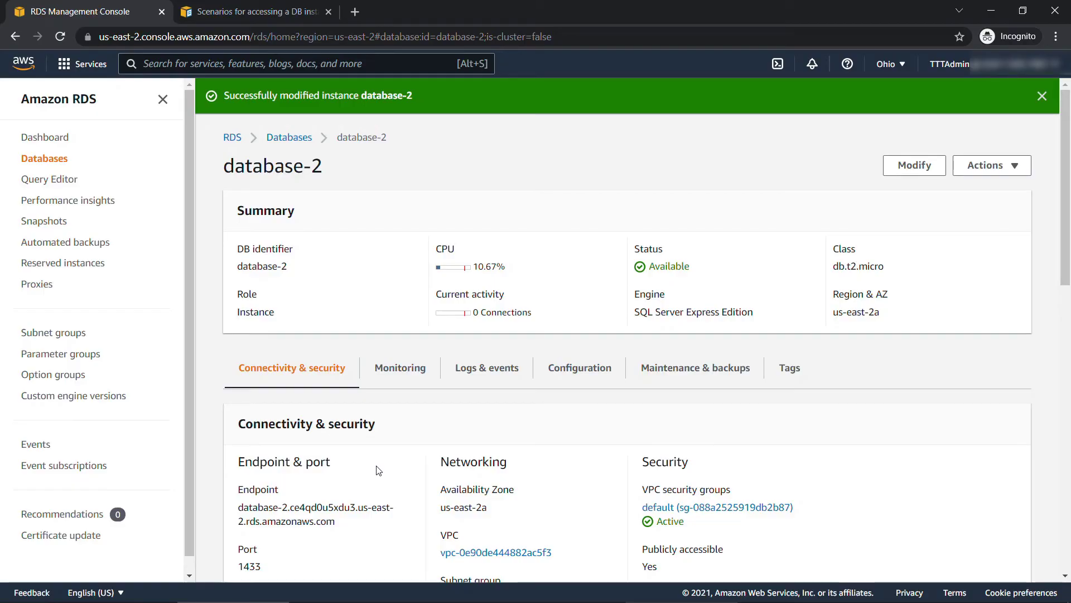
mouse_move(545, 506)
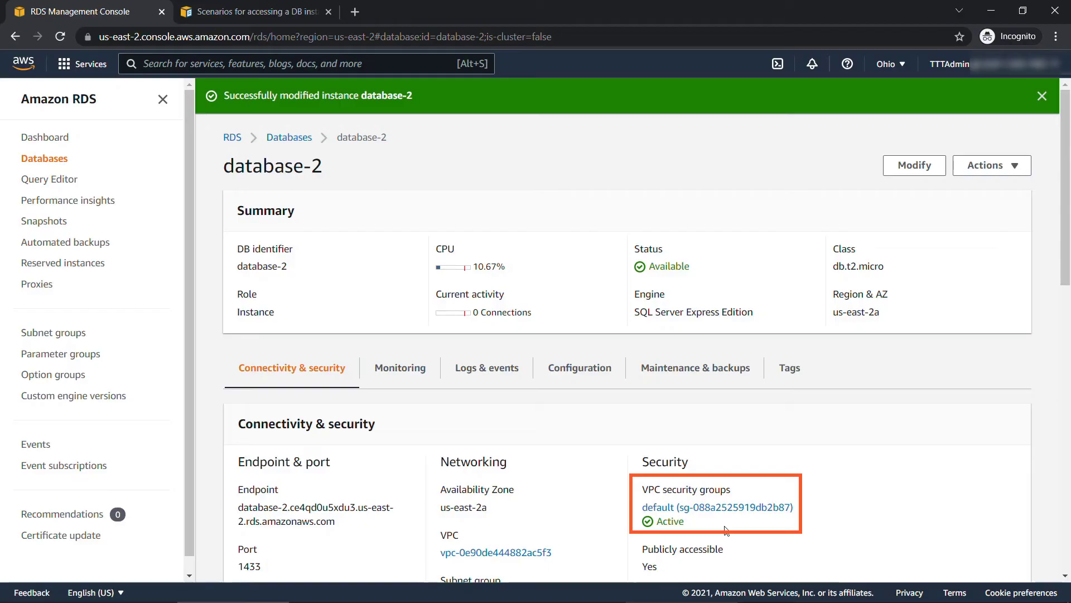
click(717, 506)
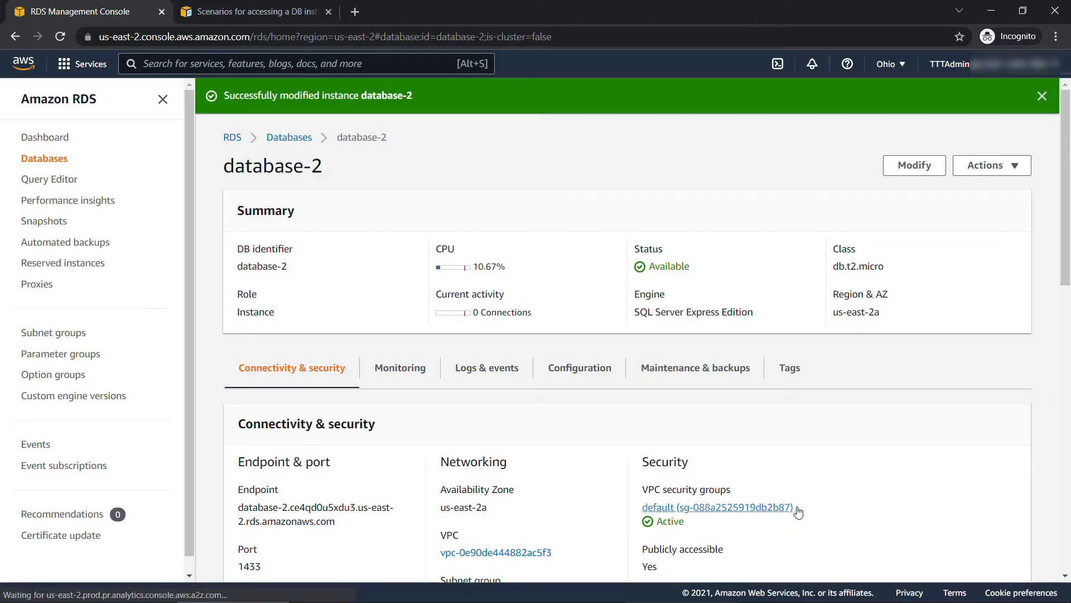
click(715, 507)
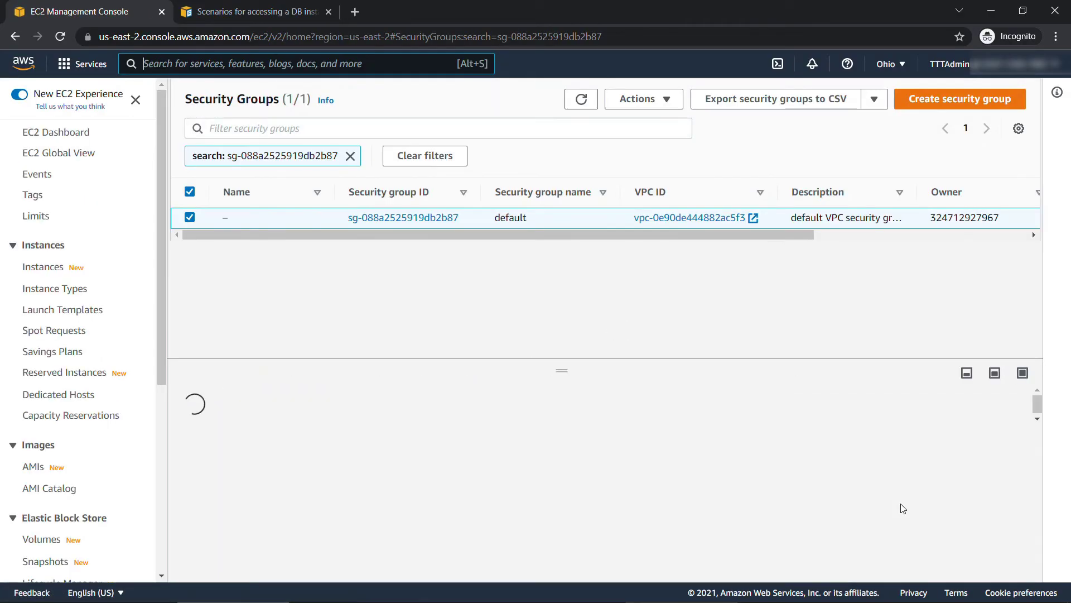
Select the default security group, review its Outbound rules, then return to Inbound rules.
click(402, 218)
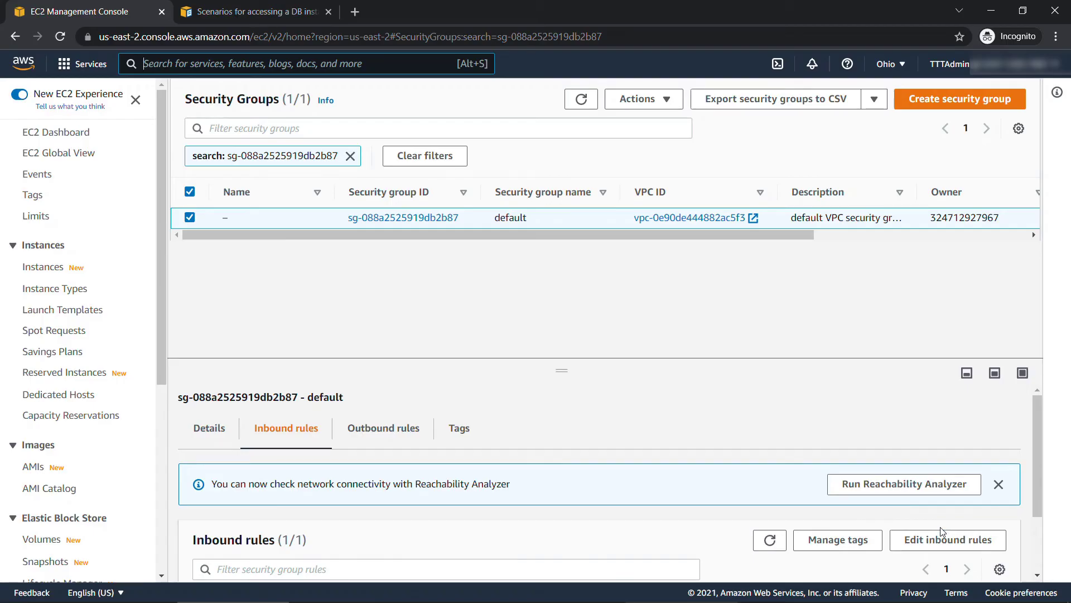
scroll(down, 3)
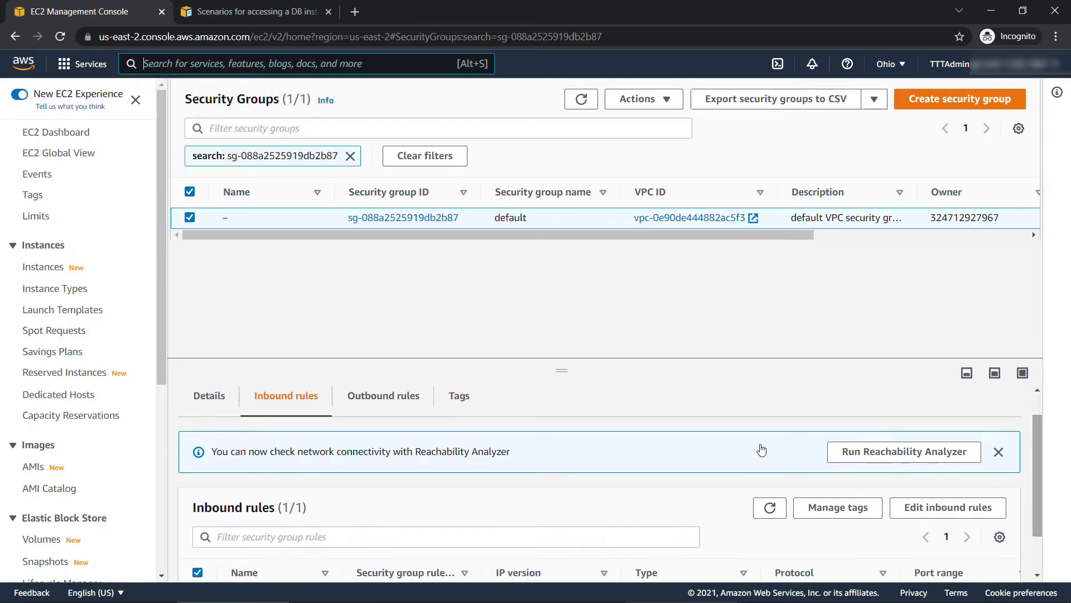
click(383, 395)
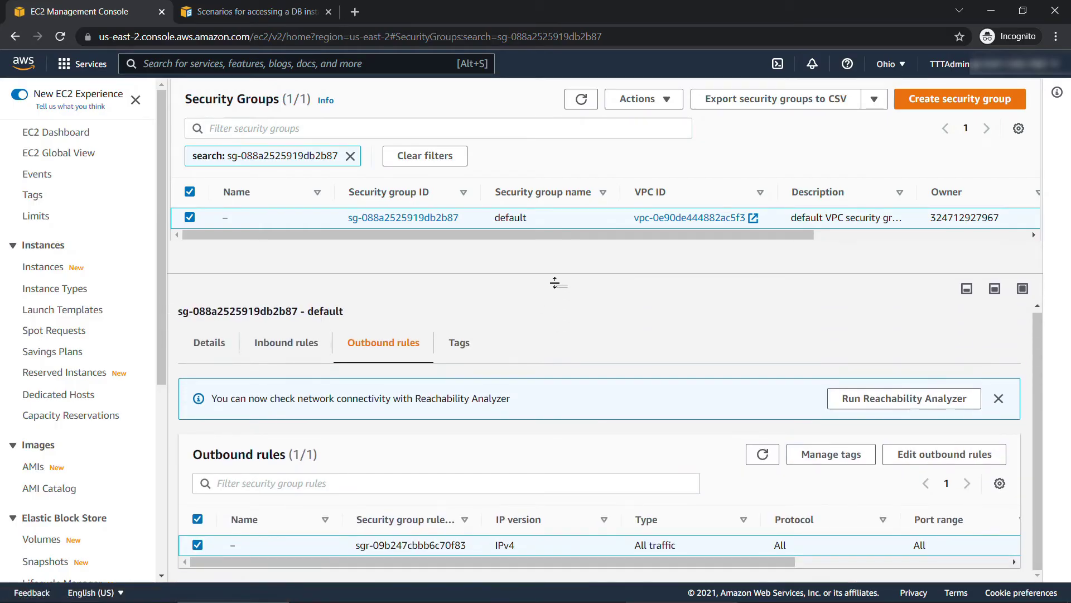
click(285, 343)
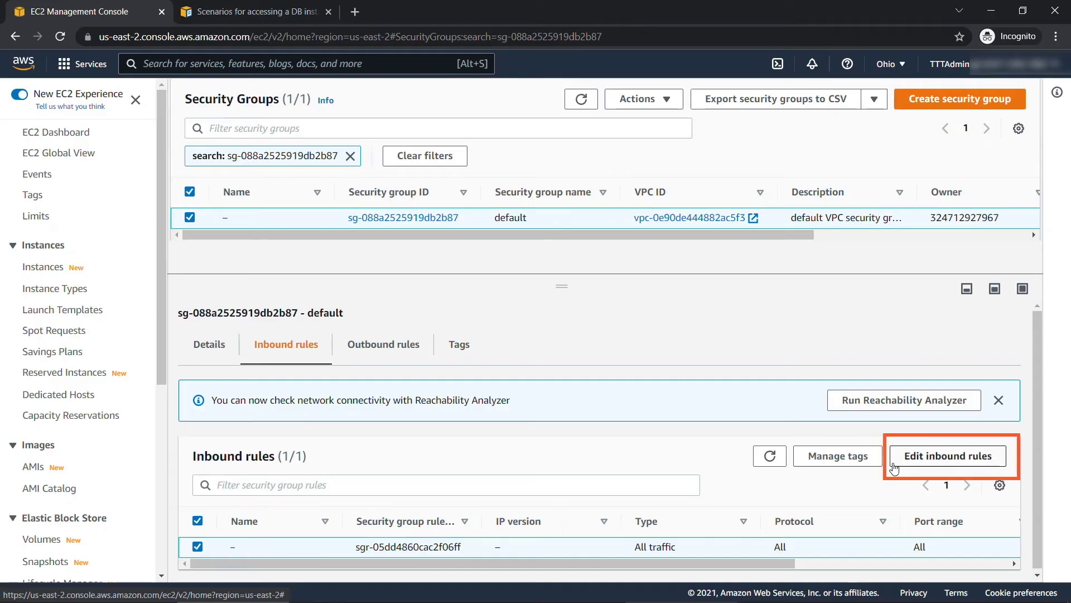
Edit inbound rules and add a new rule of type MSSQL (TCP port 1433).
click(948, 455)
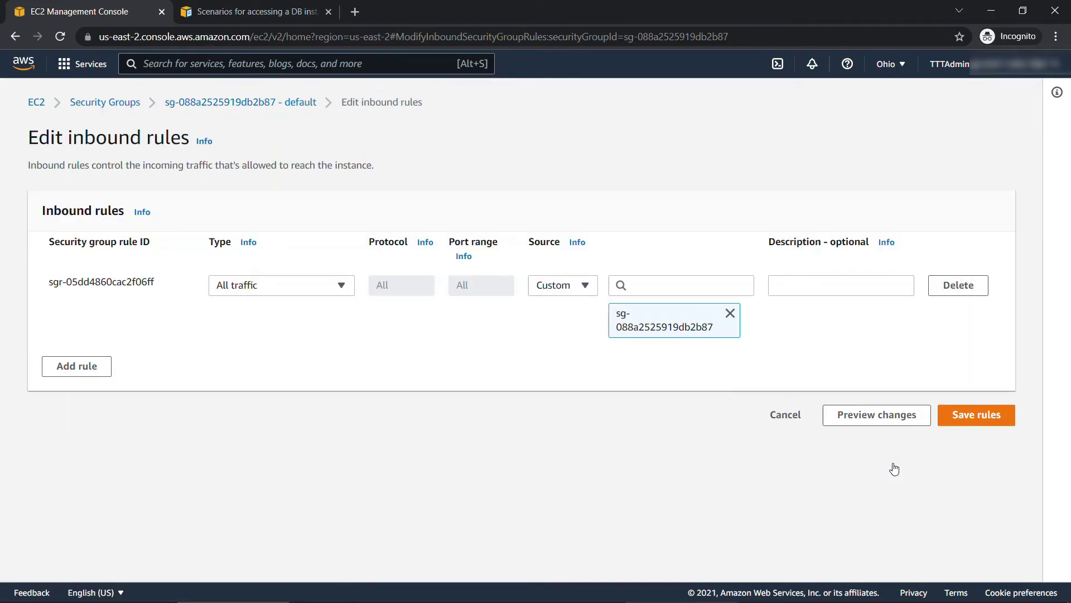
click(77, 366)
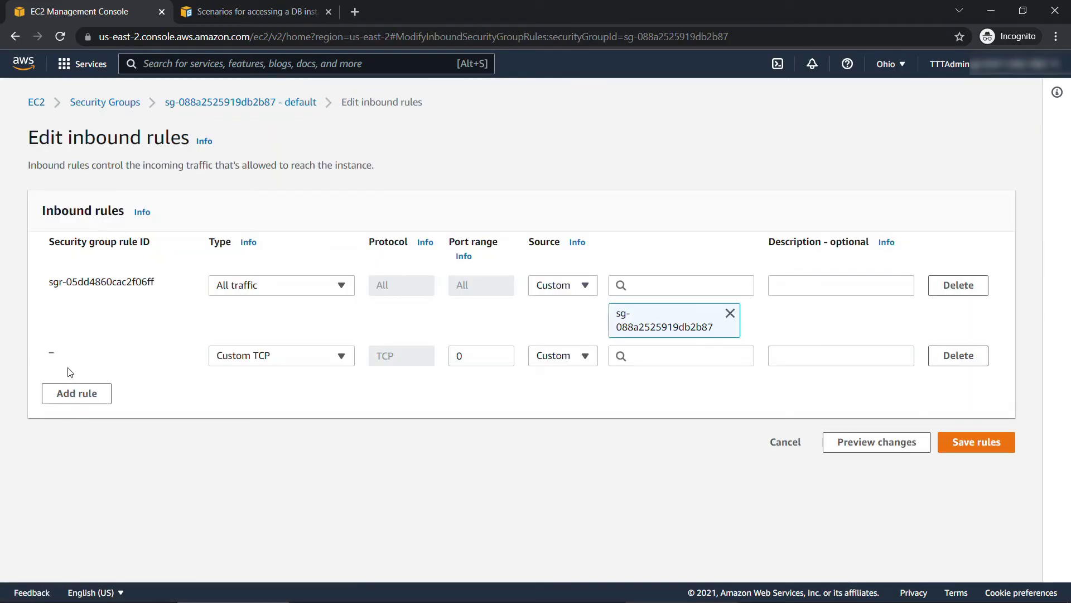
click(280, 355)
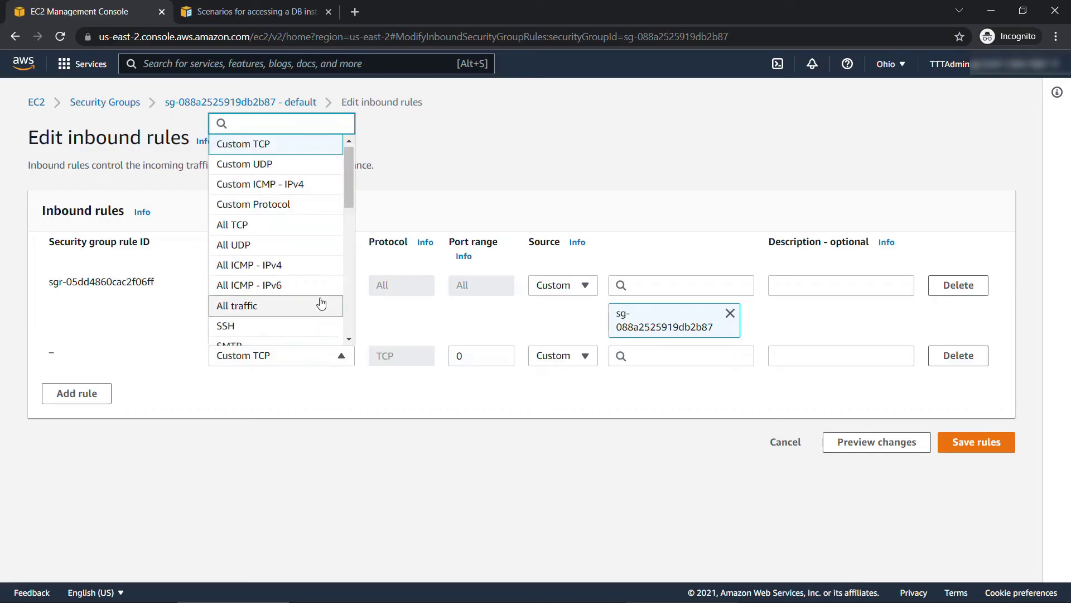
scroll(down, 3)
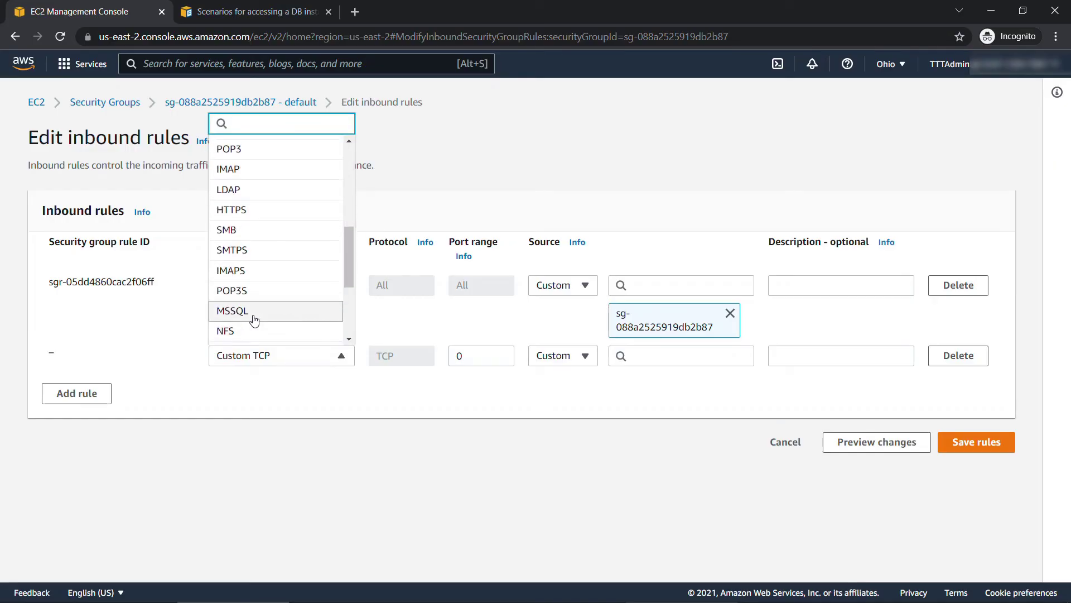
click(232, 310)
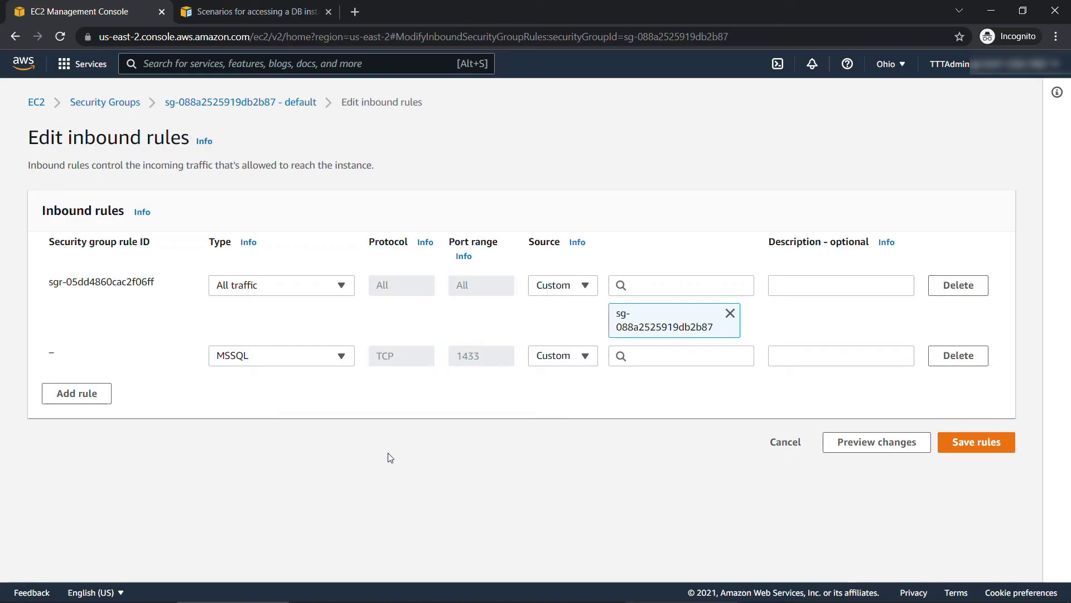
mouse_move(592, 369)
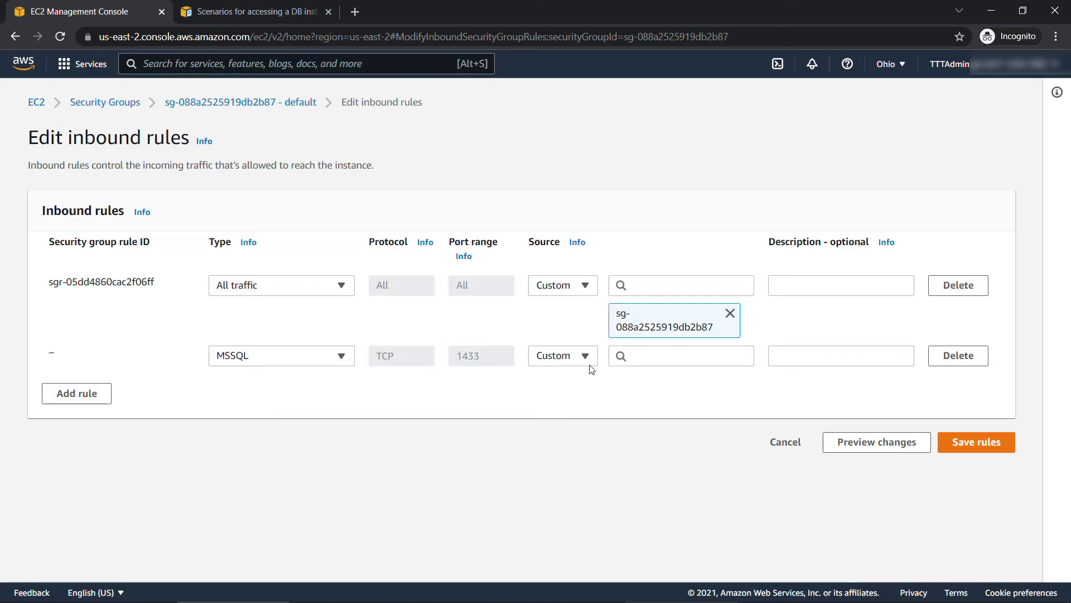
Set the new rule's source to My IP and save the inbound rules.
click(561, 355)
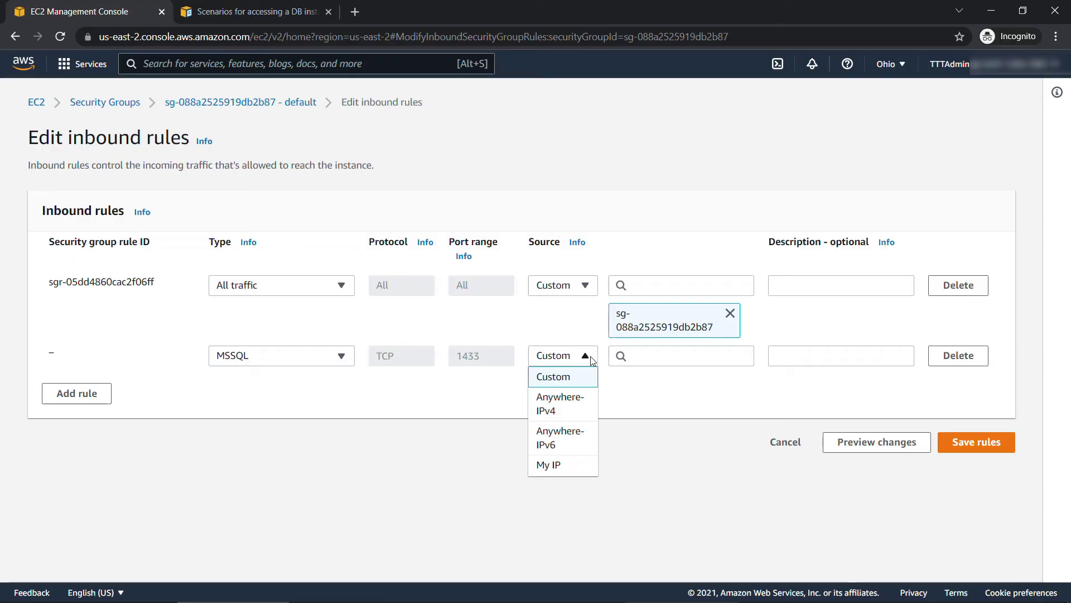
mouse_move(549, 464)
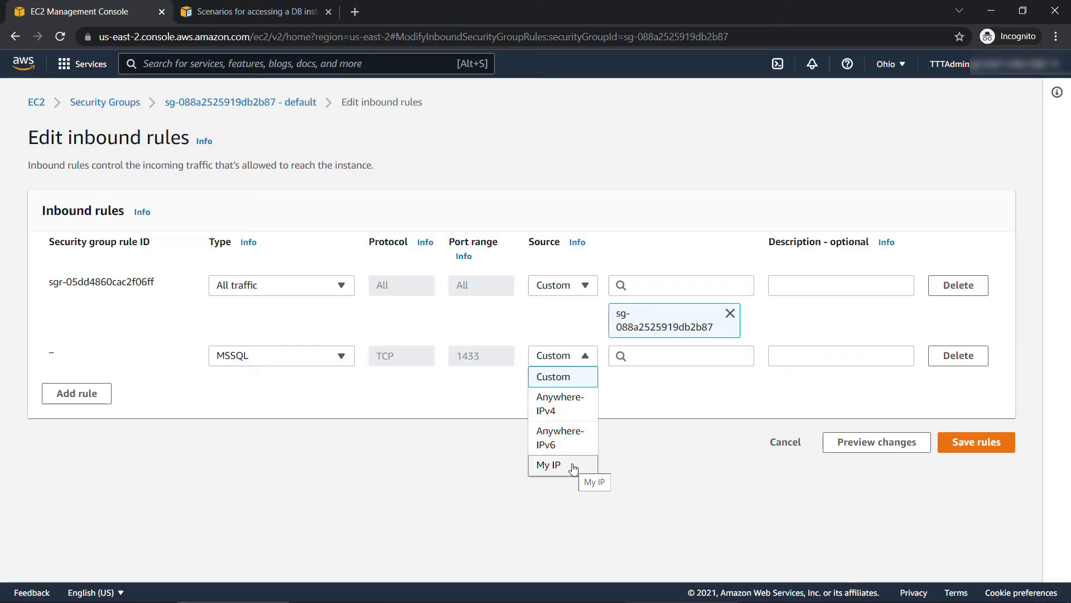
click(549, 464)
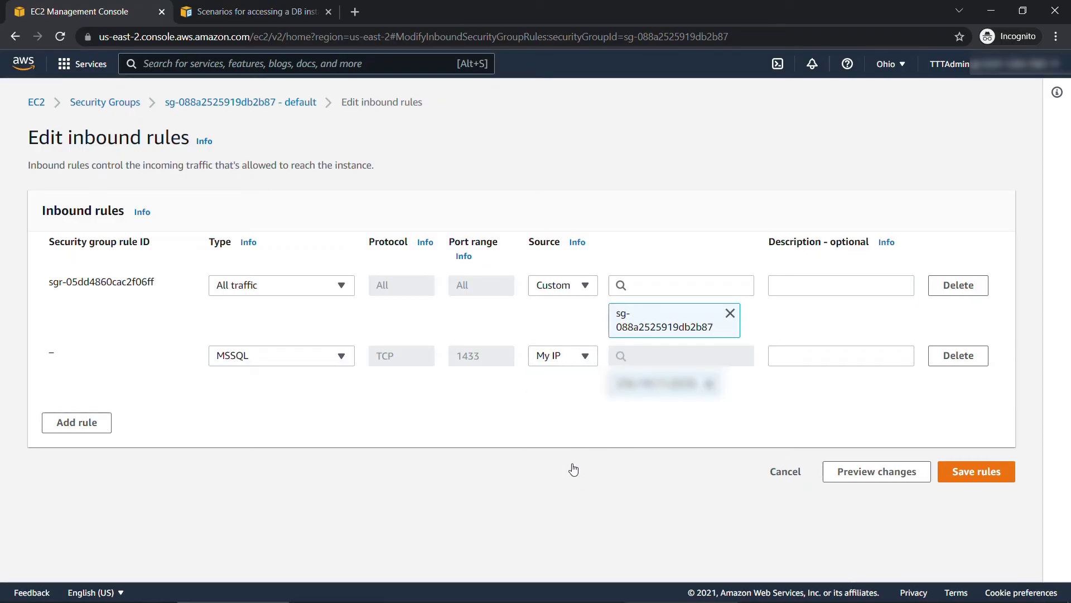
mouse_move(864, 506)
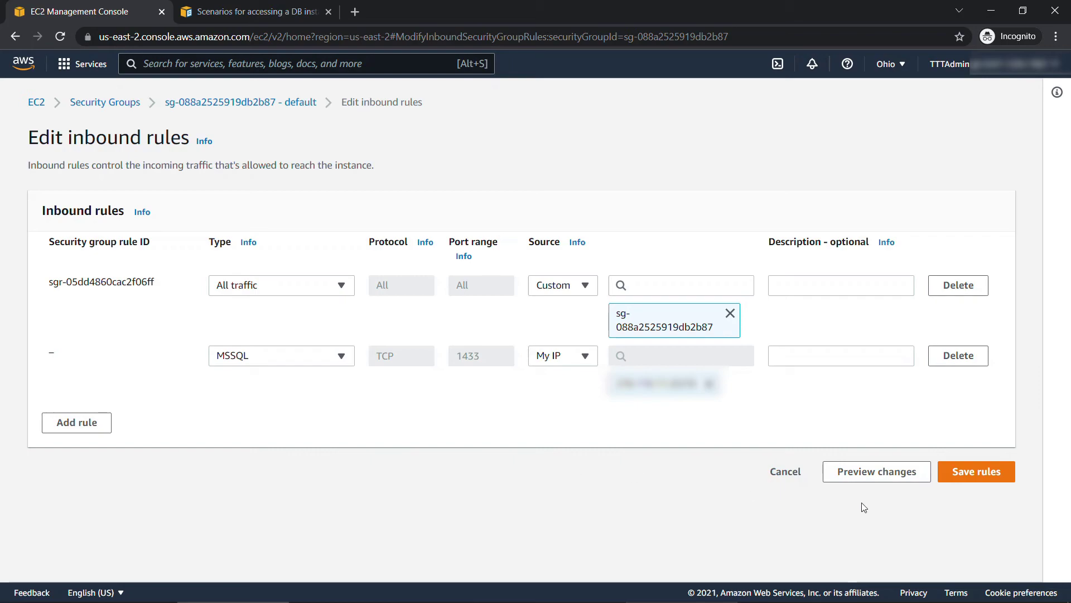
click(975, 471)
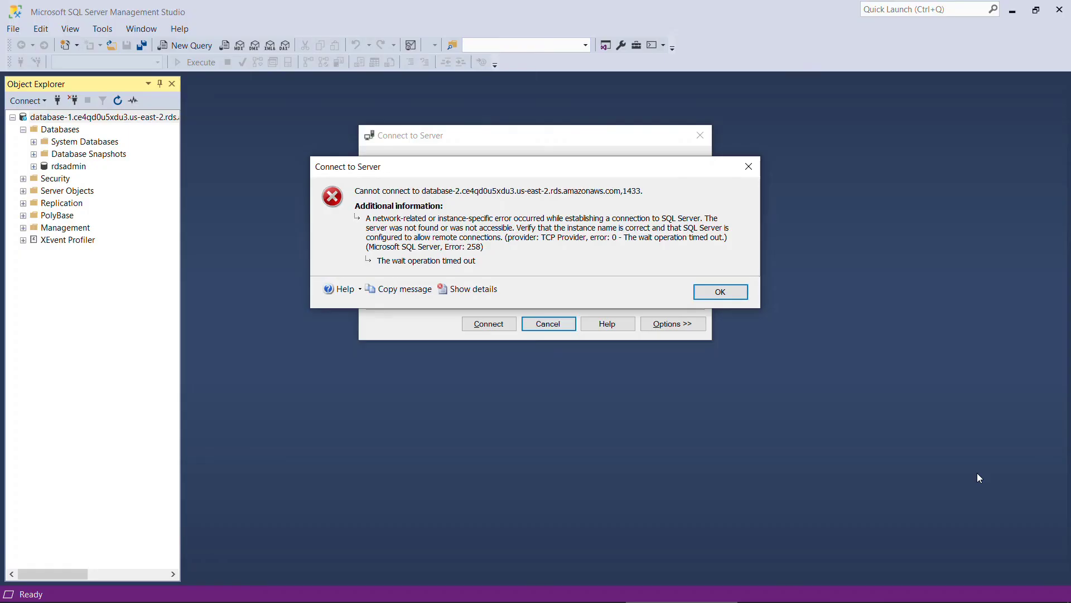
Dismiss the timeout error and connect again to database-2 as admin.
click(719, 291)
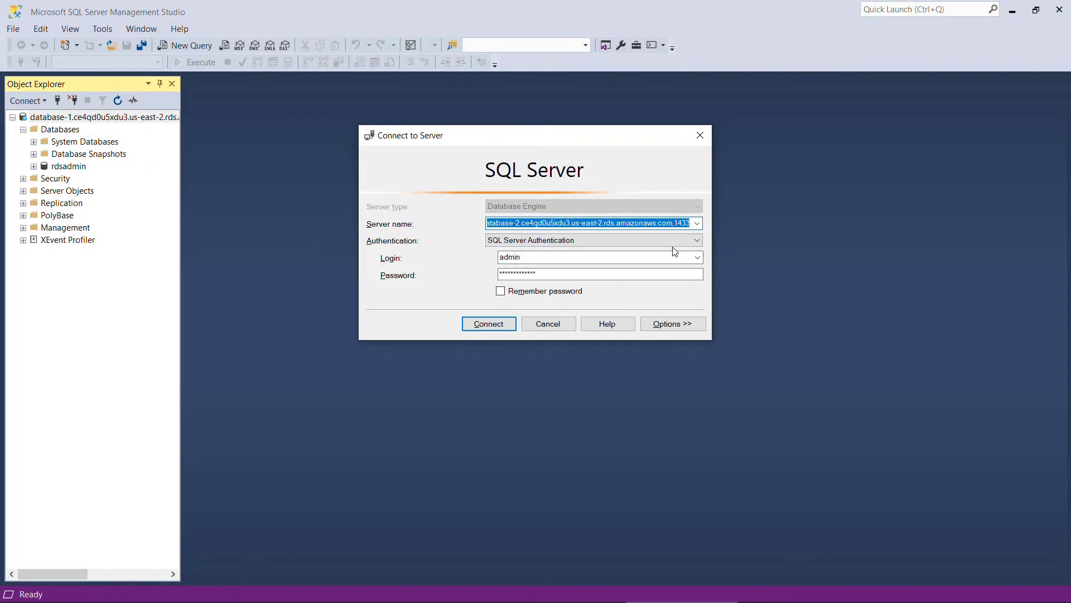
mouse_move(487, 323)
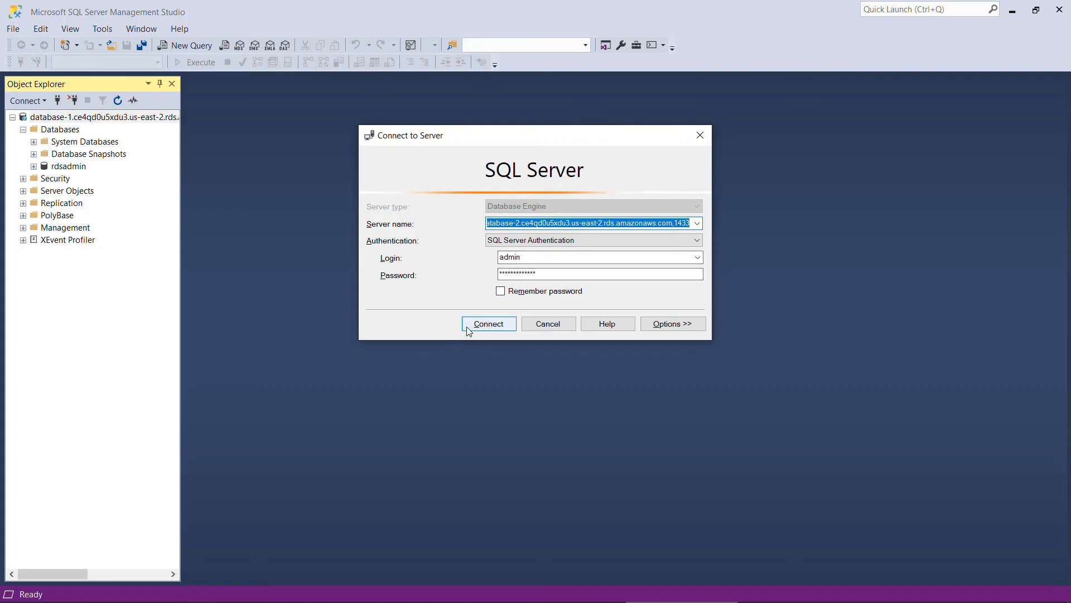
click(489, 324)
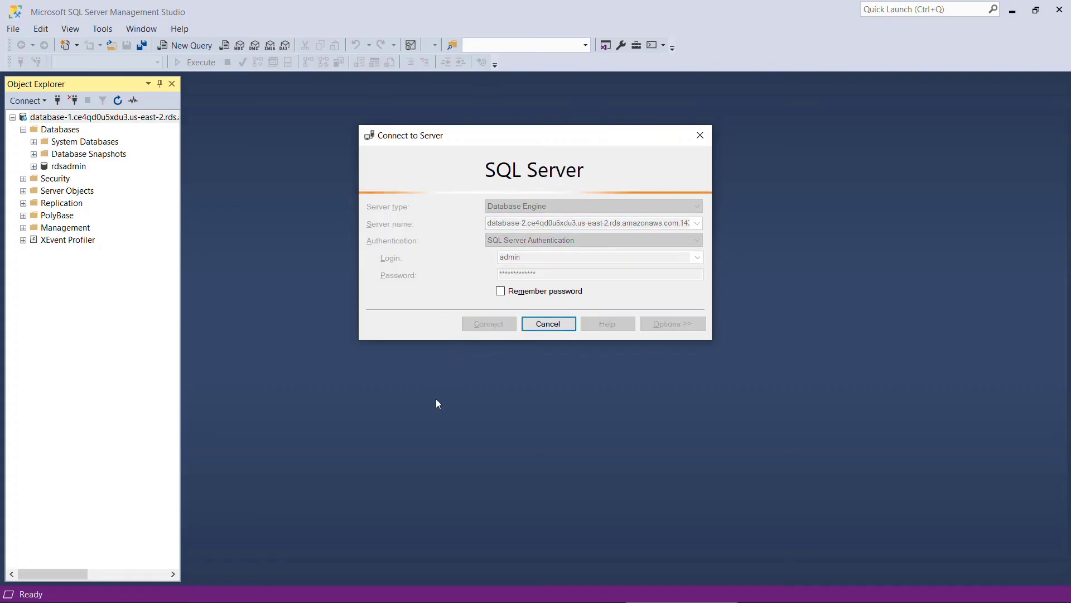
click(547, 323)
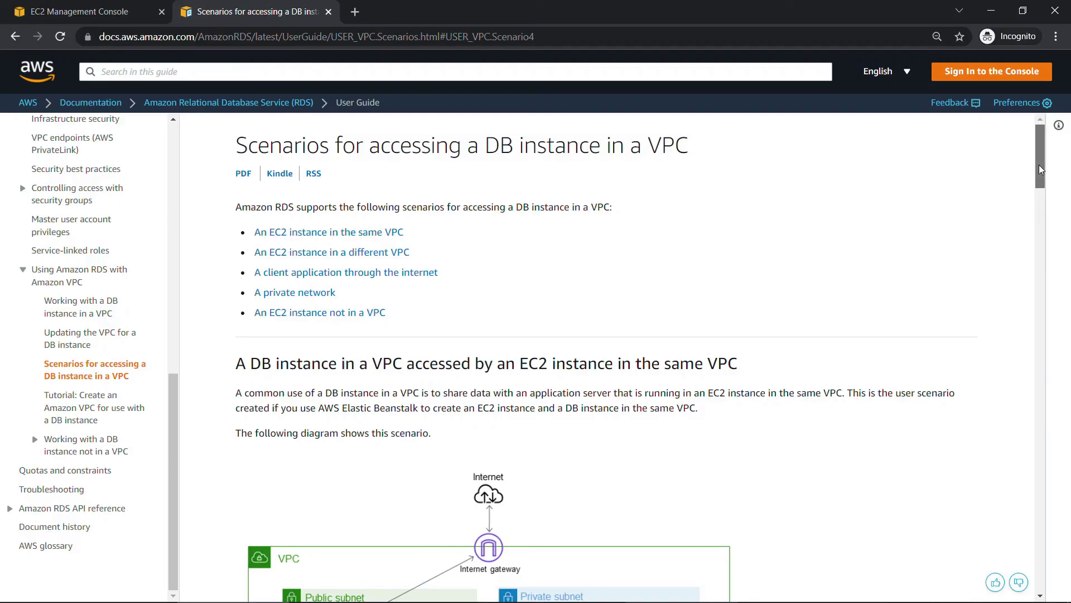
scroll(down, 3)
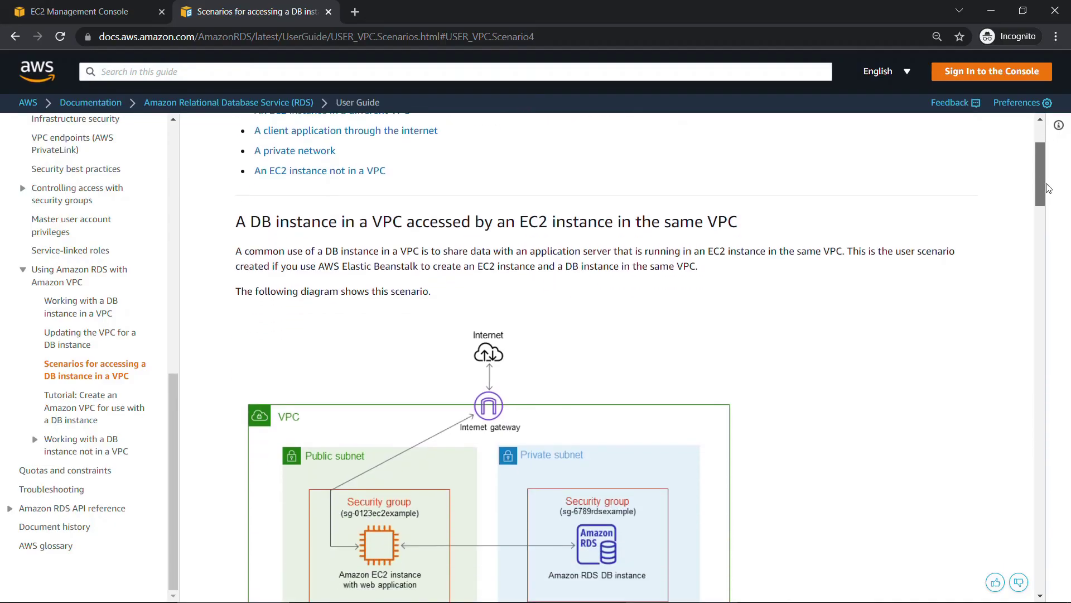
scroll(down, 3)
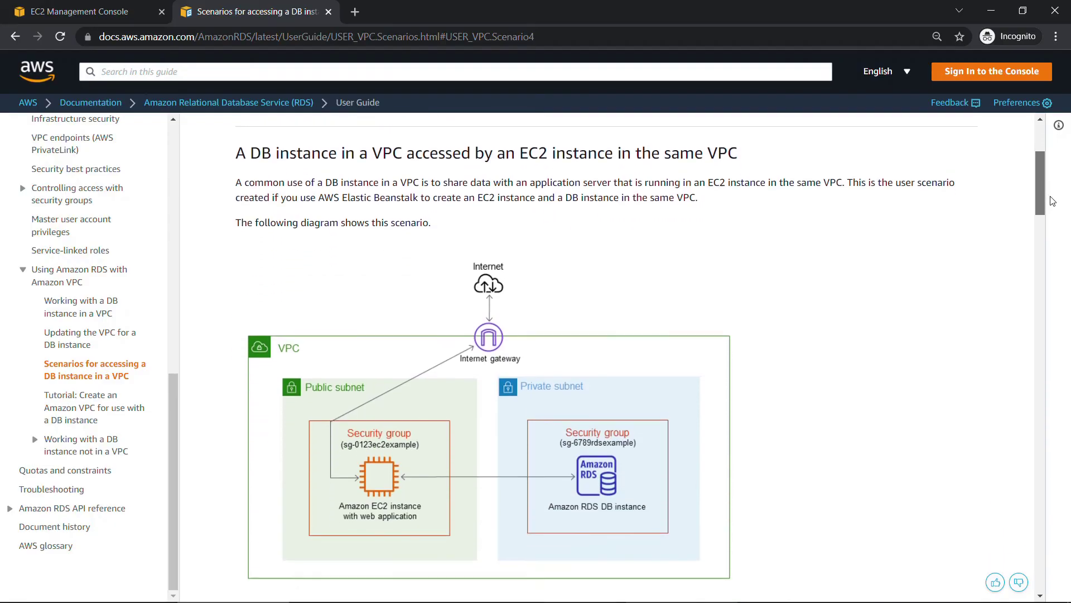
scroll(down, 3)
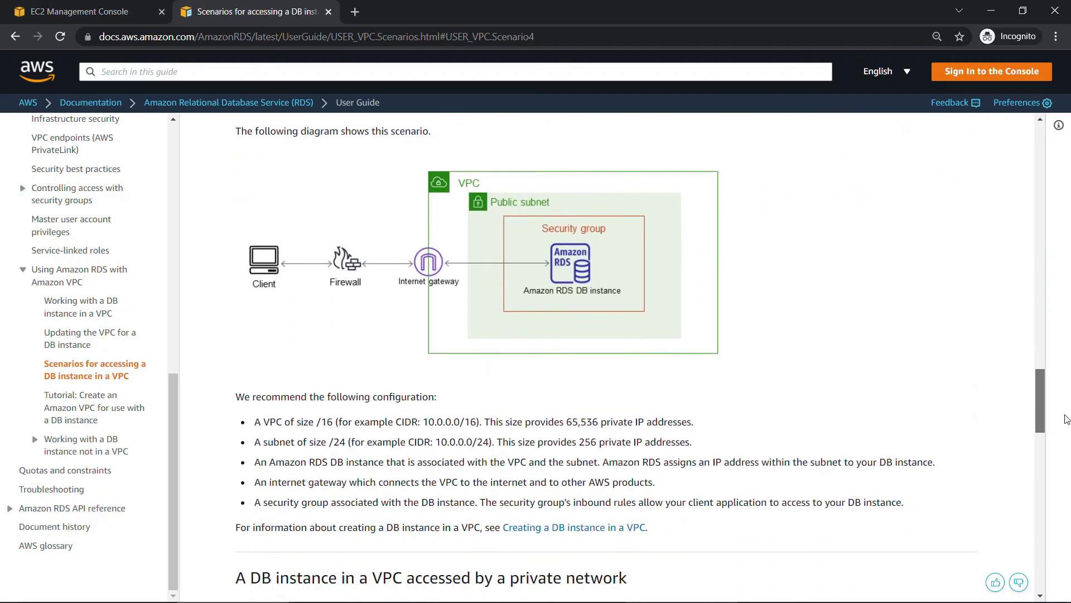
scroll(down, 3)
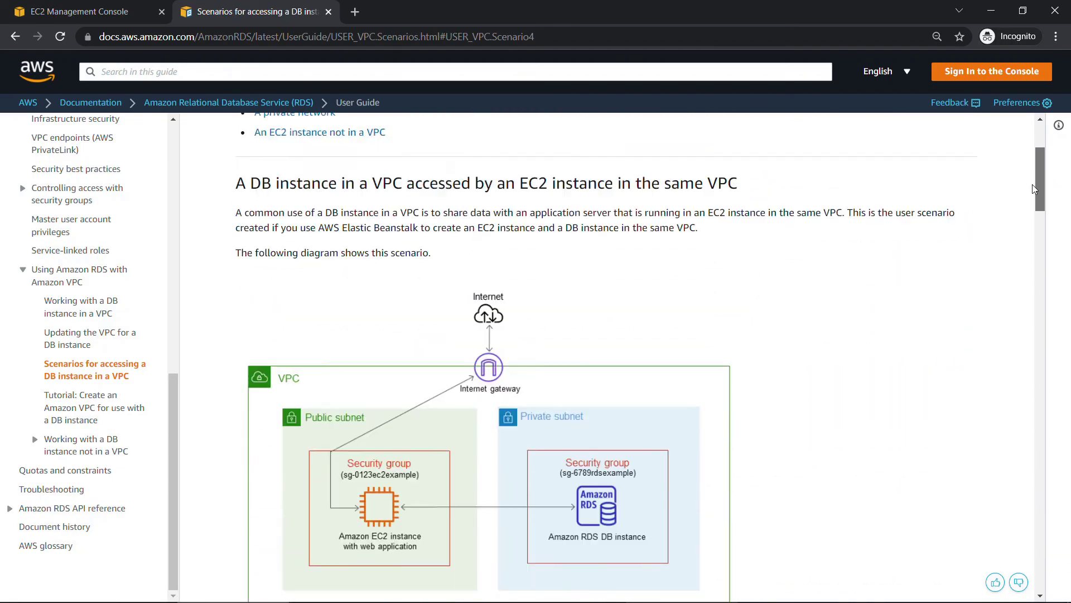
scroll(up, 3)
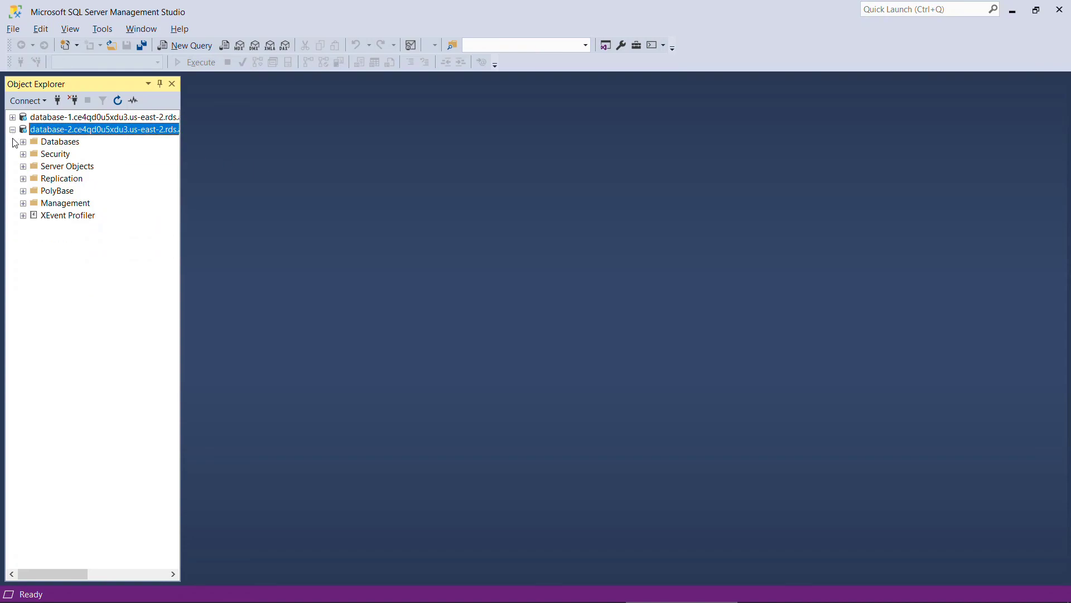
Expand database-2's Databases > System Databases > master > Tables in Object Explorer.
click(22, 142)
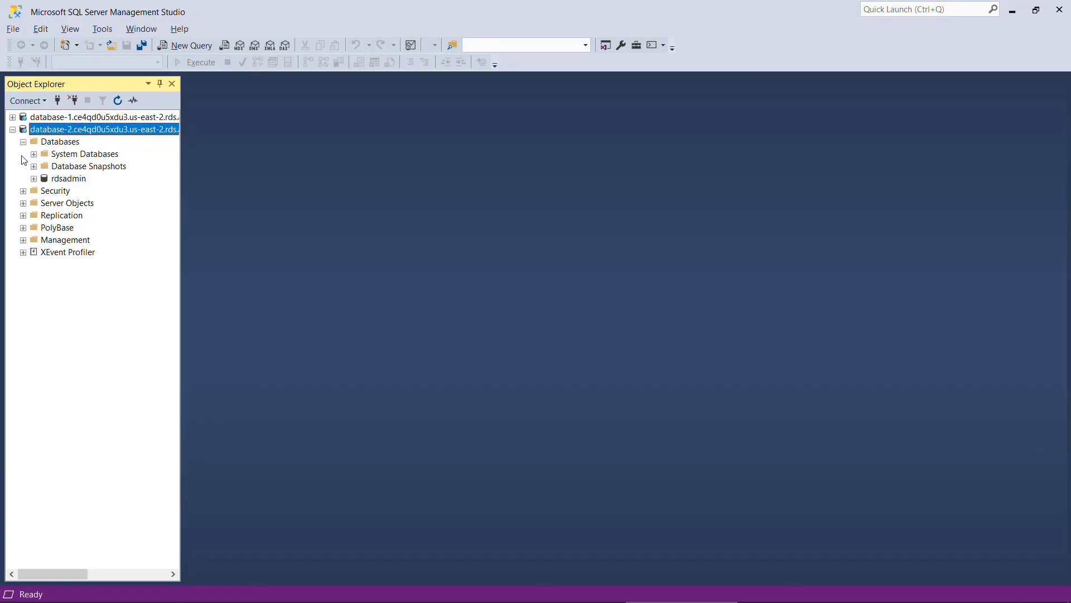
click(34, 153)
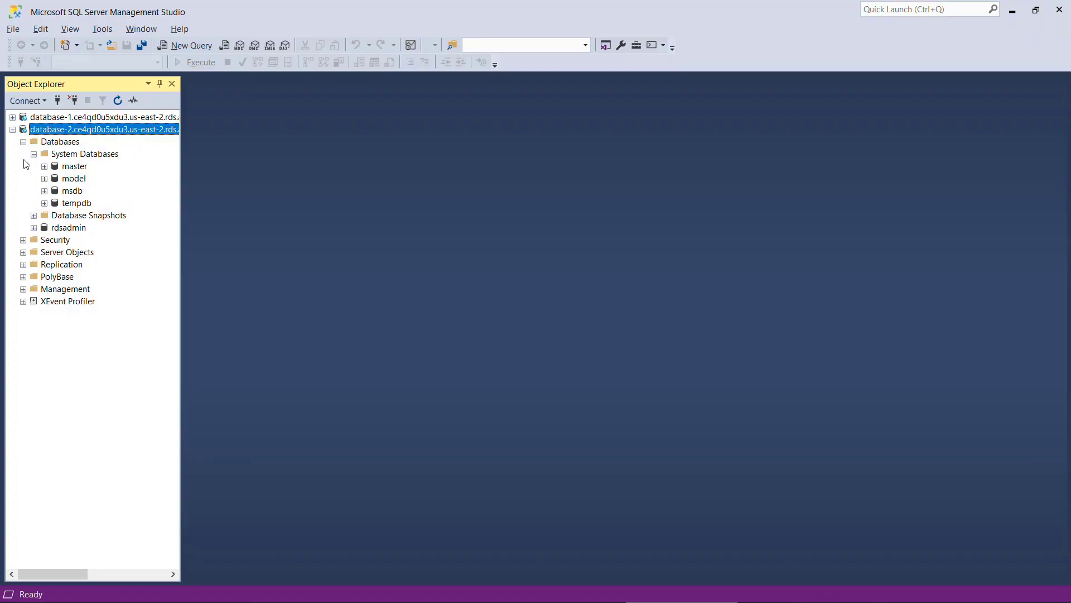
click(43, 166)
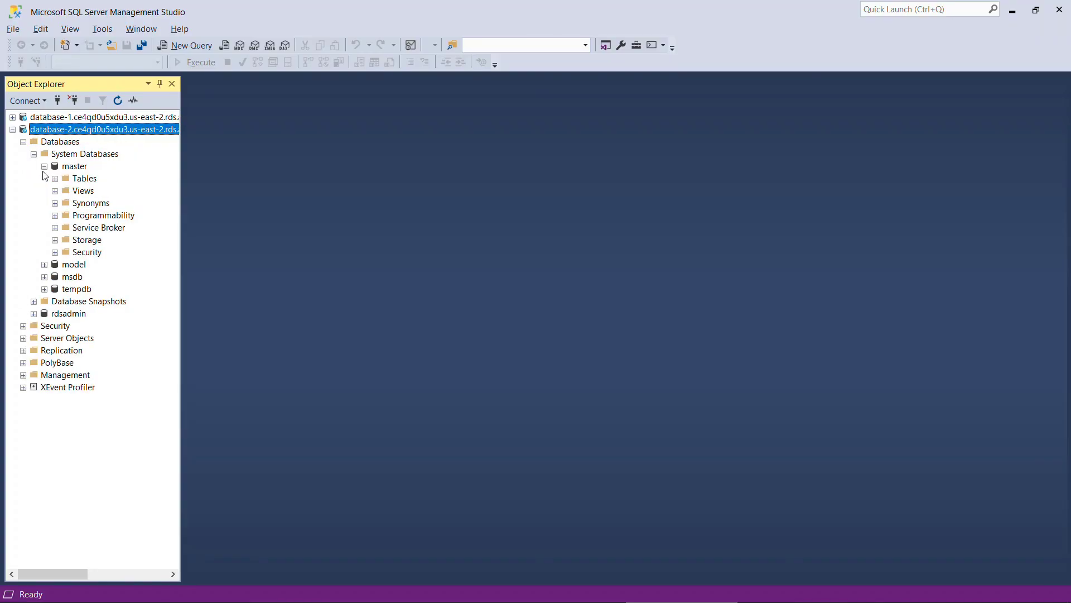
click(54, 179)
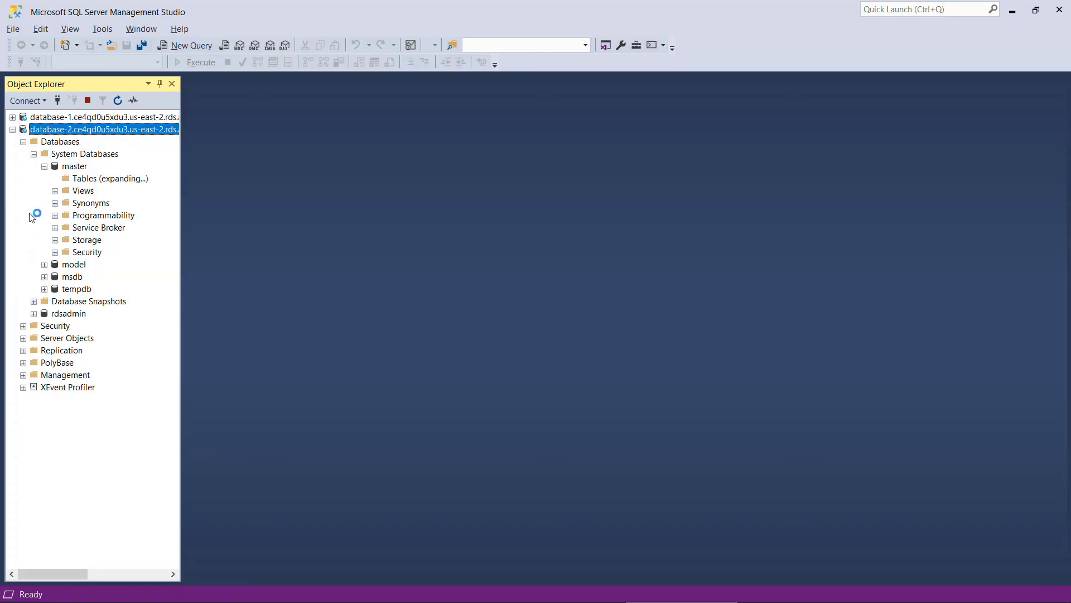
Expand the rdsadmin database and bring up the Databases folder's context menu.
click(55, 179)
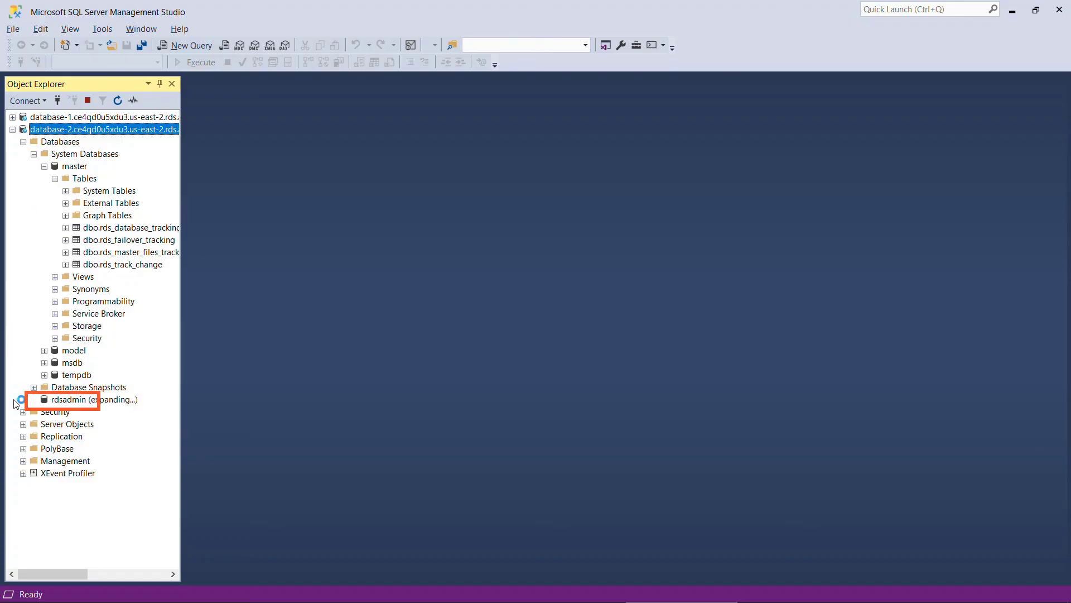
click(22, 399)
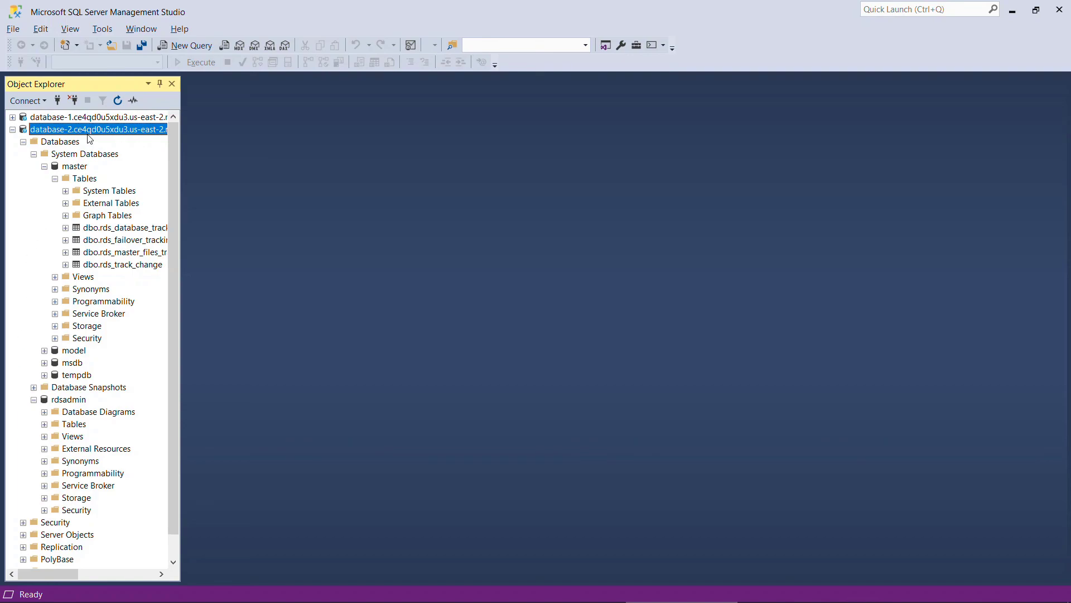
right_click(60, 141)
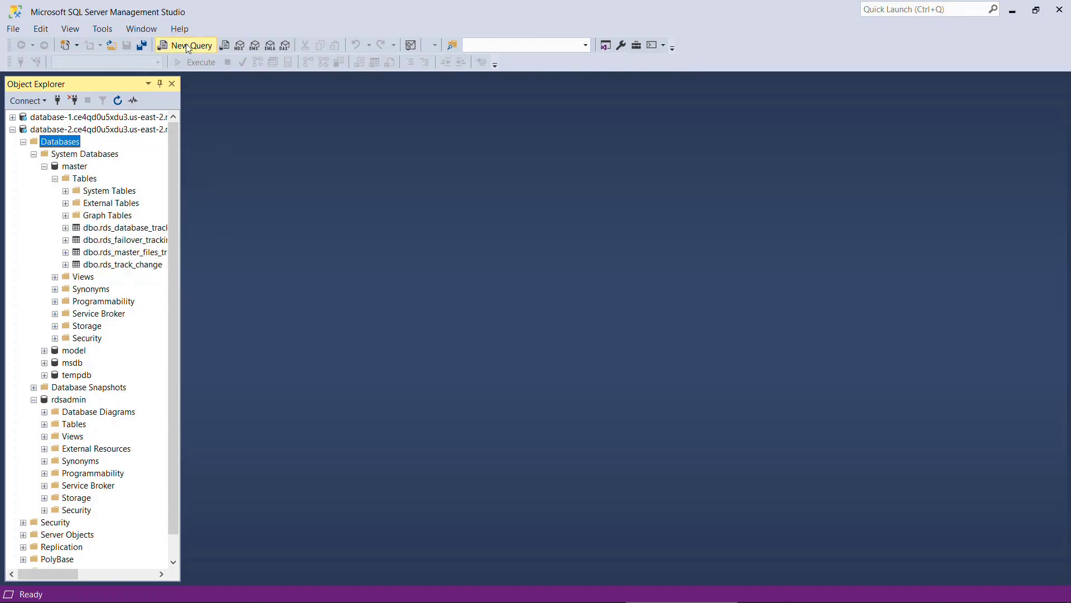
text(select @@@)
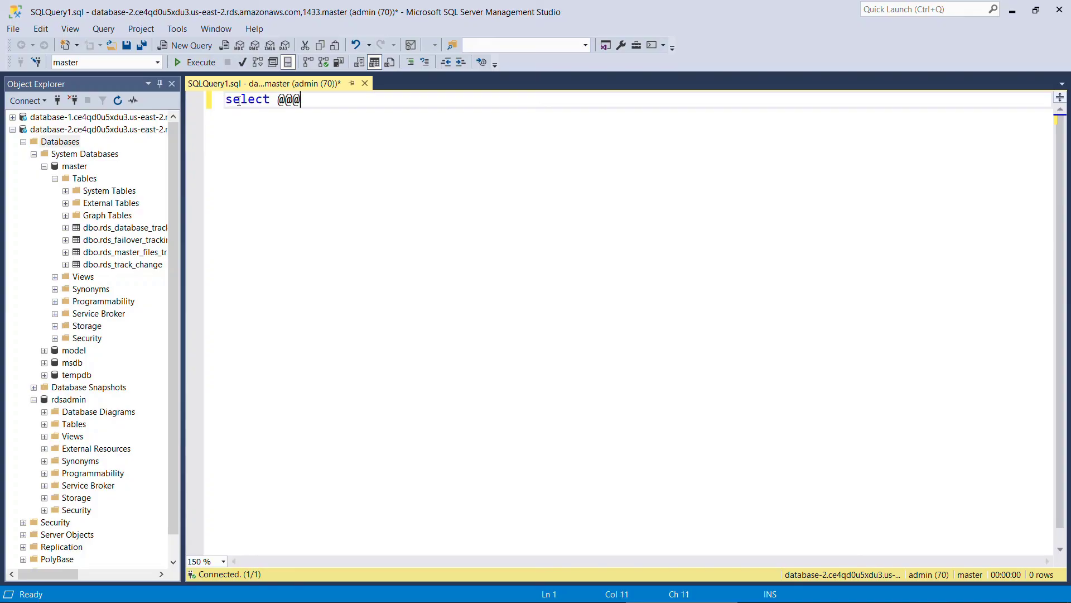
text(VERSION)
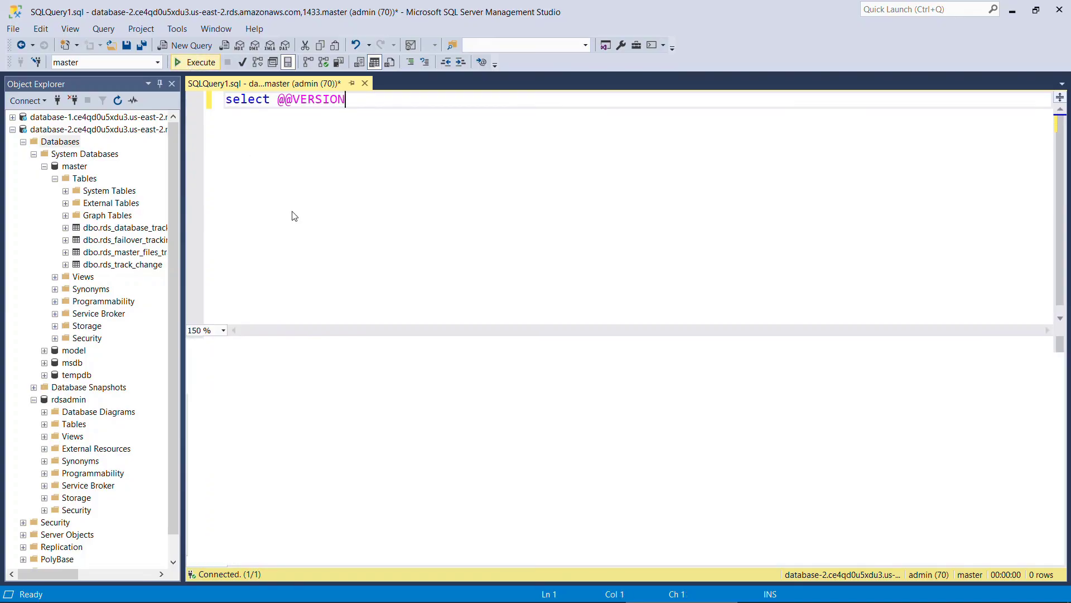
click(199, 63)
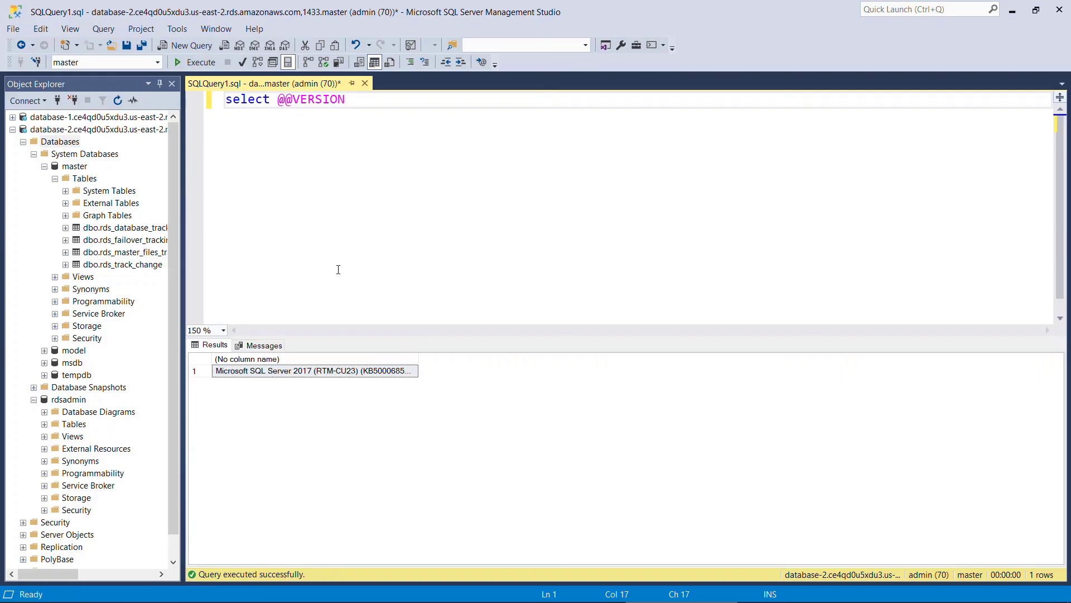
click(345, 99)
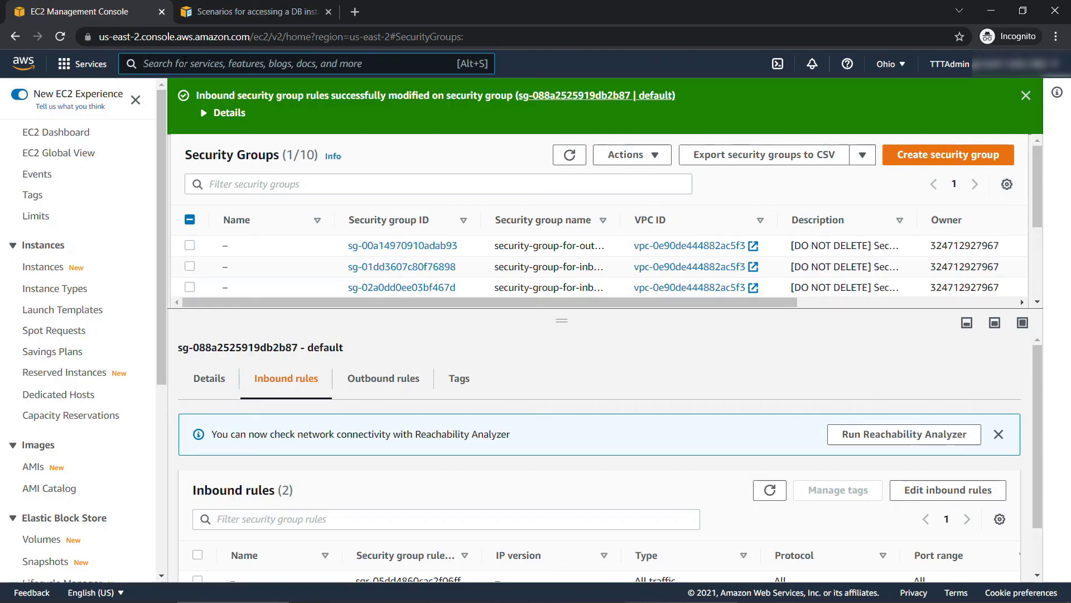
Search rds, open RDS Databases, select database-2 and choose Actions > Delete.
text(rds)
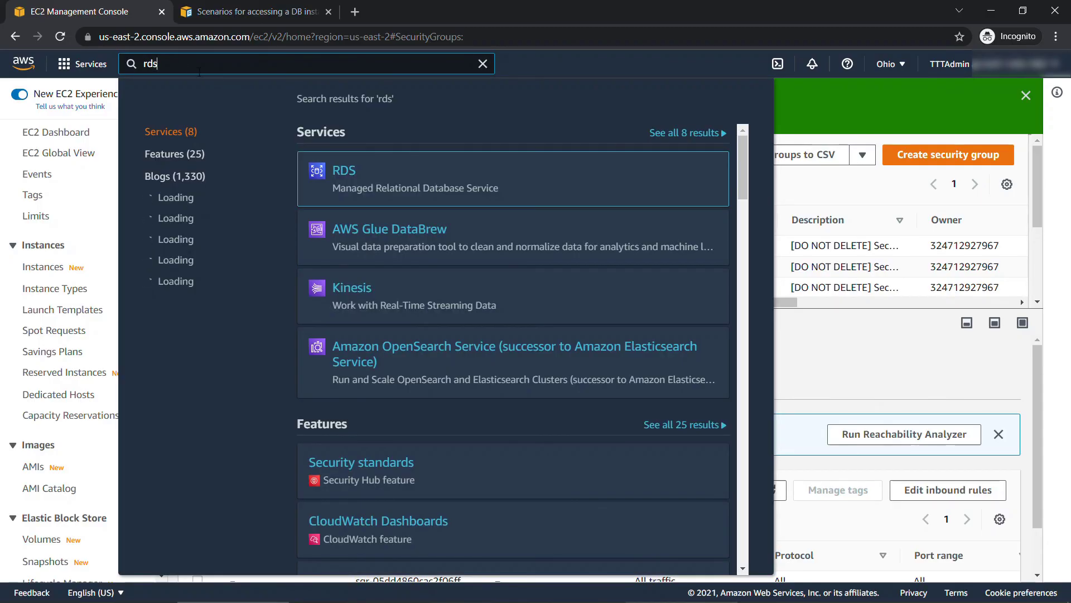
click(344, 170)
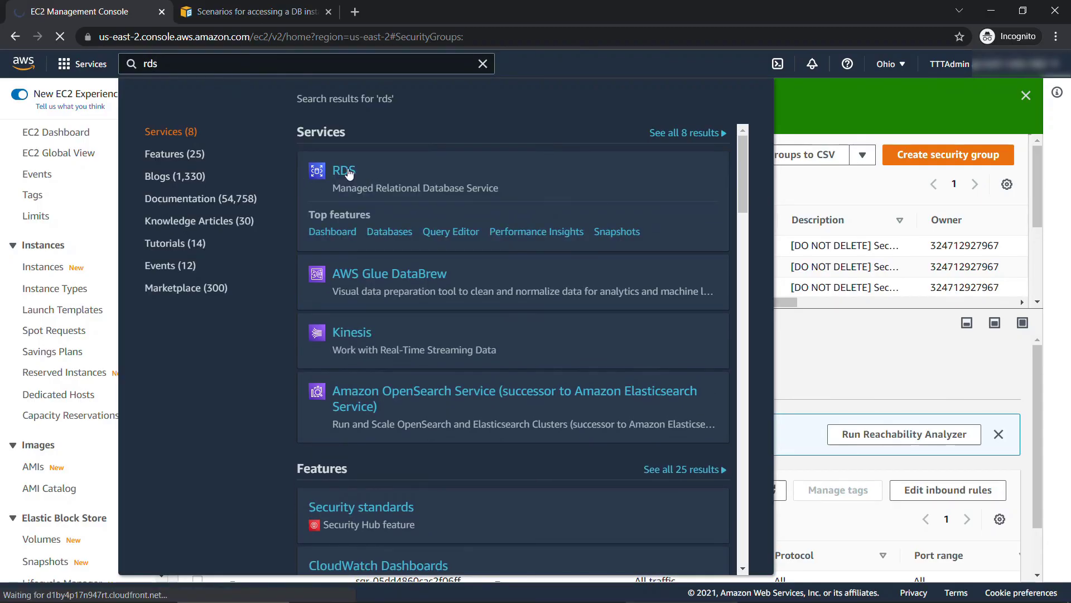
click(343, 171)
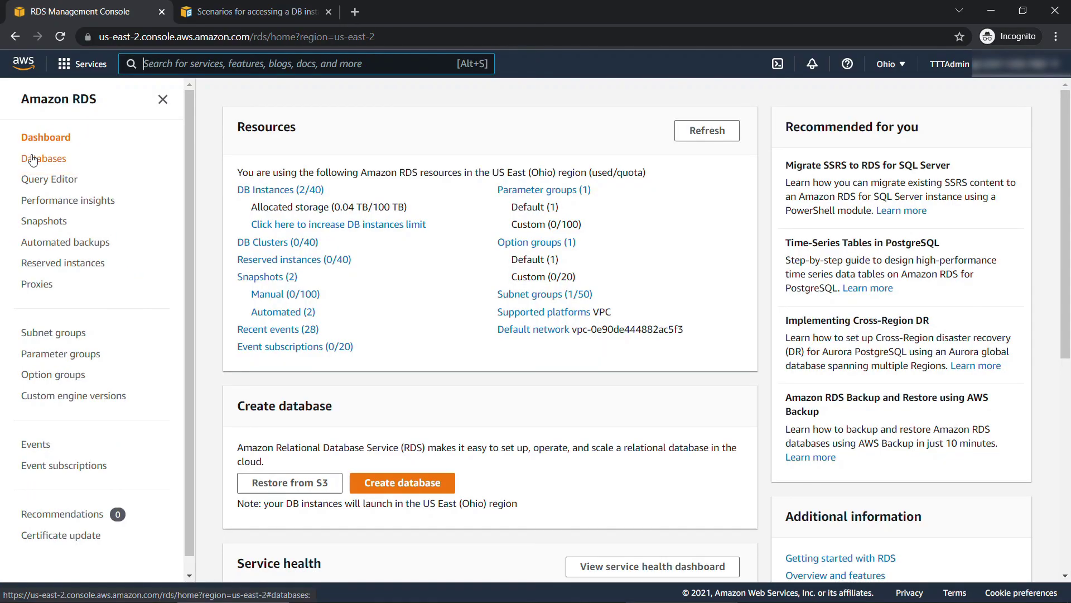
click(44, 157)
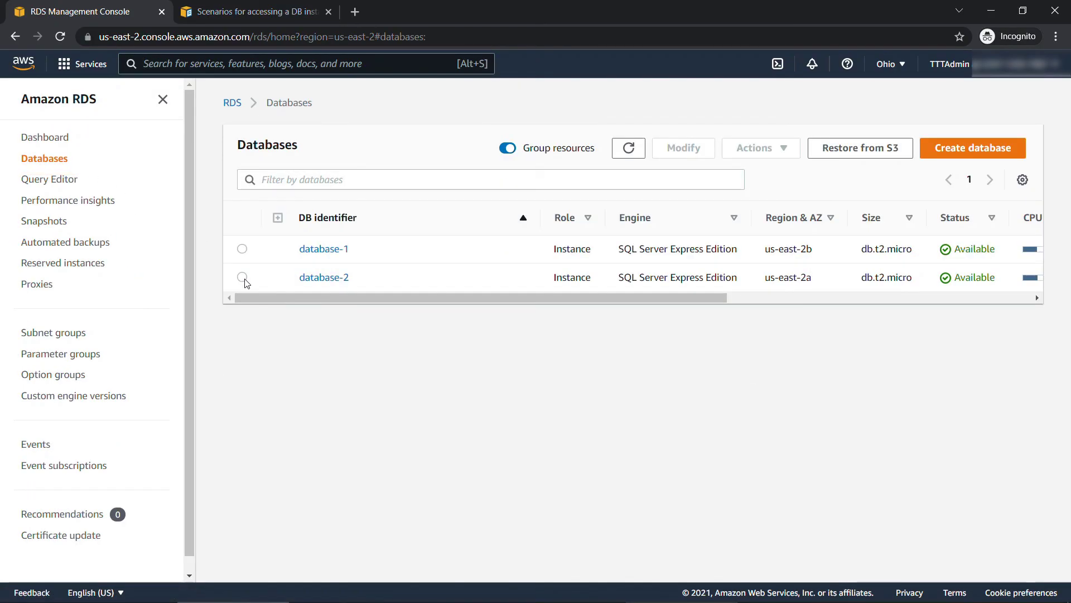
click(243, 276)
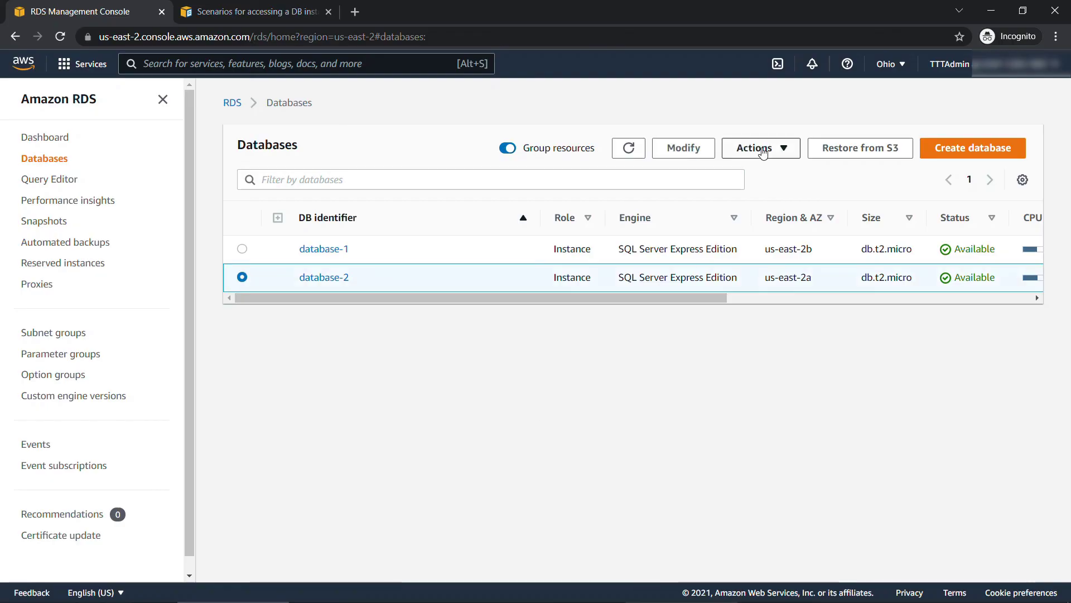
click(760, 148)
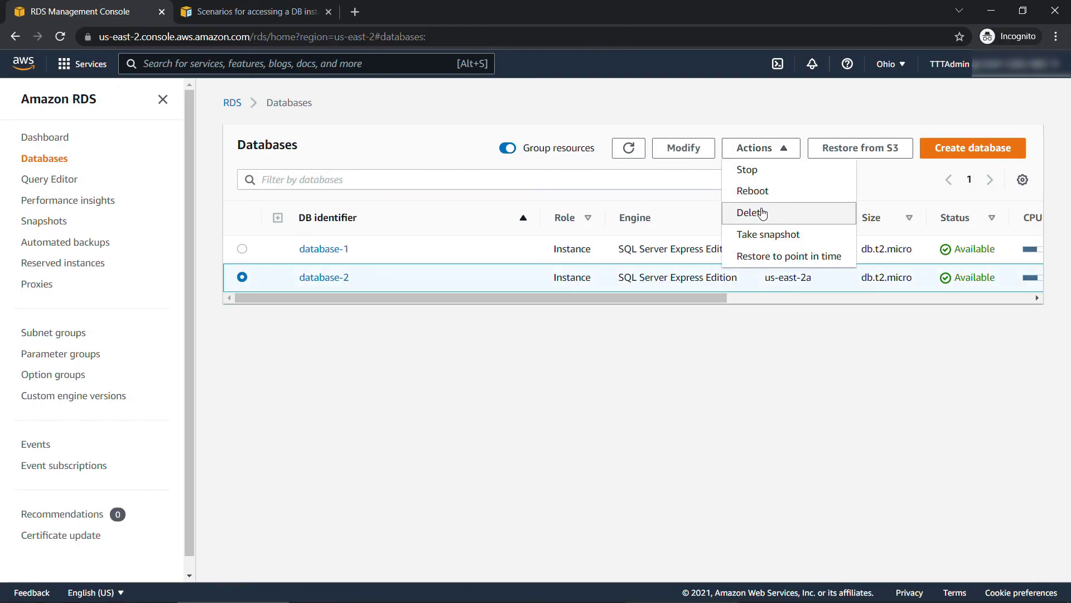
click(751, 212)
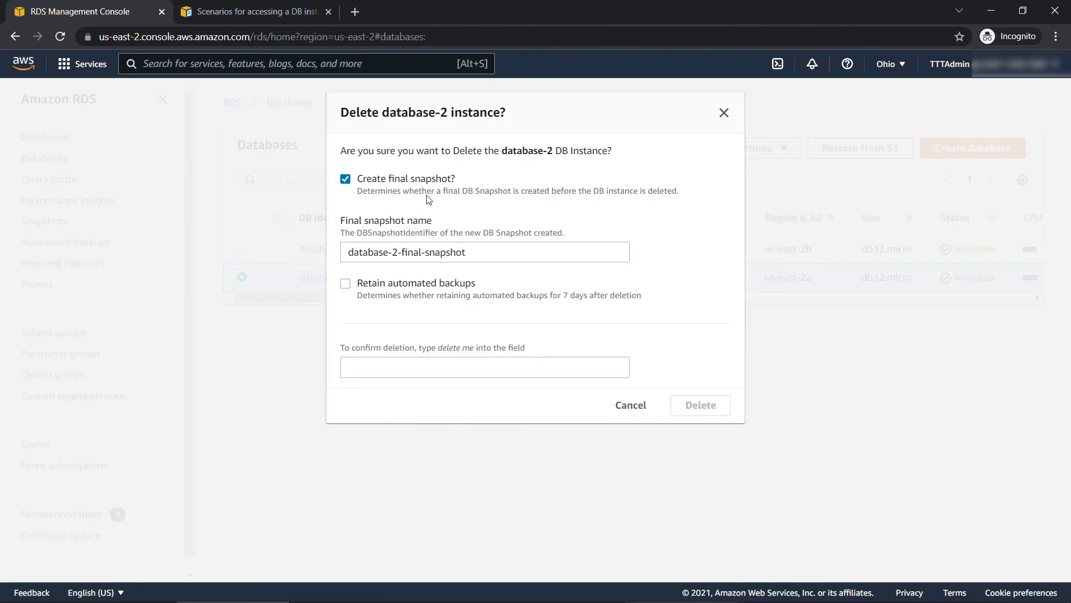
Skip the final snapshot, acknowledge backup loss, confirm with 'delete me' and delete database-2.
click(345, 178)
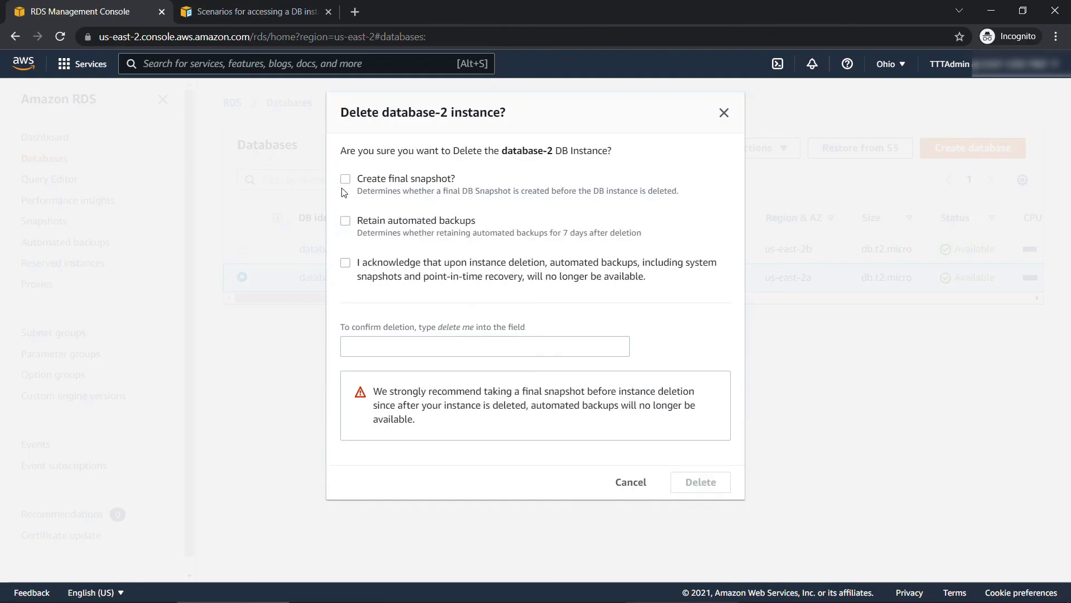
click(345, 262)
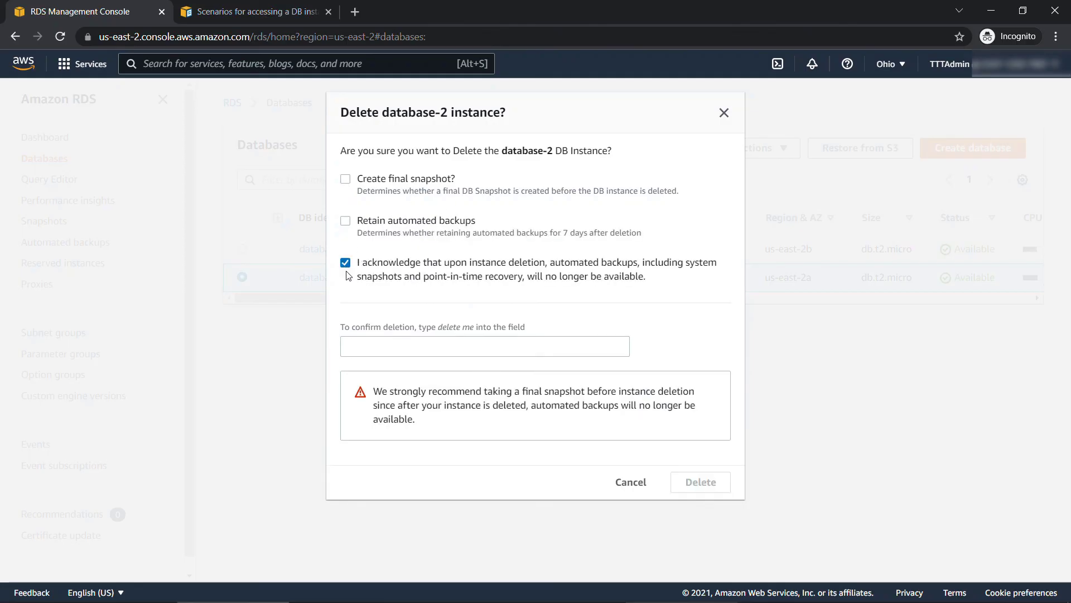
click(483, 346)
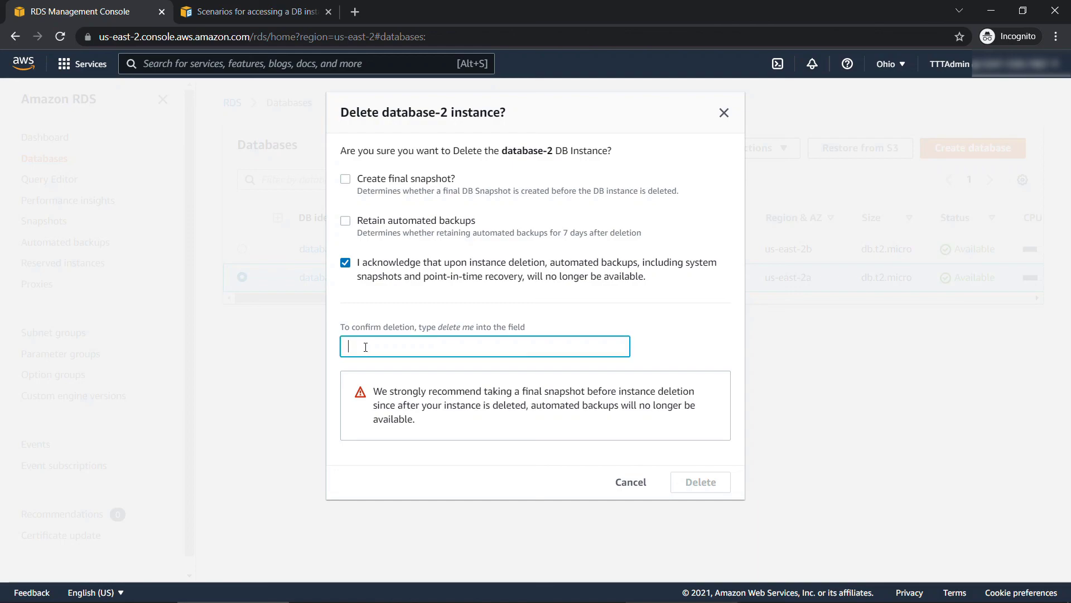
text(delete me)
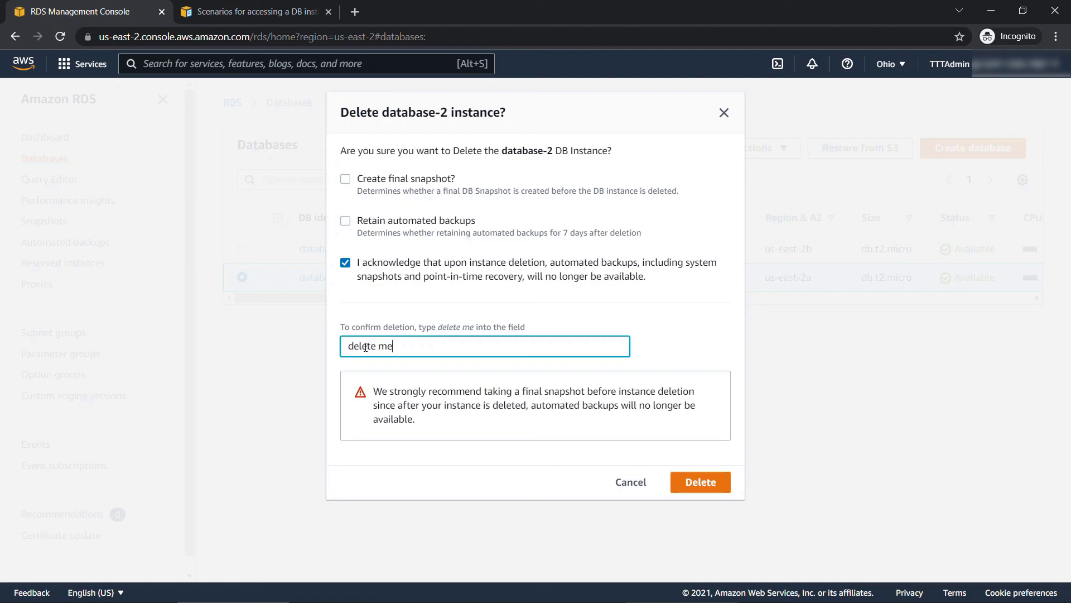
click(699, 482)
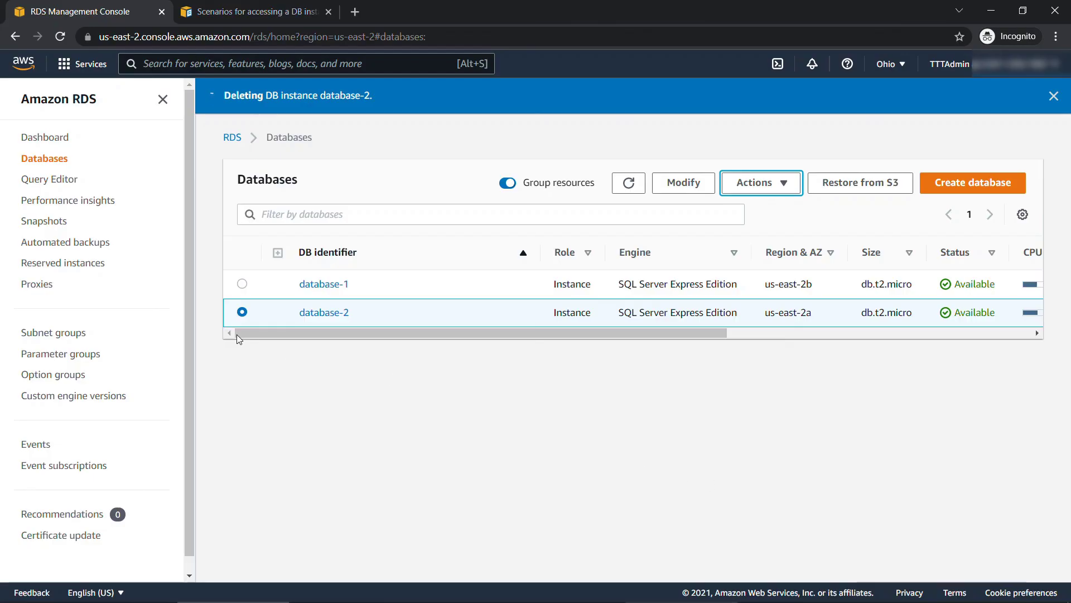
click(243, 283)
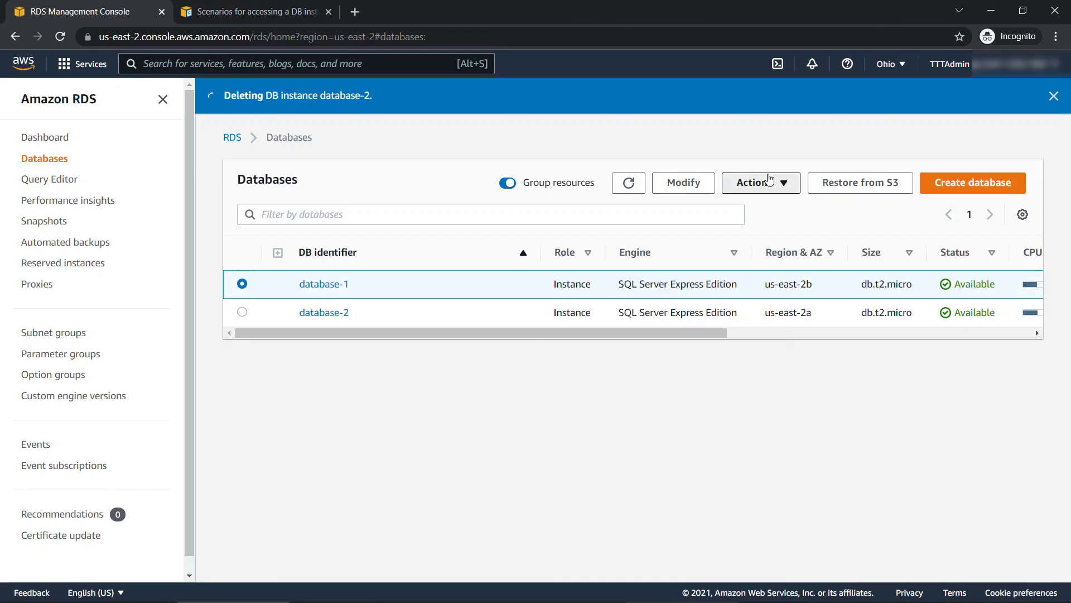
Delete database-1 without a final snapshot, confirming with 'delete me'.
click(760, 182)
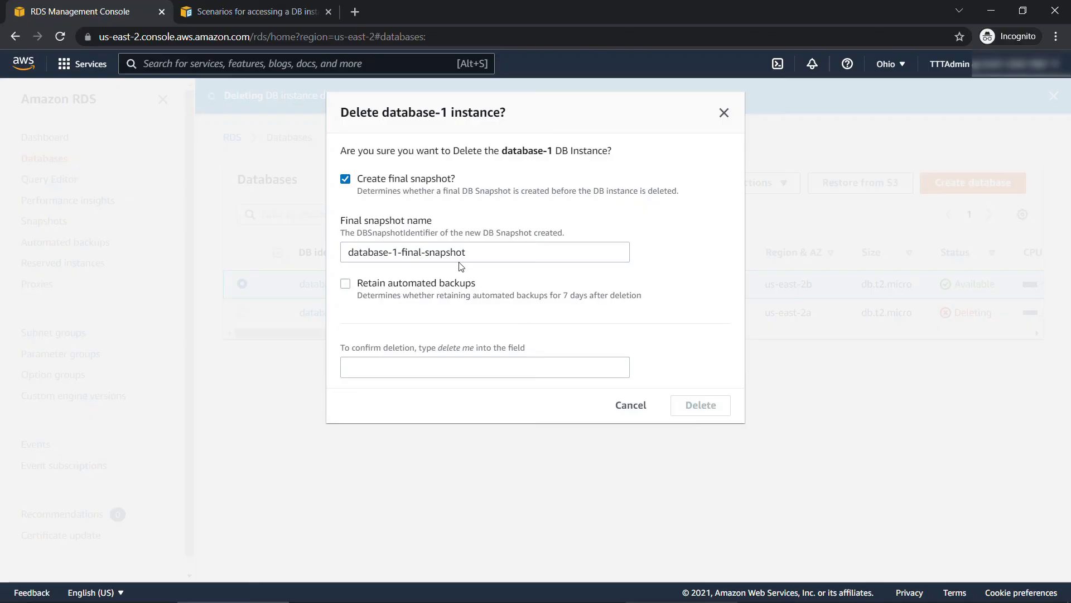
click(346, 179)
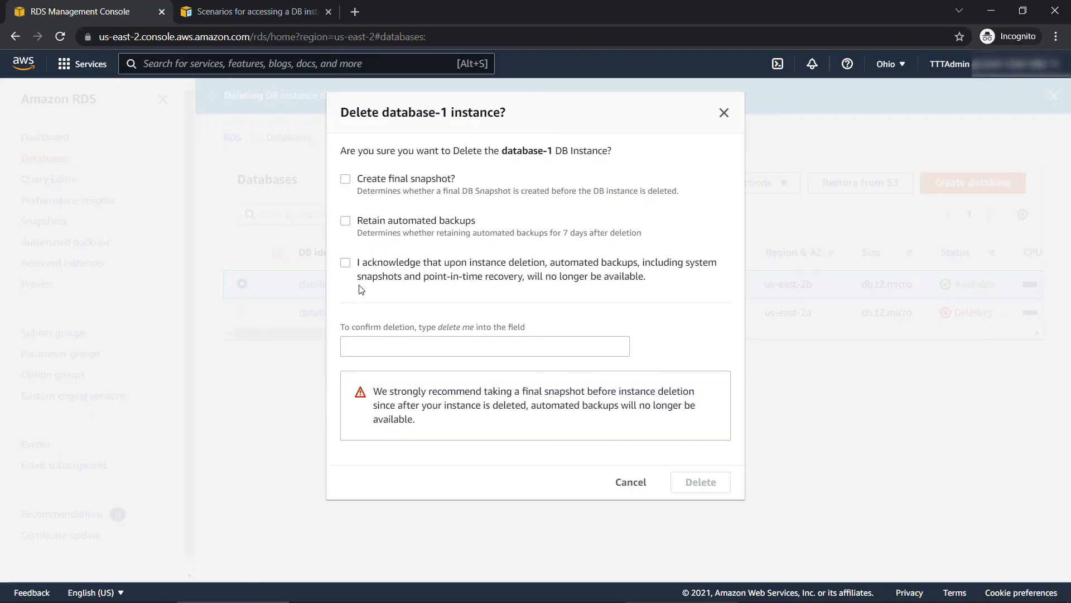
text(delete me)
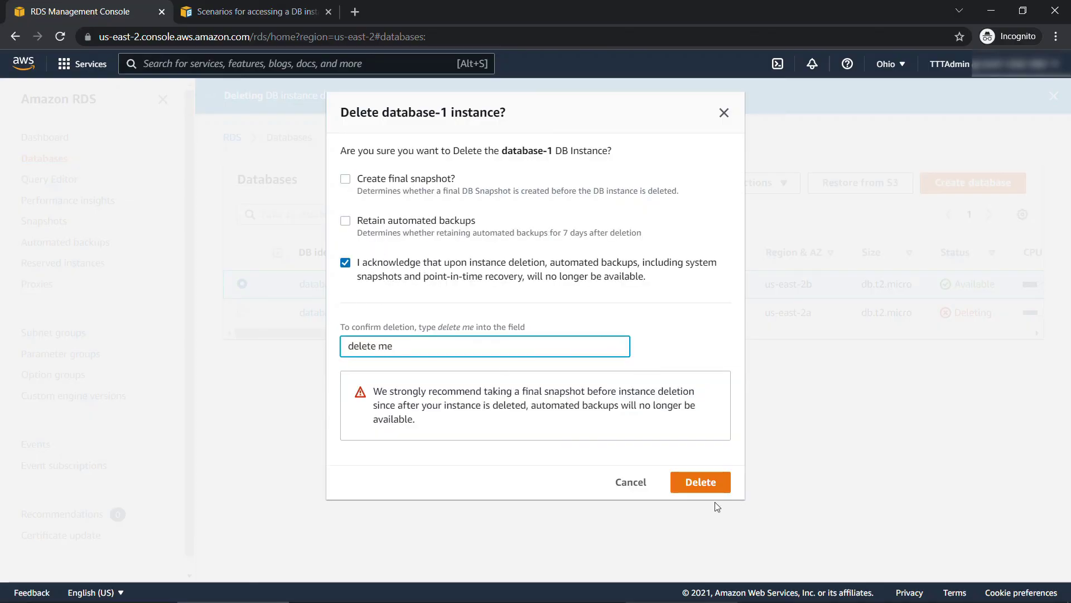
click(700, 482)
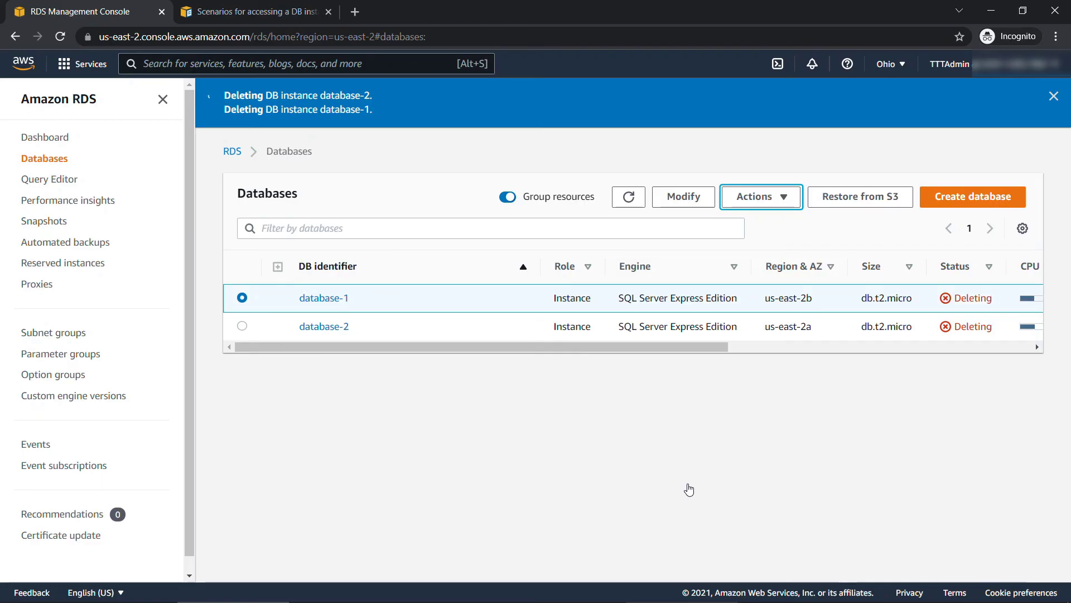